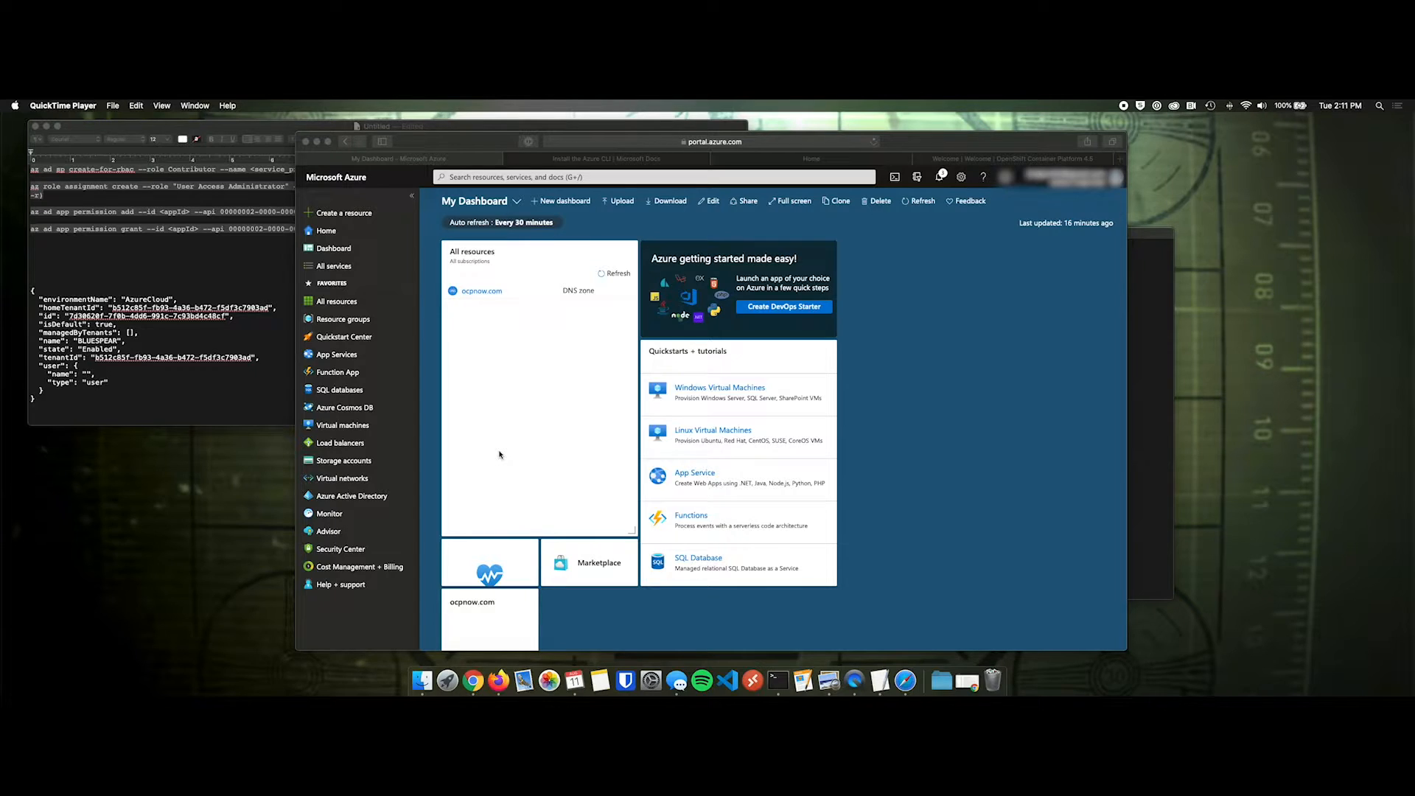
mouse_move(519, 359)
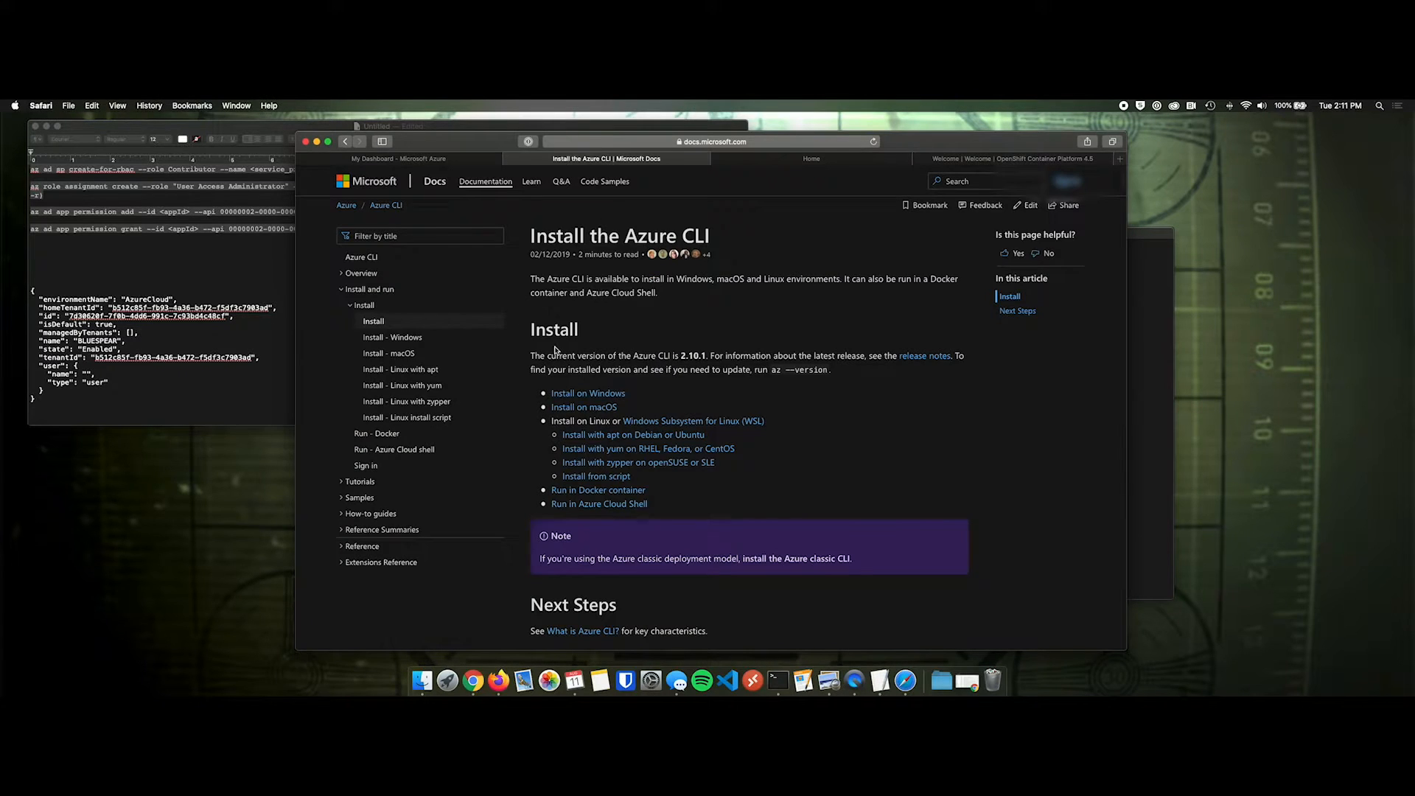
mouse_move(840, 462)
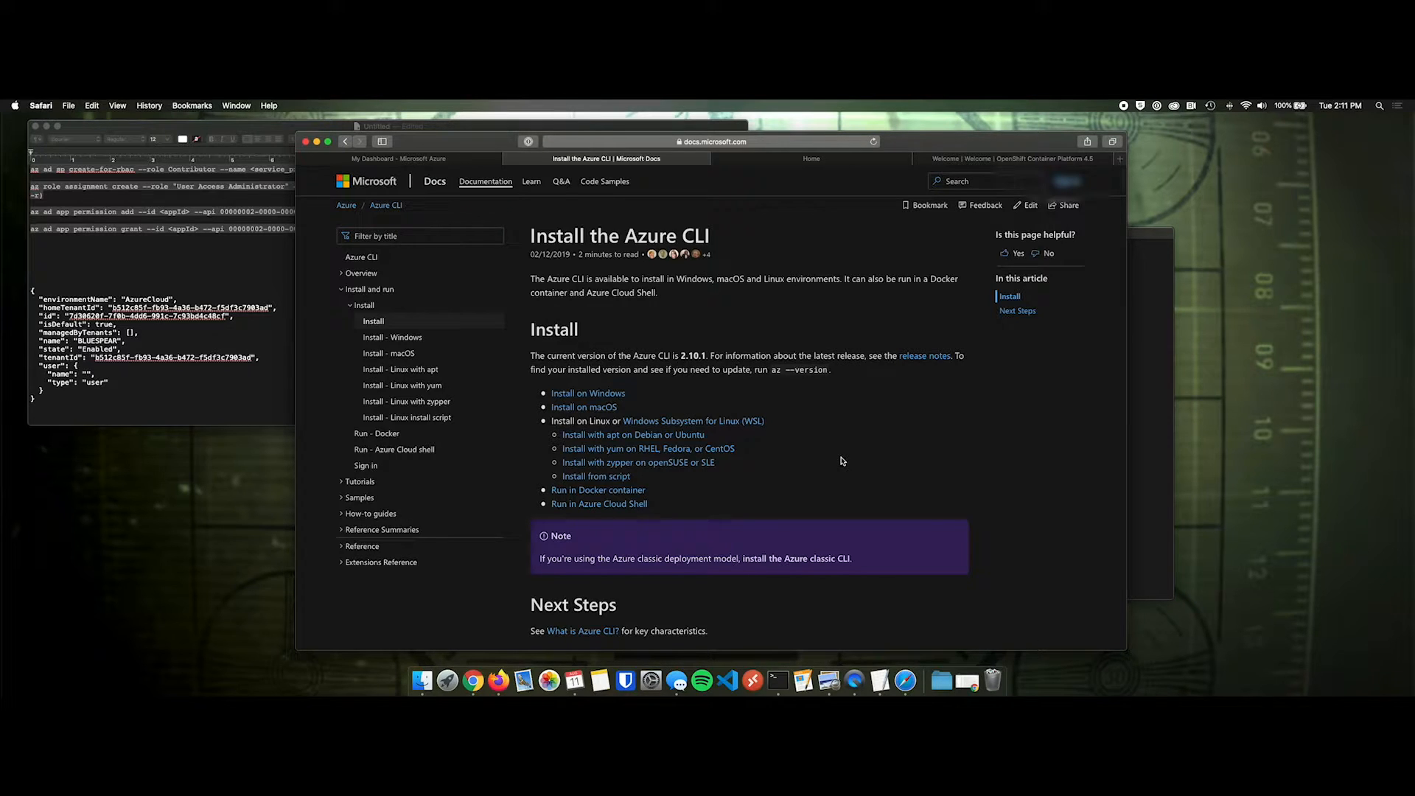
mouse_move(803, 499)
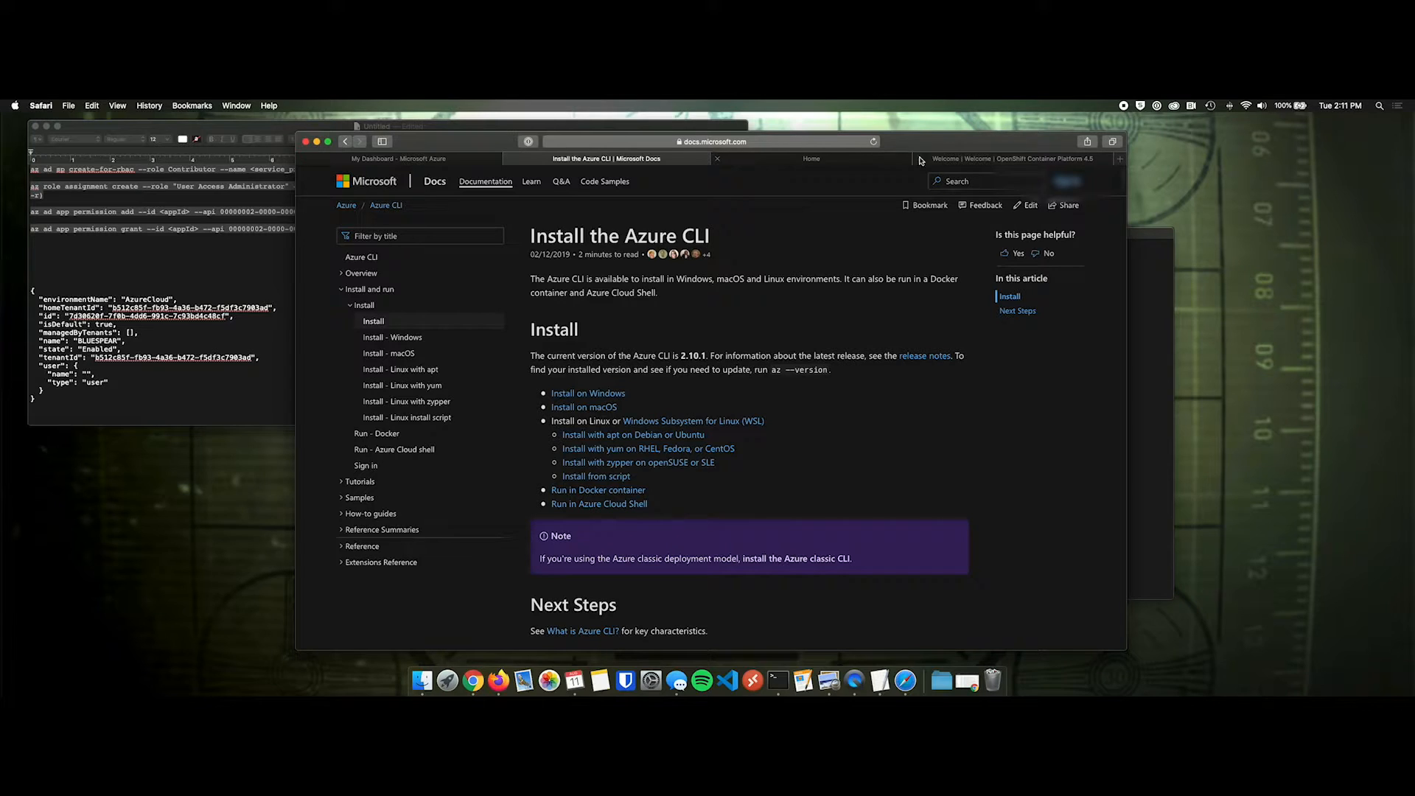
- Open Cluster Manager and start an OpenShift Container Platform cluster on Azure, installer-provisioned
left_click(811, 160)
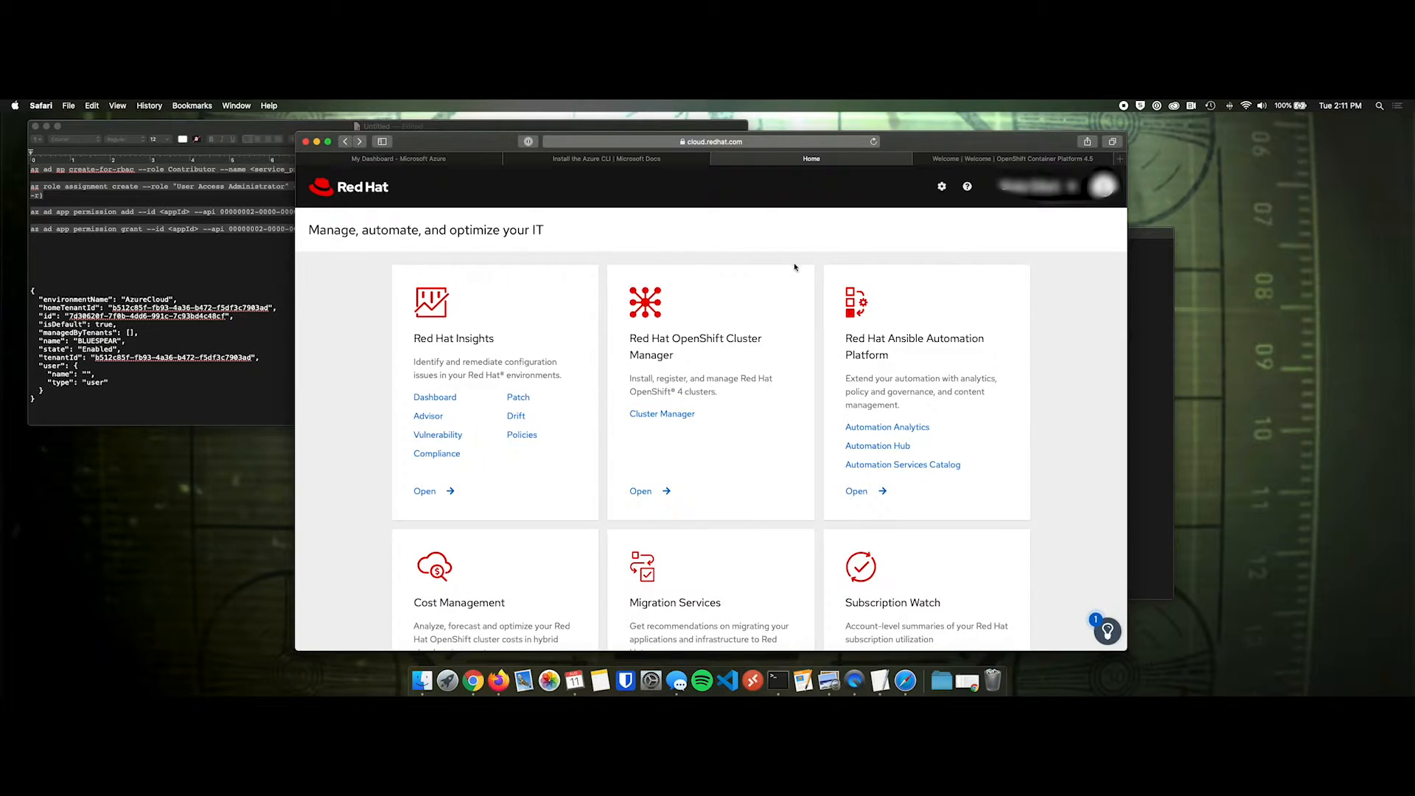
mouse_move(746, 482)
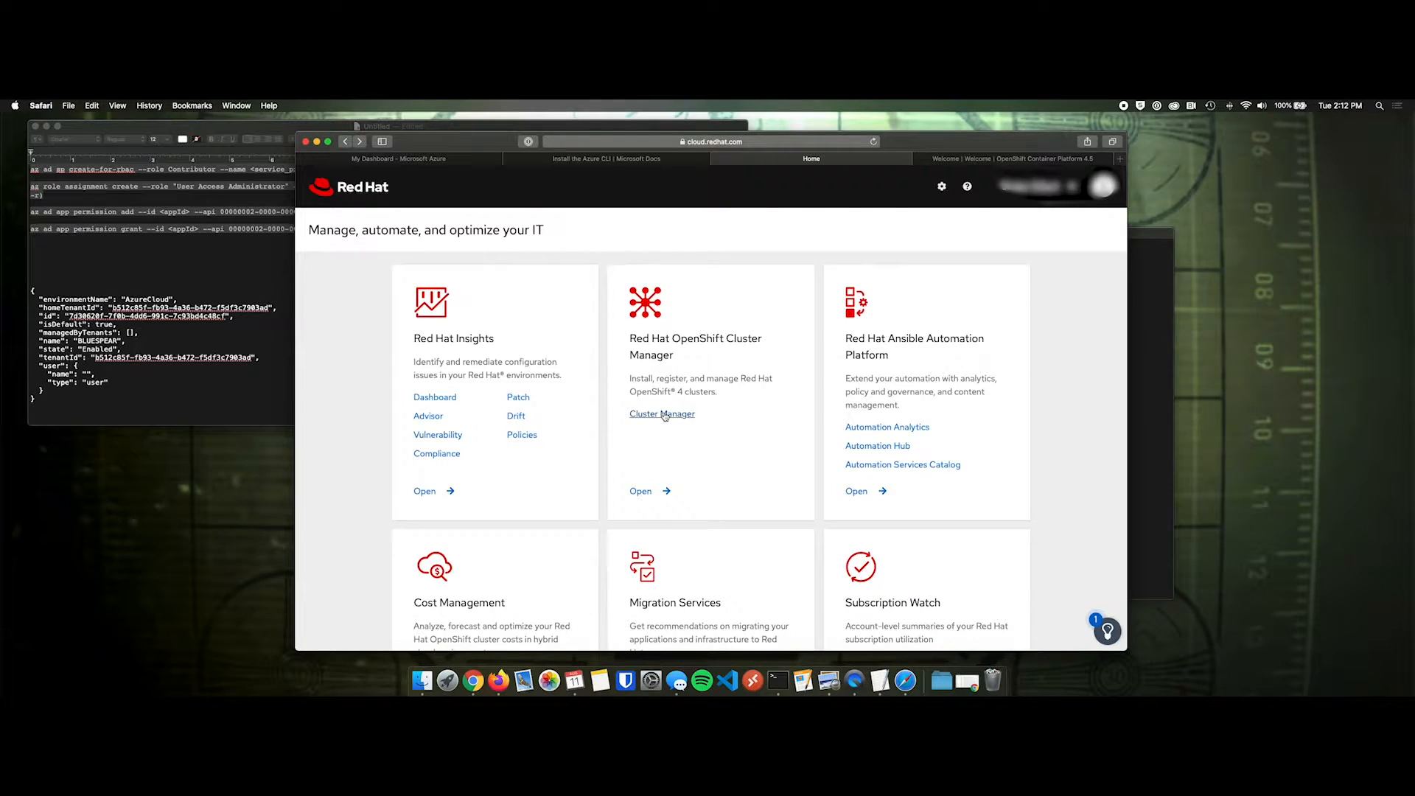
left_click(662, 414)
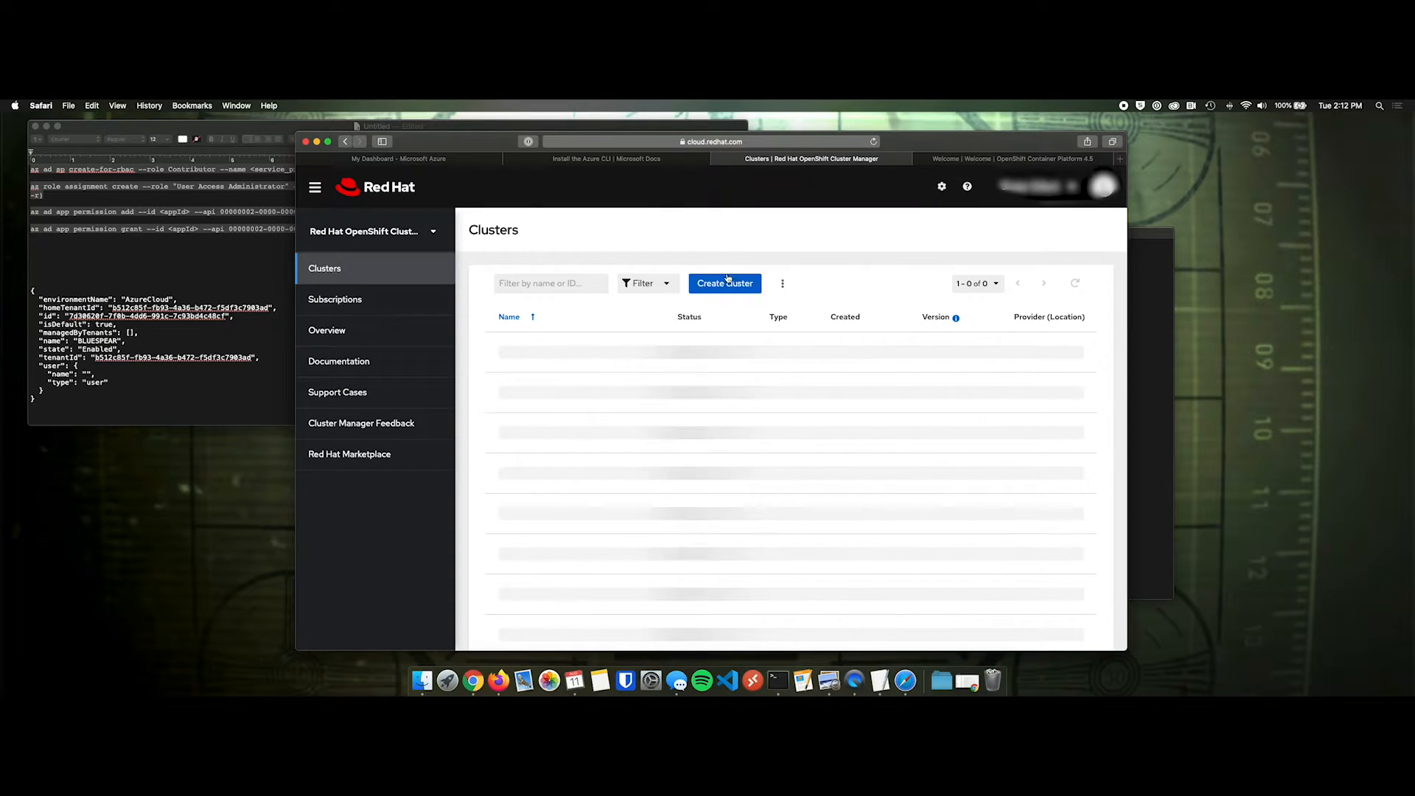
left_click(724, 282)
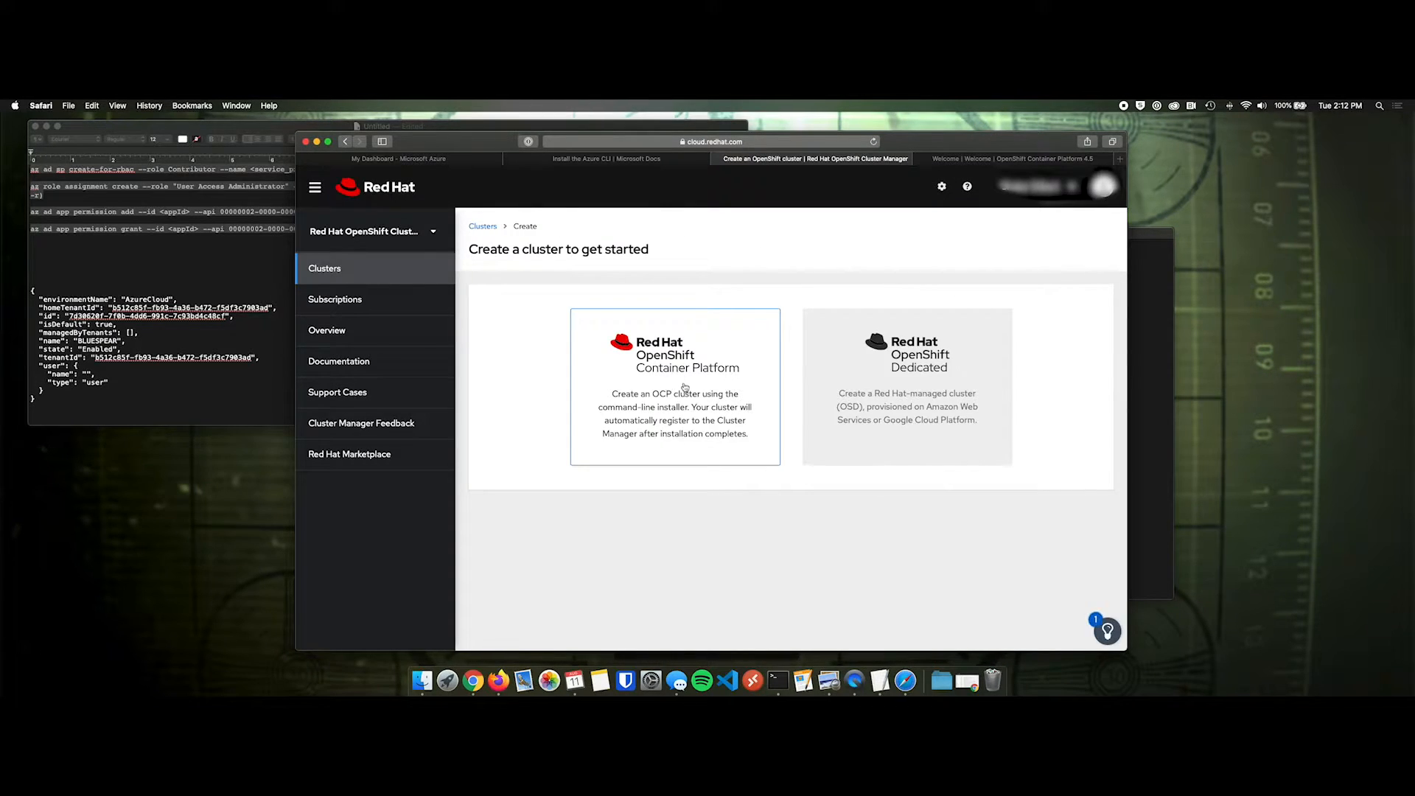
left_click(675, 386)
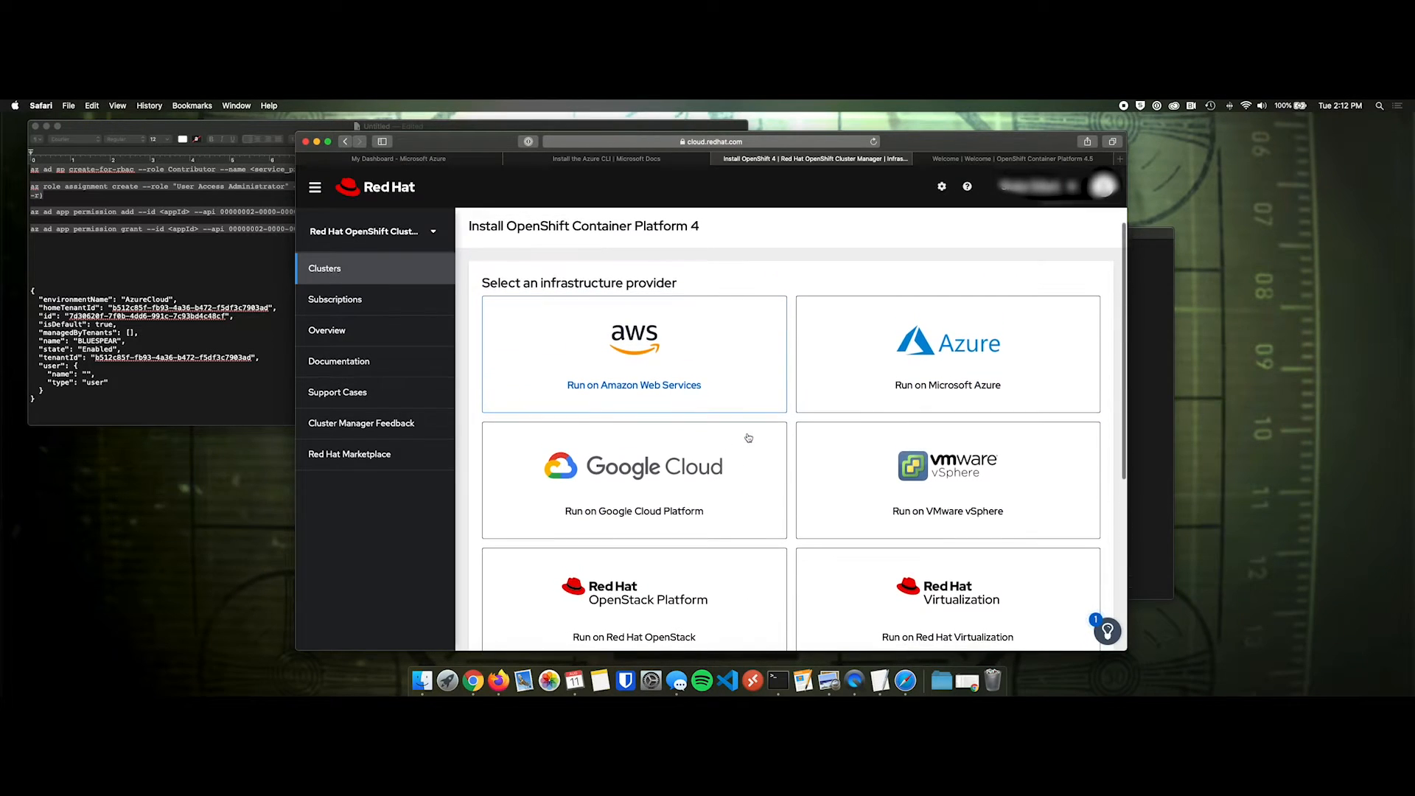
left_click(948, 355)
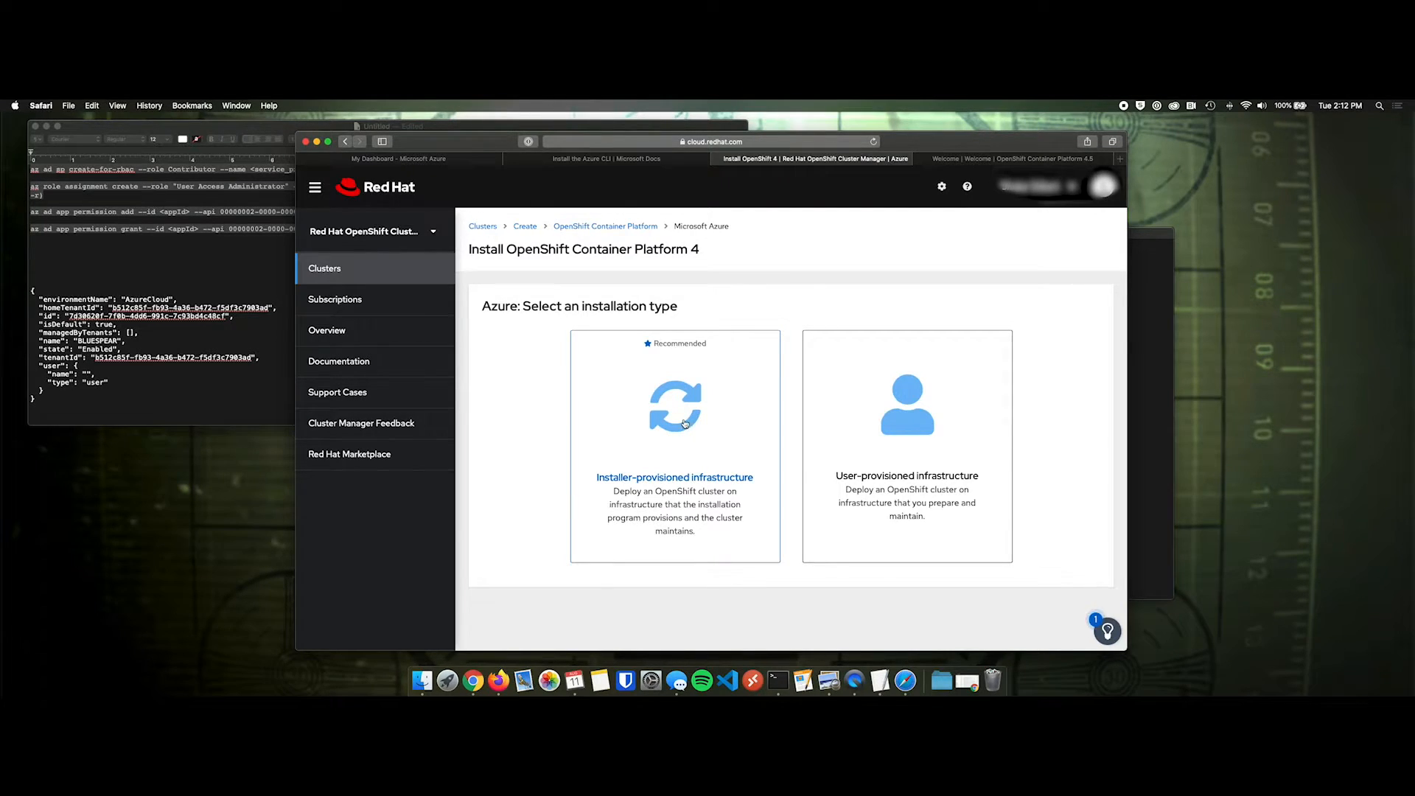
left_click(675, 407)
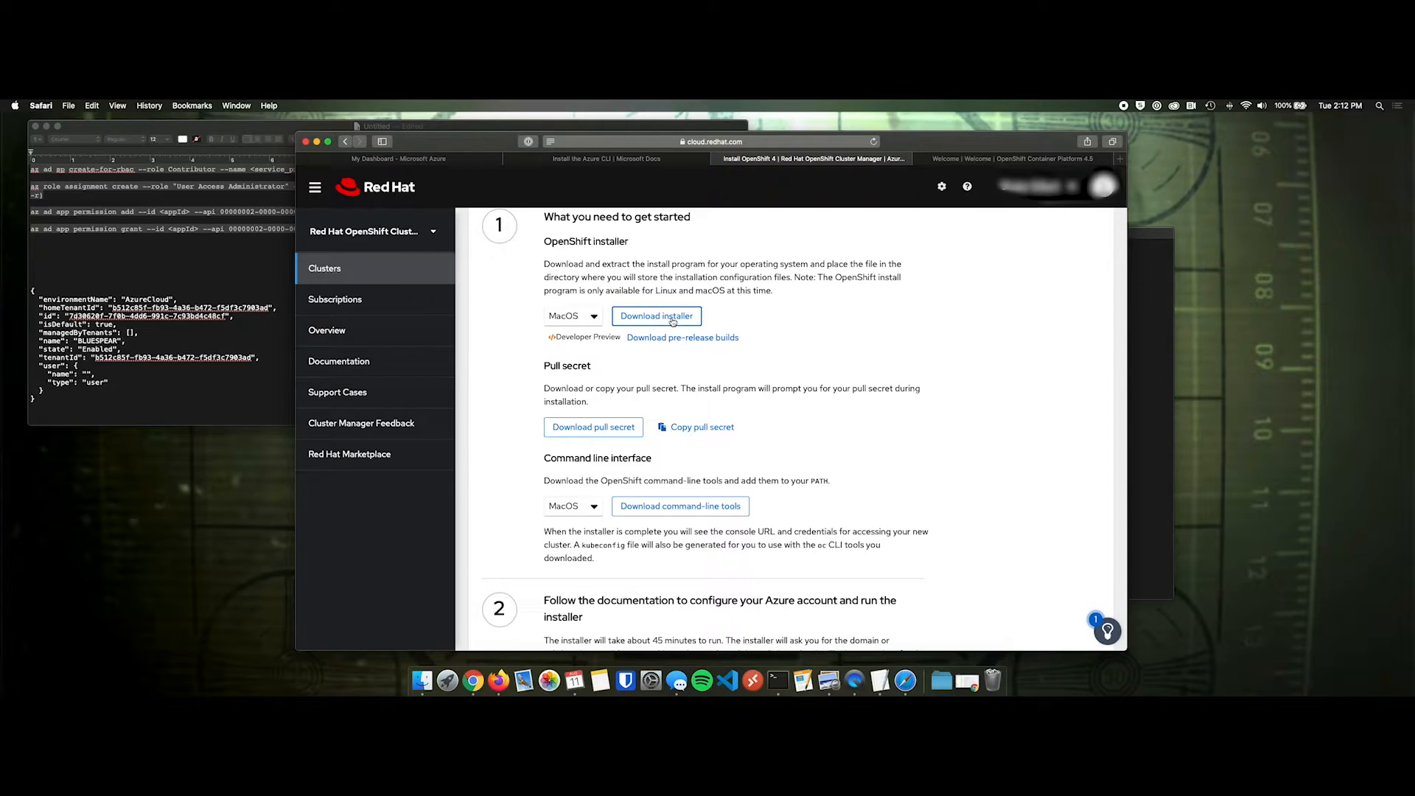
mouse_move(858, 471)
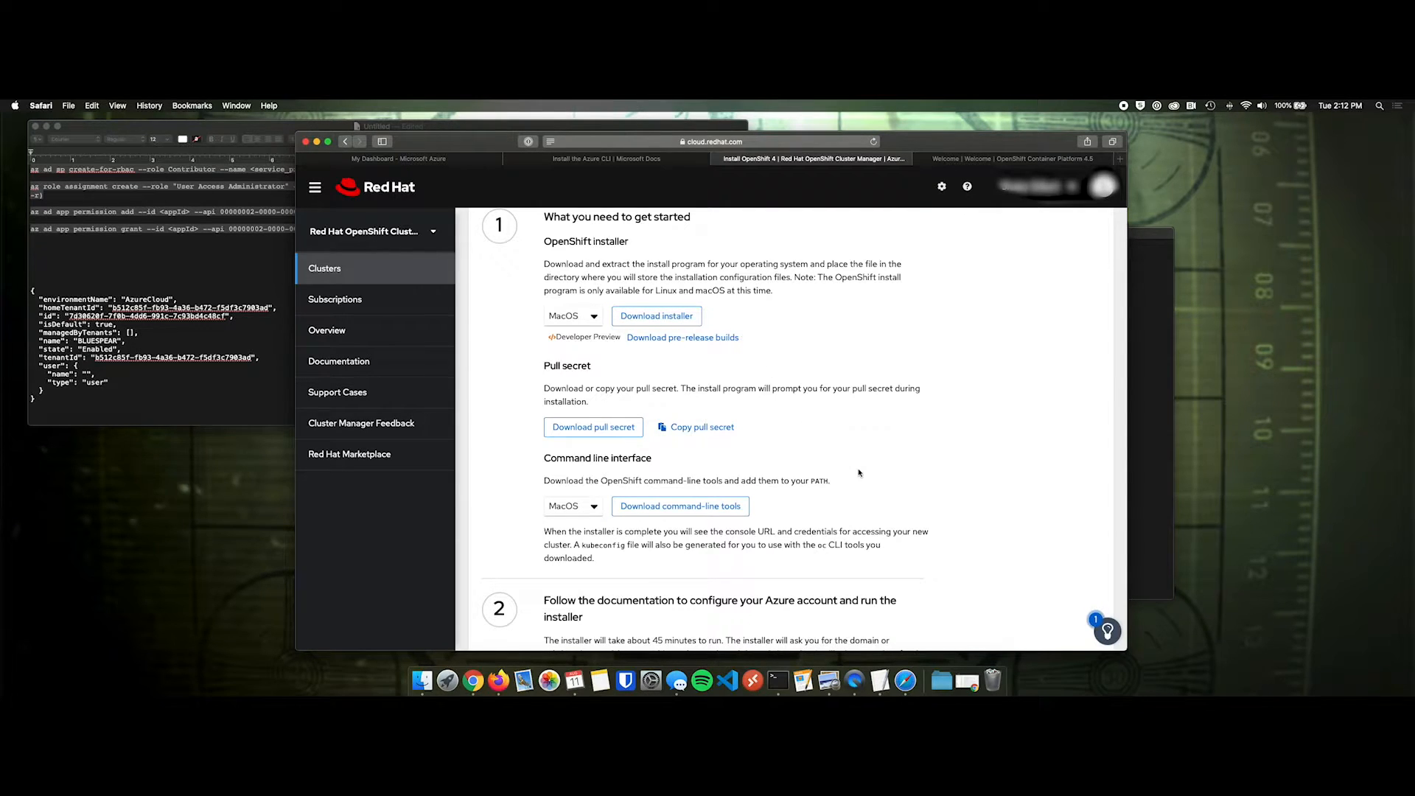
mouse_move(679, 506)
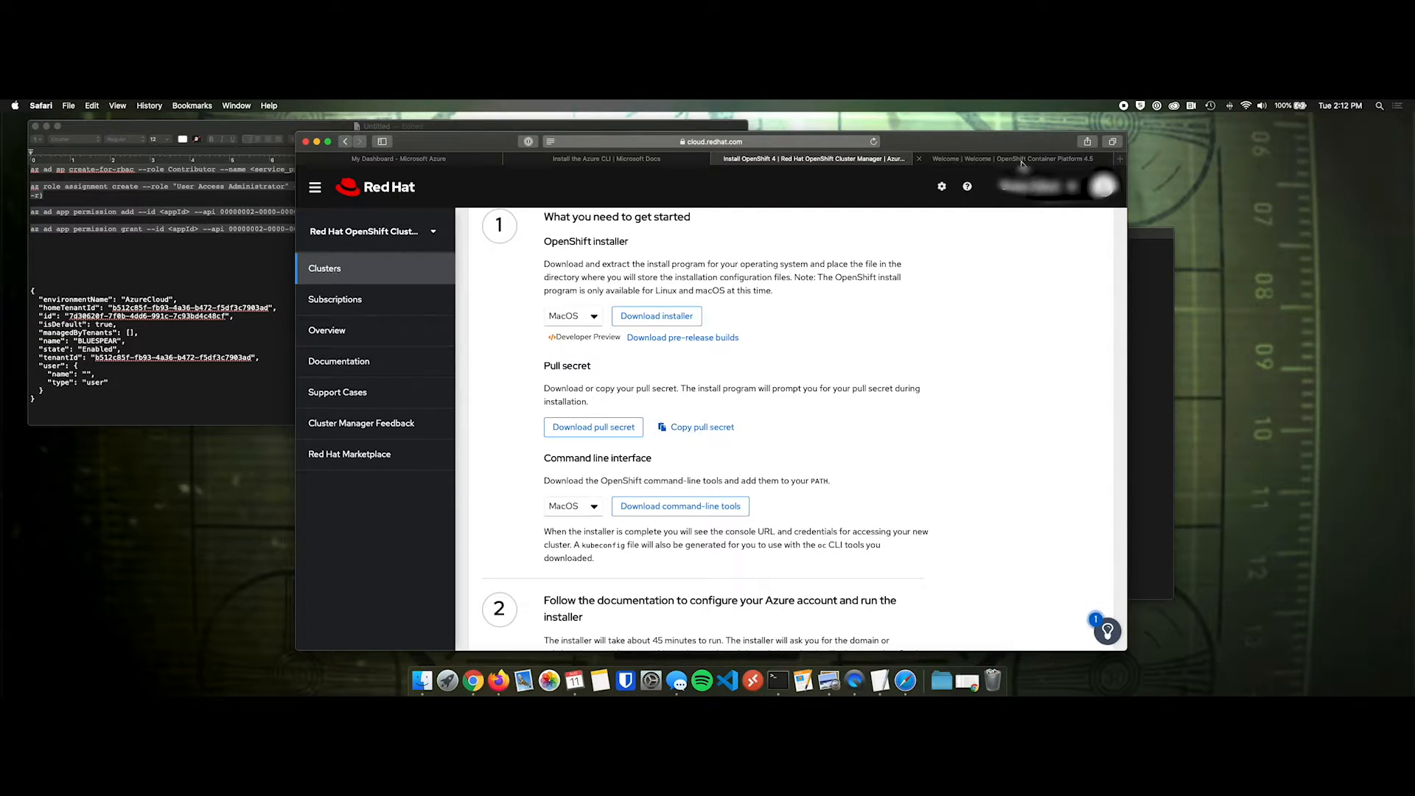
- In the OpenShift docs, expand Installing > Installing on Azure and open Configuring an Azure account
left_click(1009, 159)
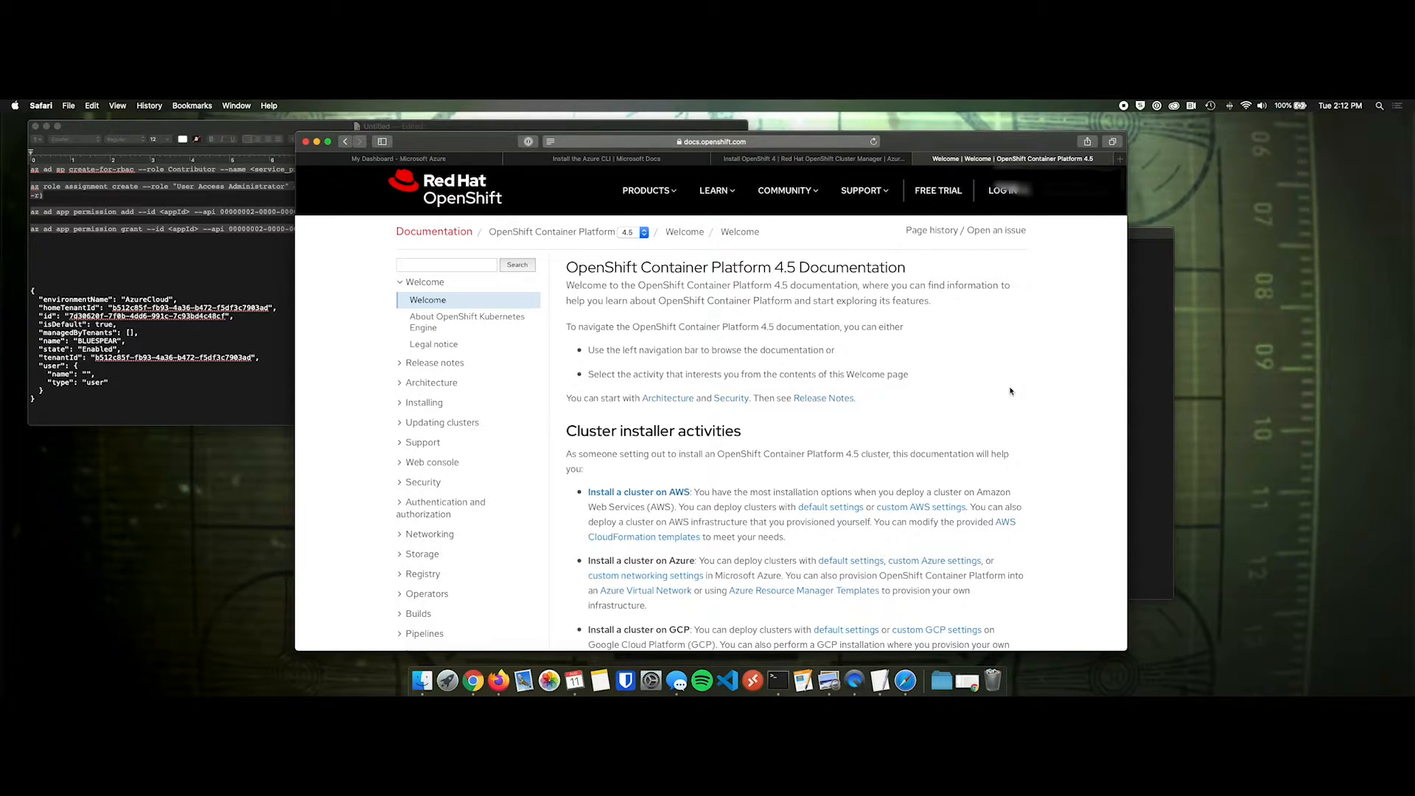
left_click(425, 402)
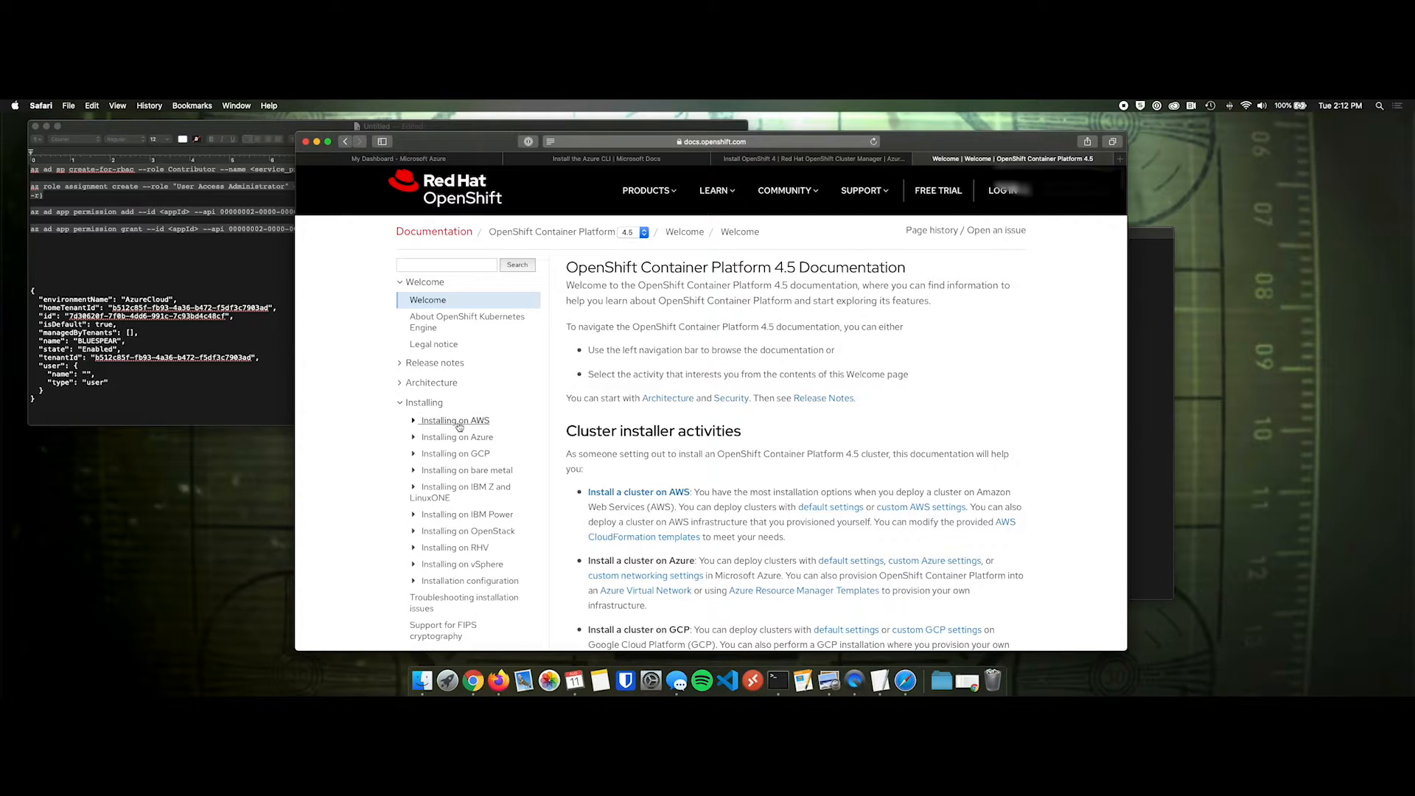
left_click(458, 437)
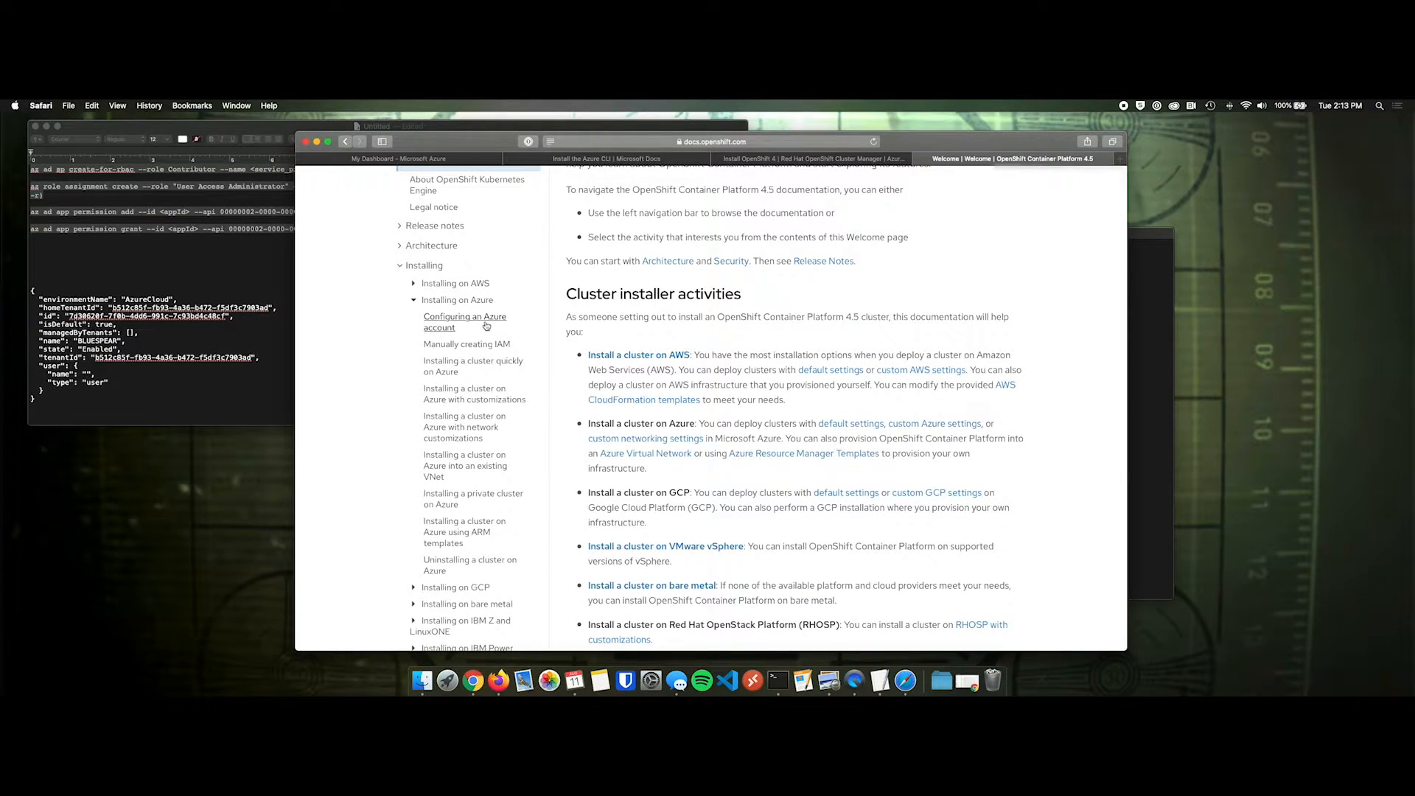
left_click(399, 160)
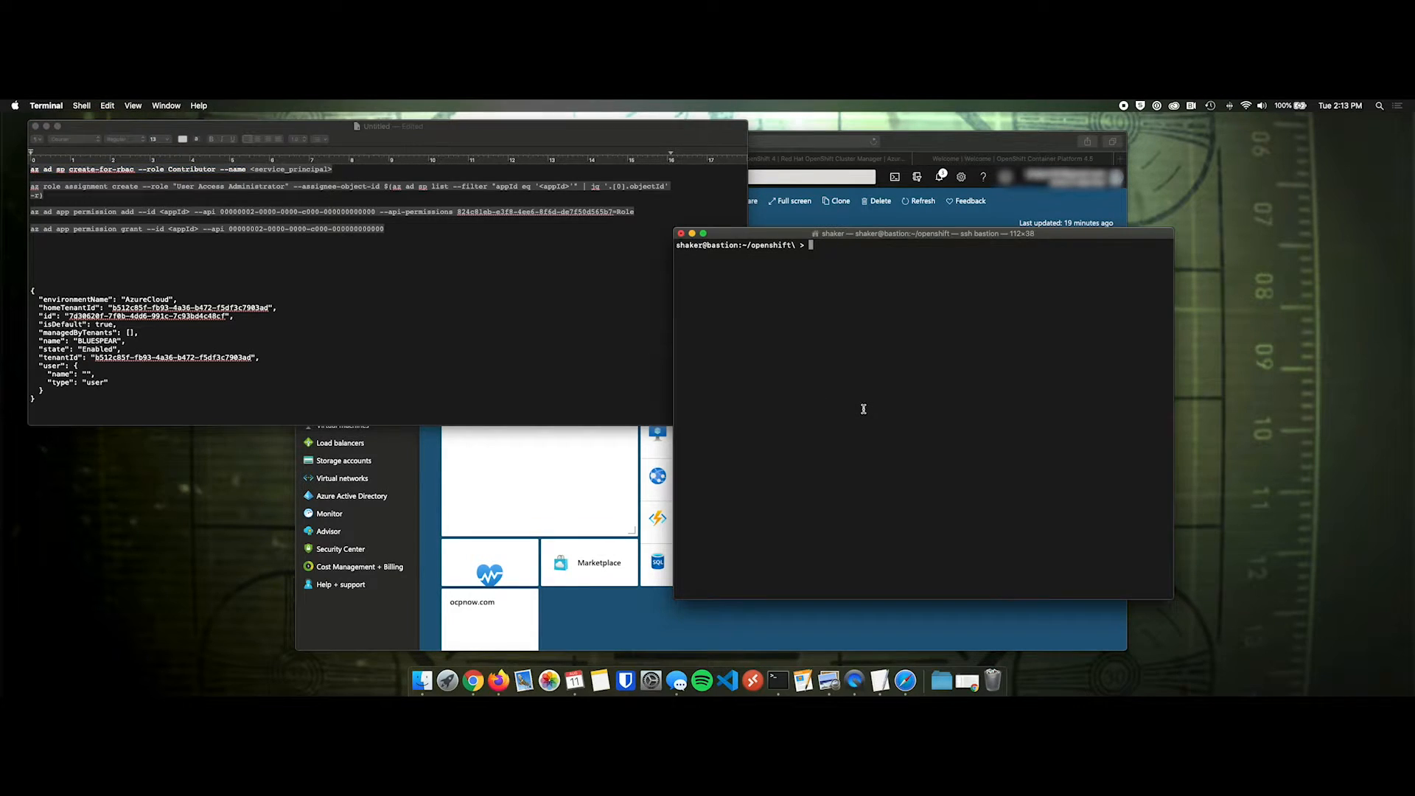
- Create the Contributor service principal ocp-principal with az ad sp create-for-rbac and select its credentials
type("az ad sp create-for-rbac --role Contributor --name")
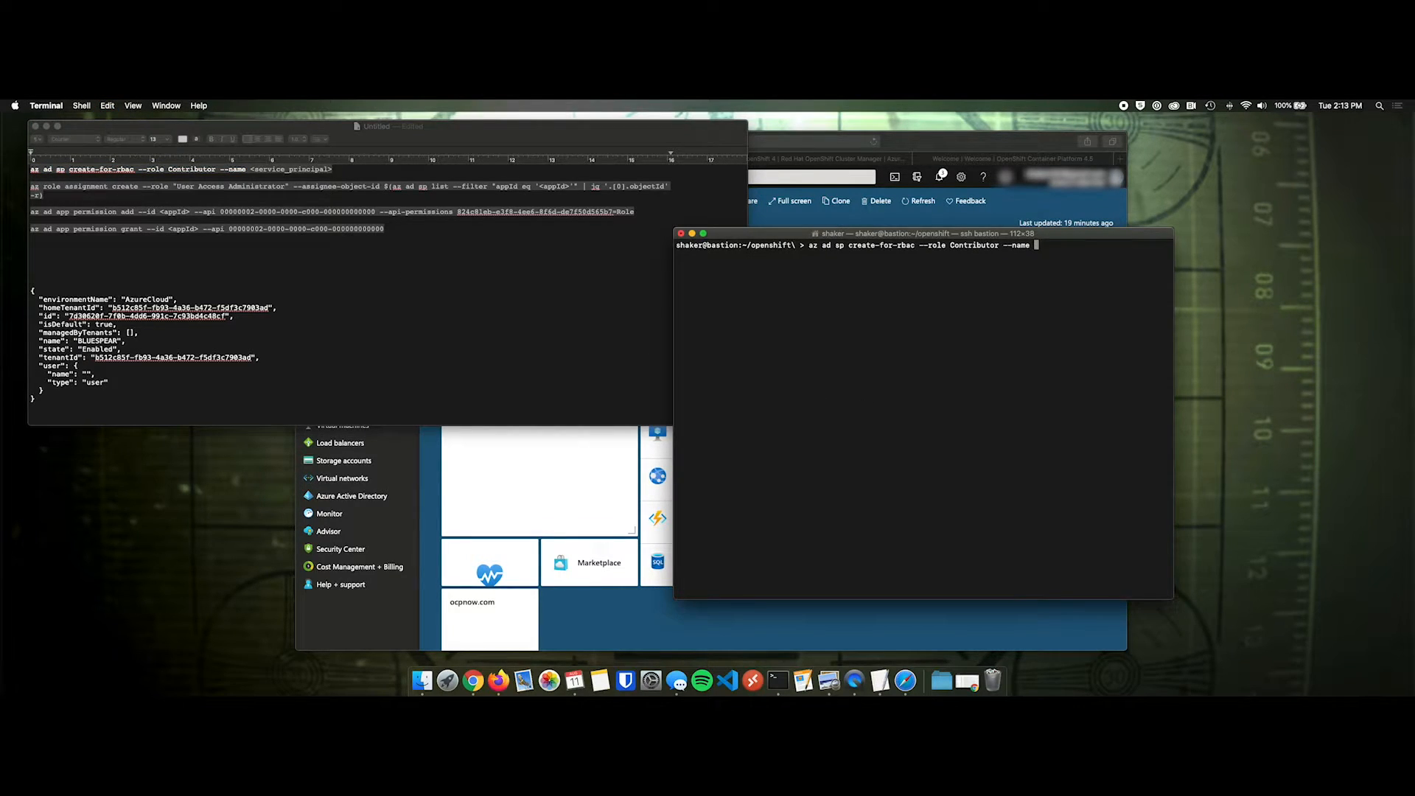
type("ocp-principal")
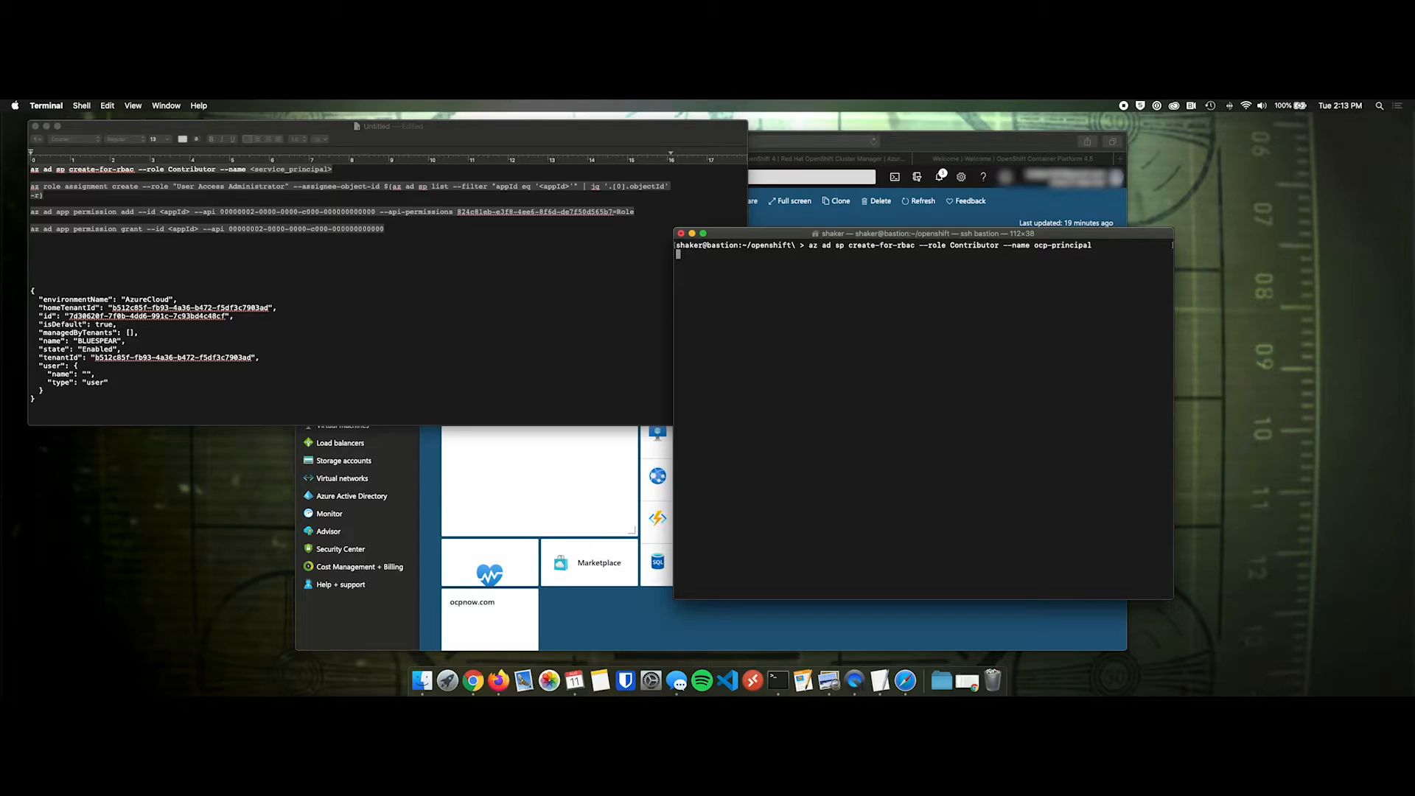
key("Return")
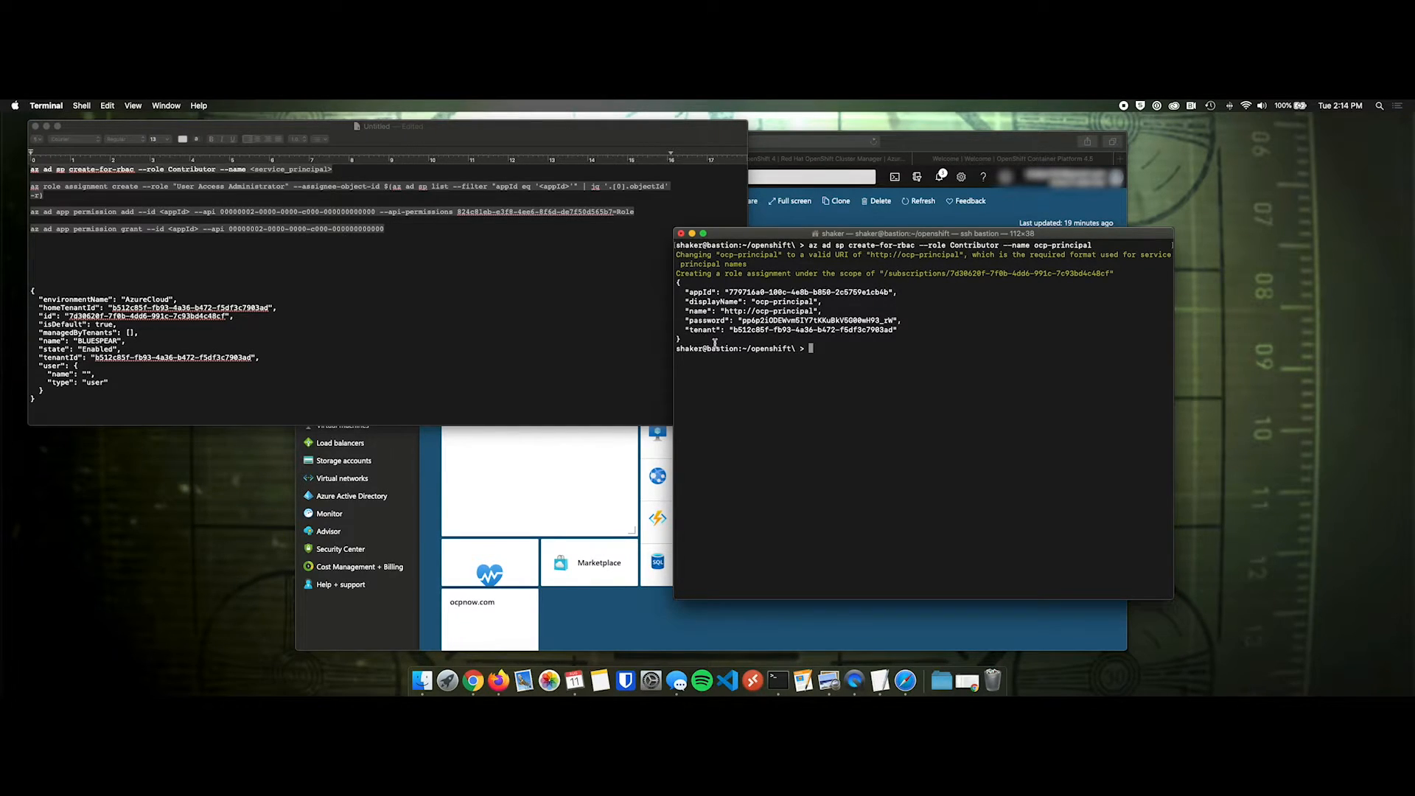
left_click_drag(686, 291, 898, 330)
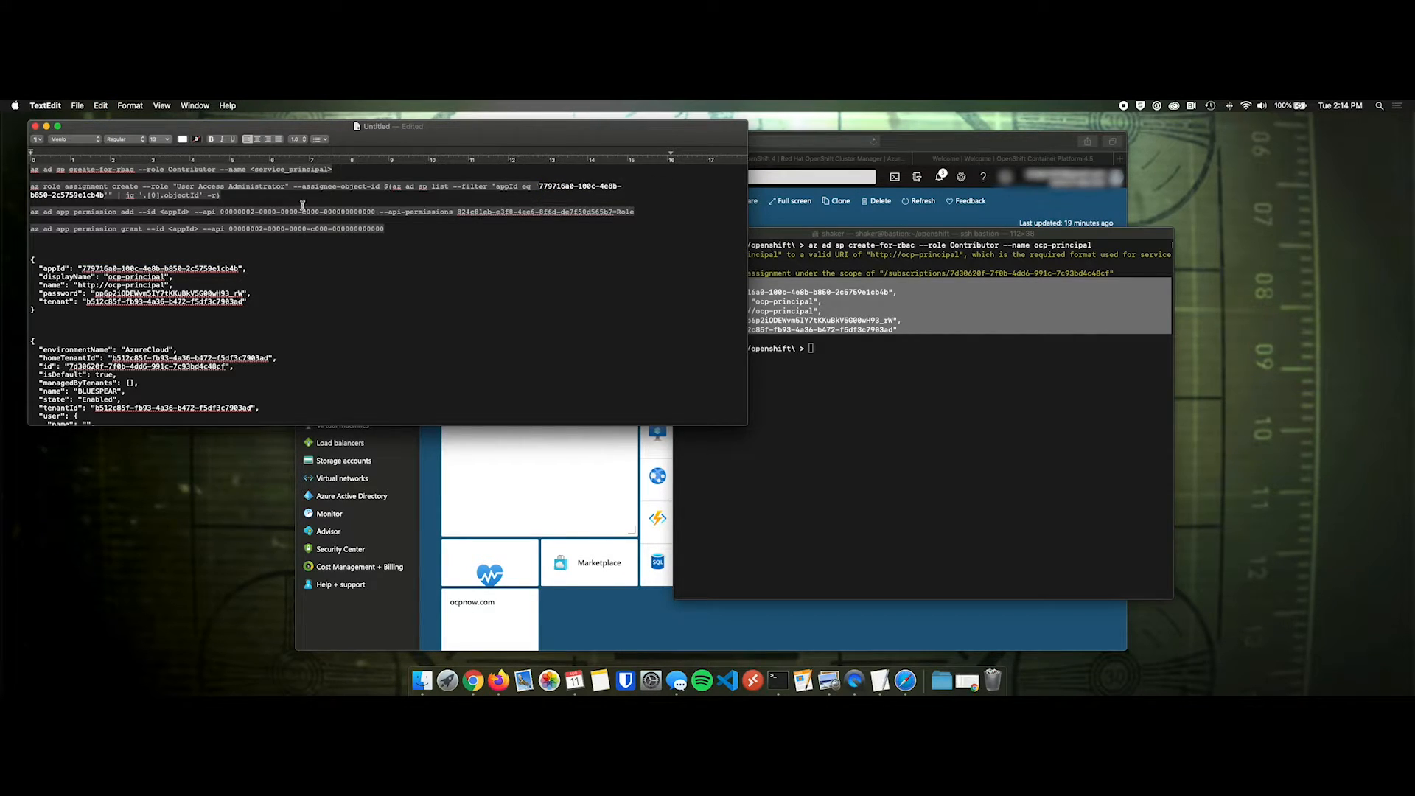
- Replace the <appId> placeholders in the permission commands with 779716a0-100c-4e8b-b850-2c5759e1cb4b
double_click(174, 212)
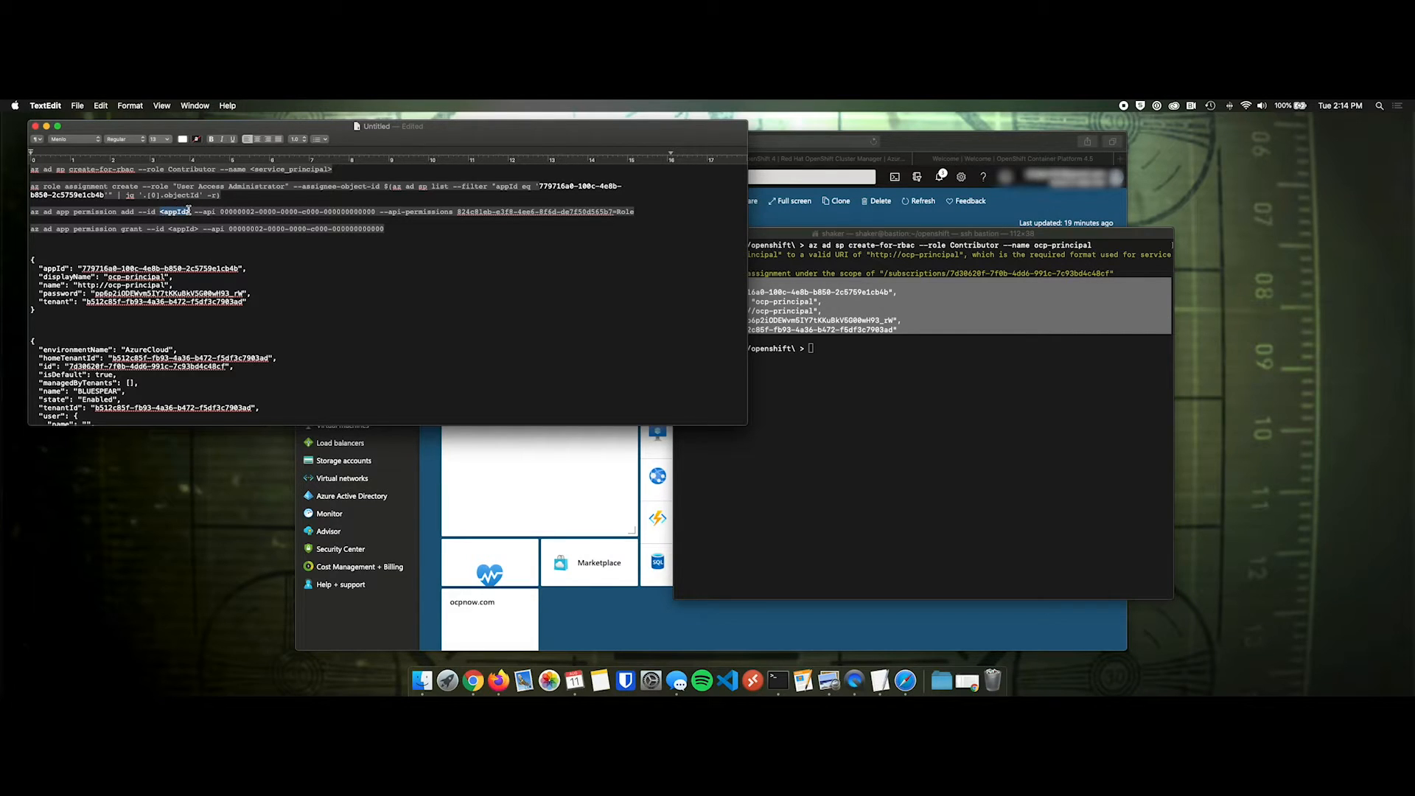
type("779716a0-100c-4e8b-b850-2c5759e1cb4b")
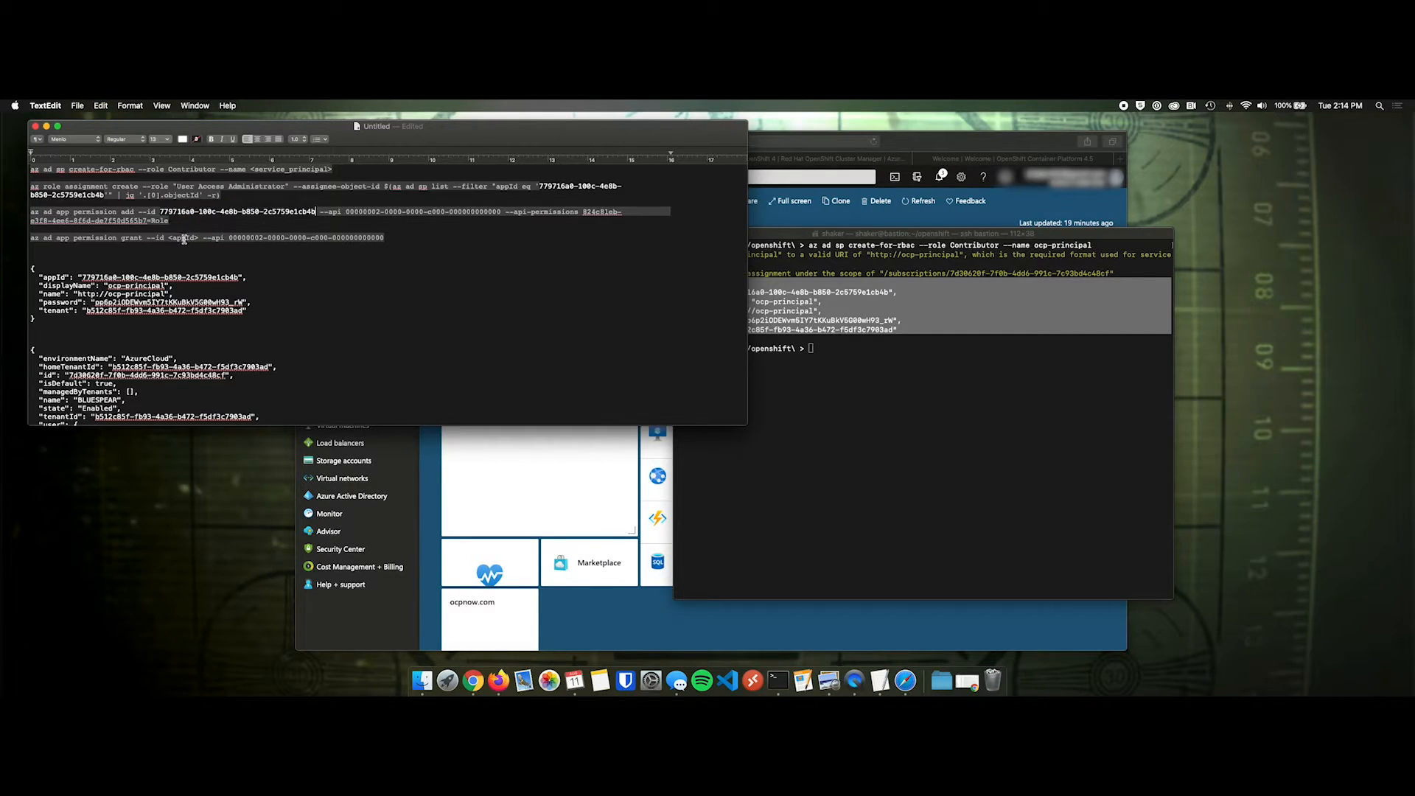
double_click(182, 238)
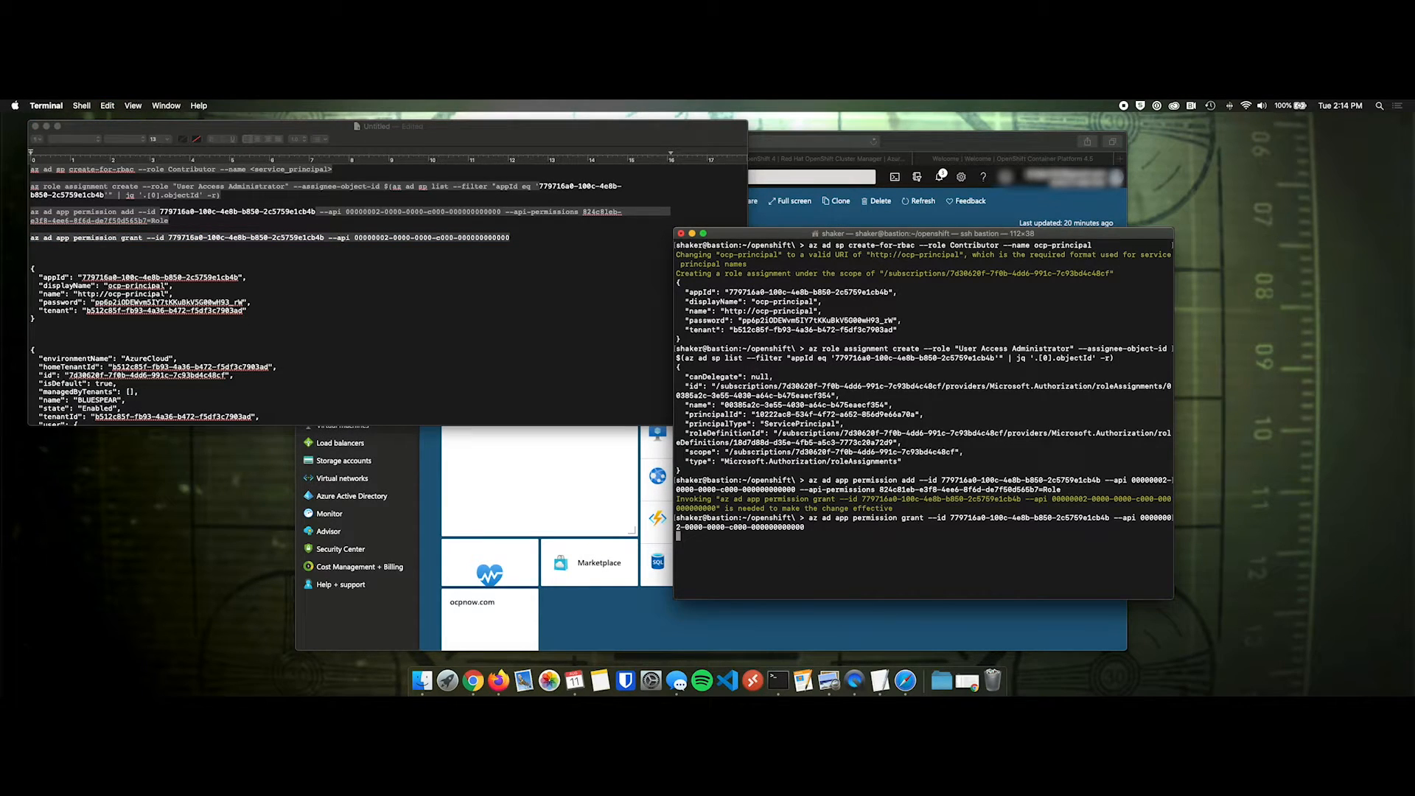
- Run the az ad app permission grant command for ocp-principal and begin clearing the shell
key("Return")
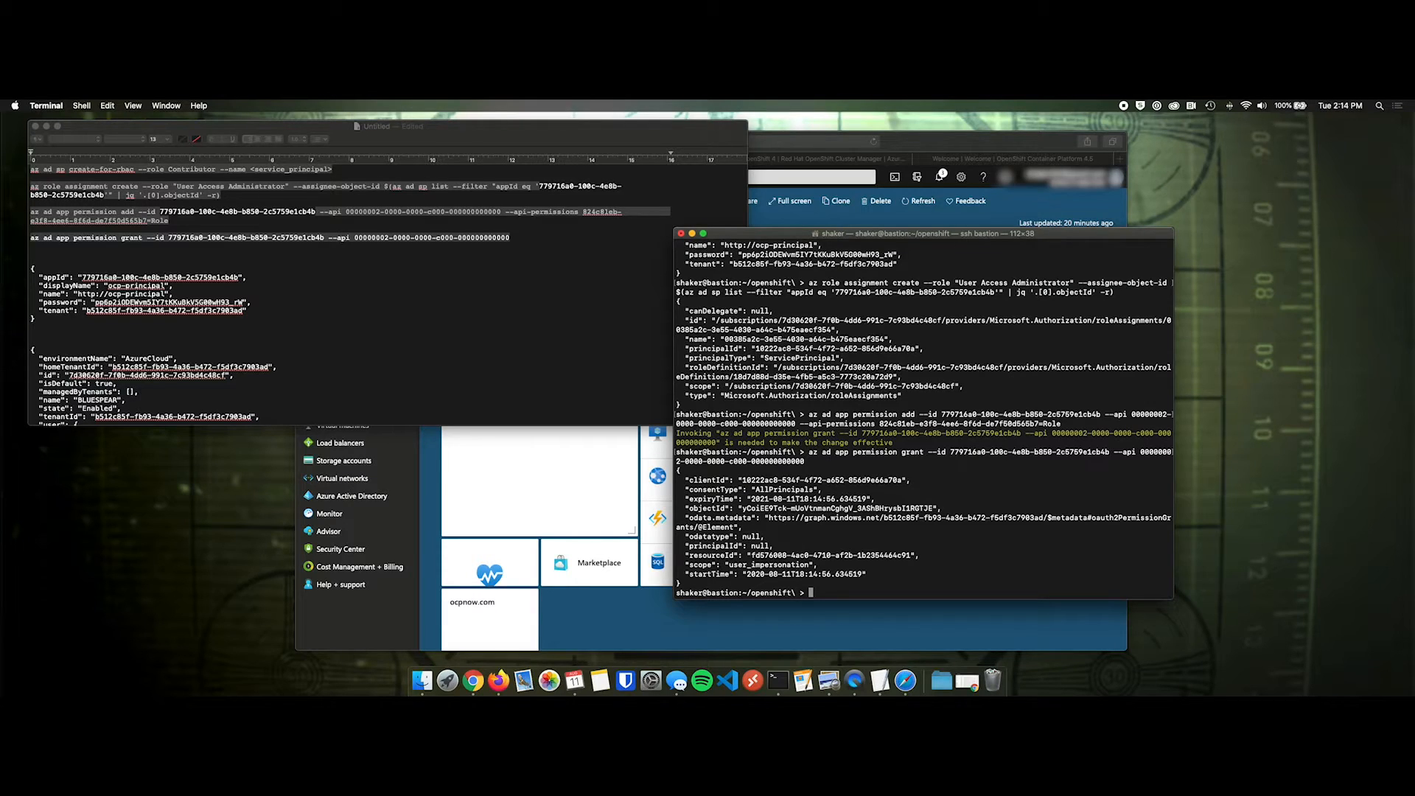
type("c")
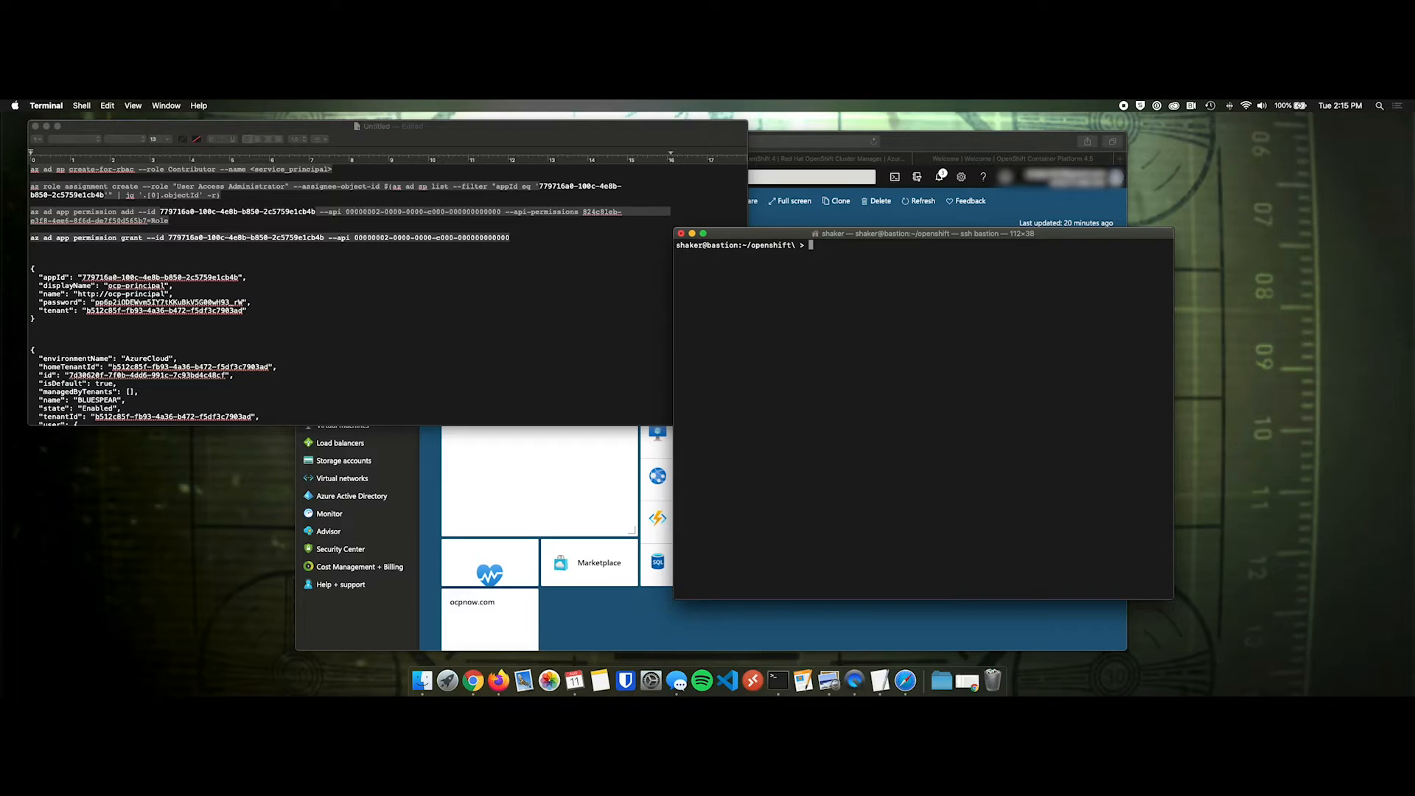
- List the directory contents and run openshift-install create install-config --dir=bluespear
type("ls -l")
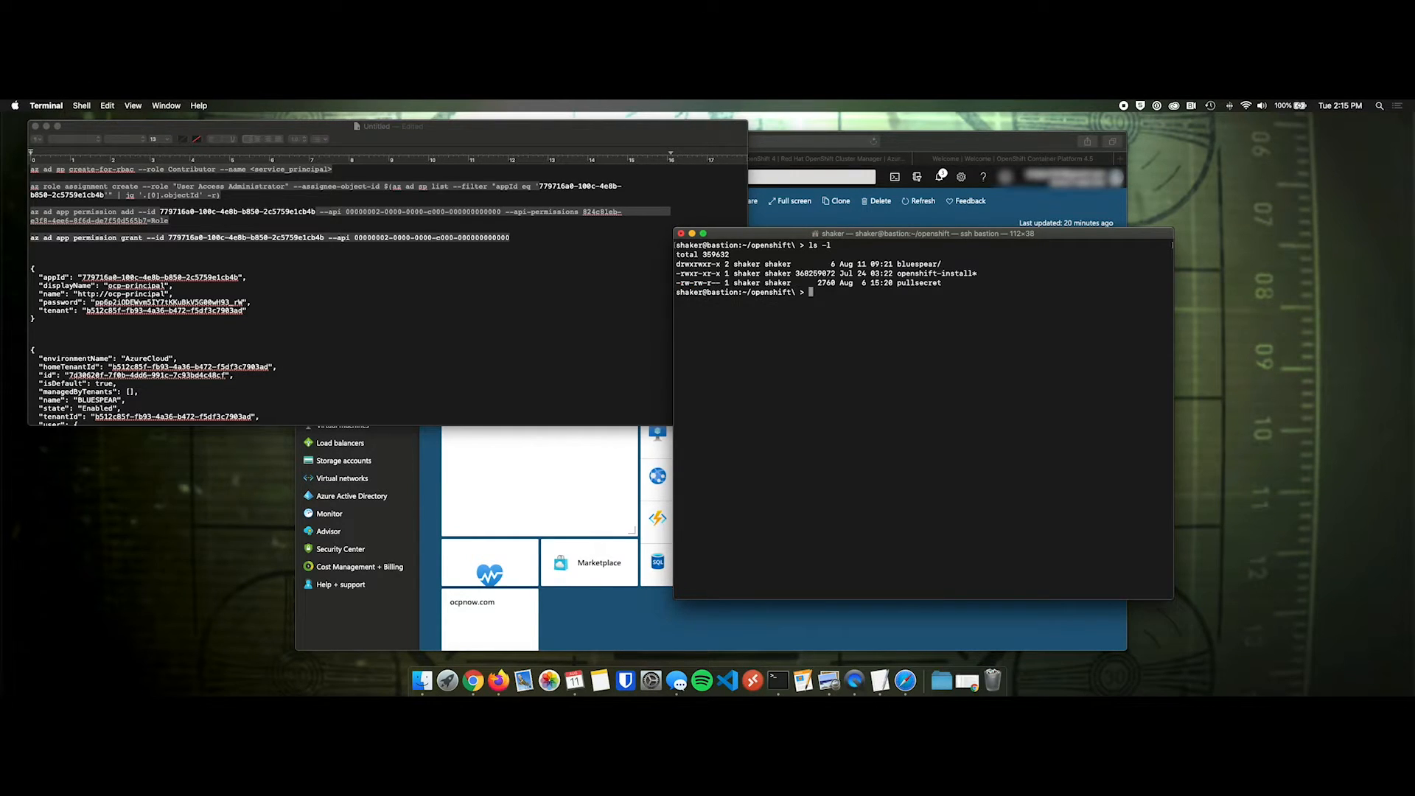
type("l")
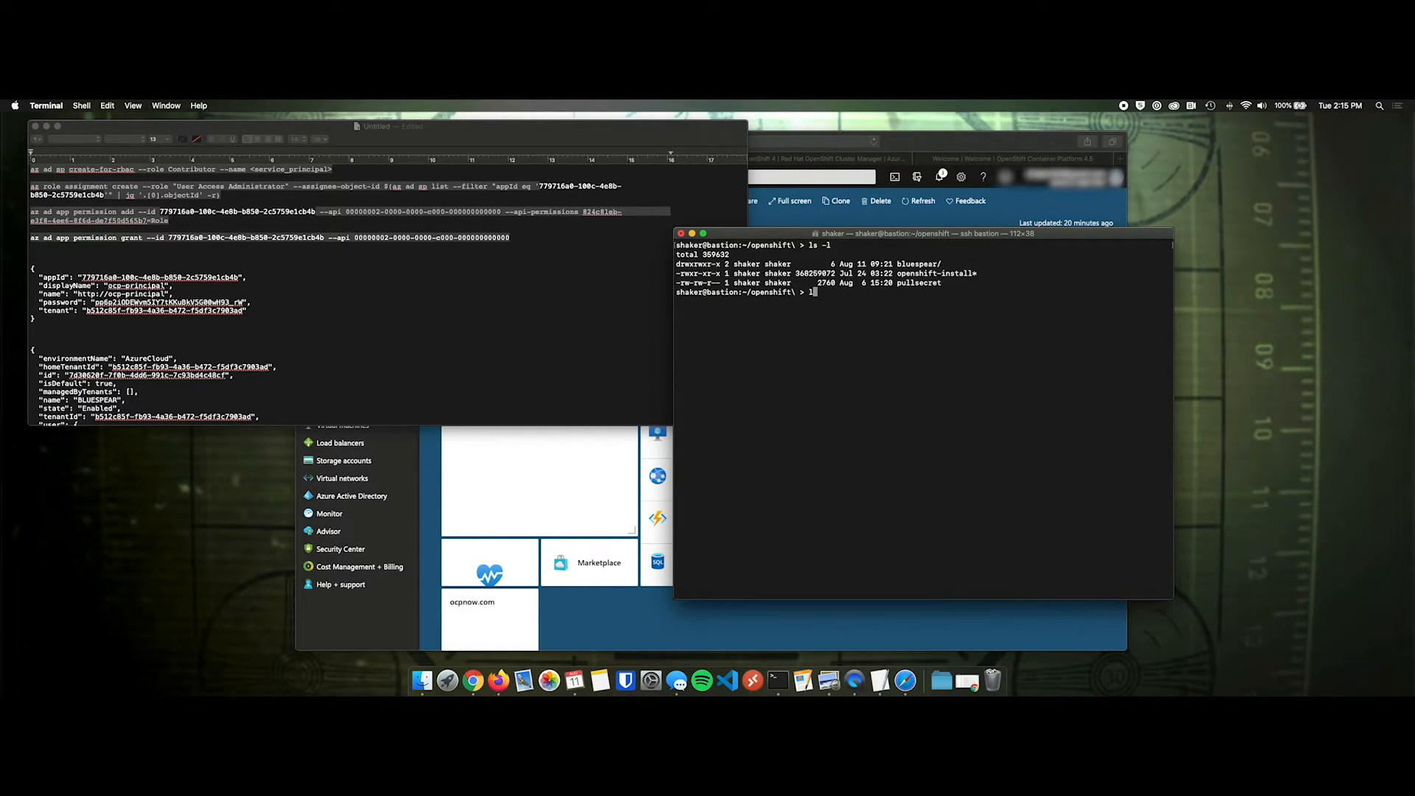
type("ls bluespear/")
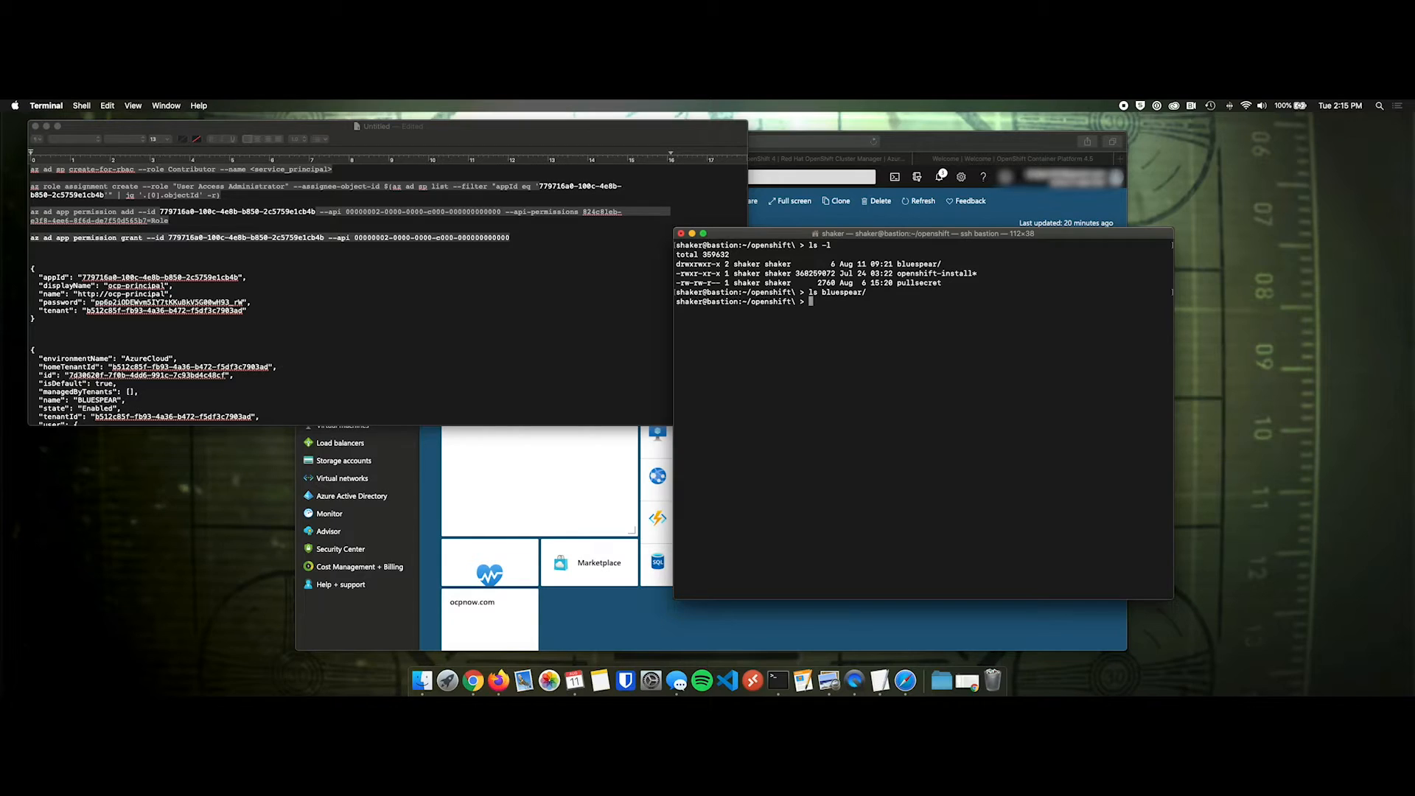
type("ls")
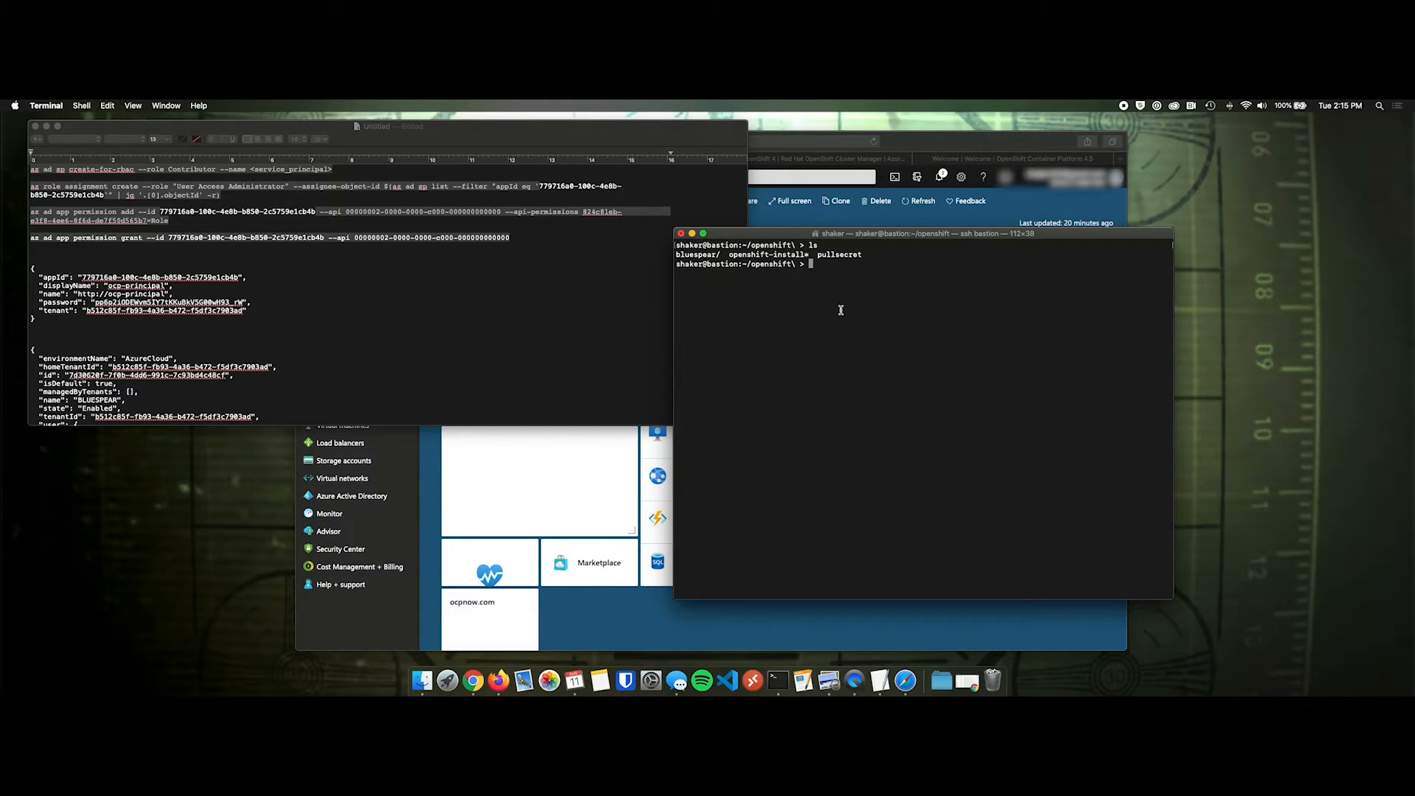
type("./")
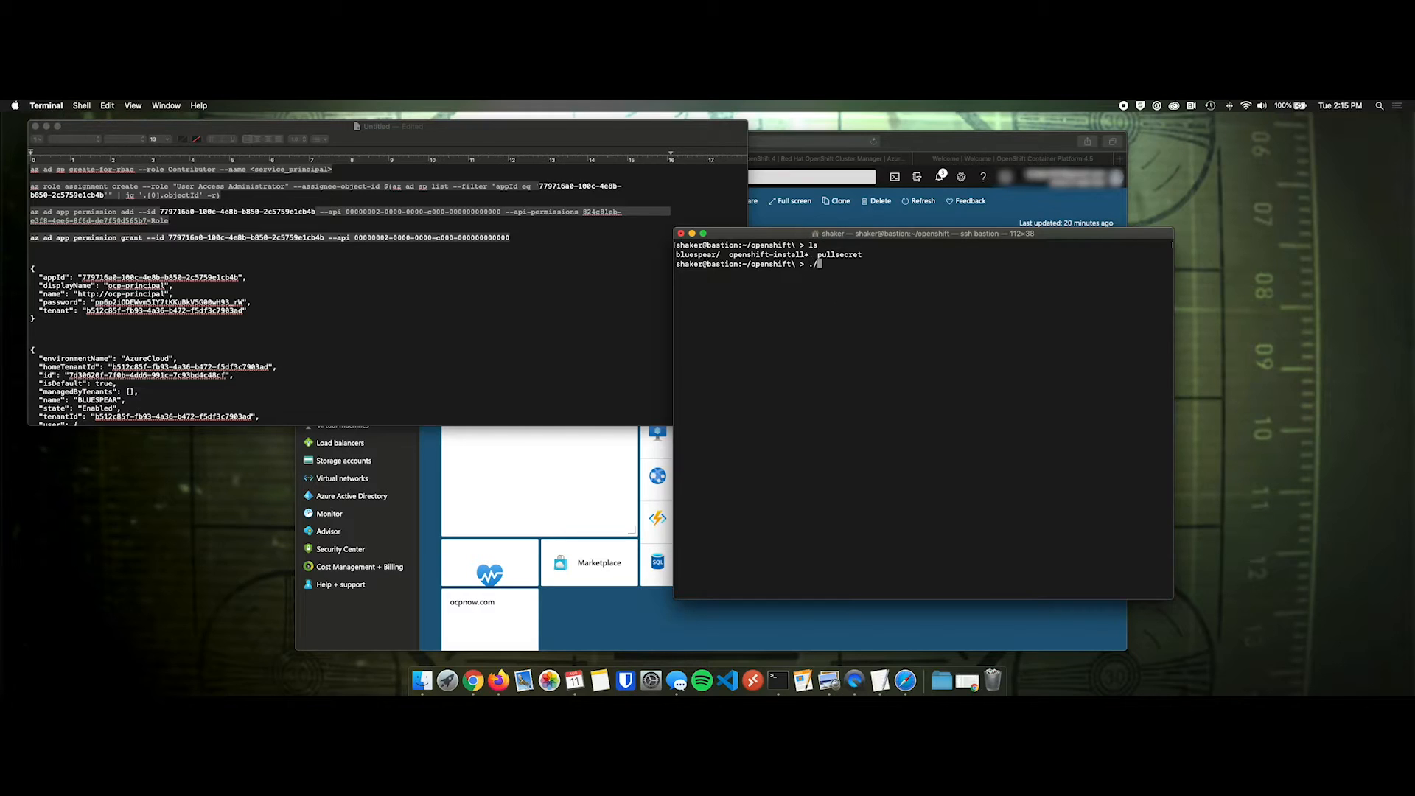
type("openshift-install cre")
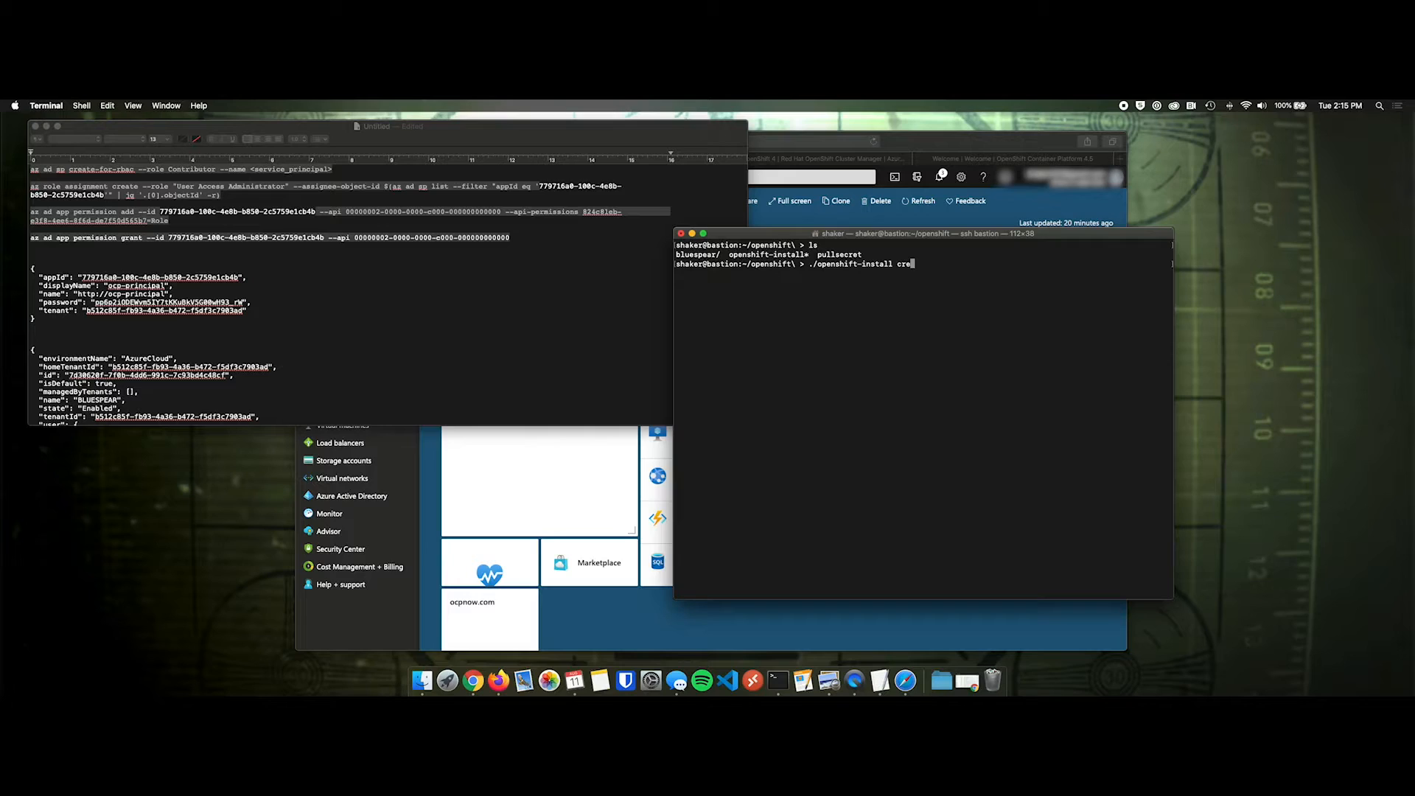
type("ate")
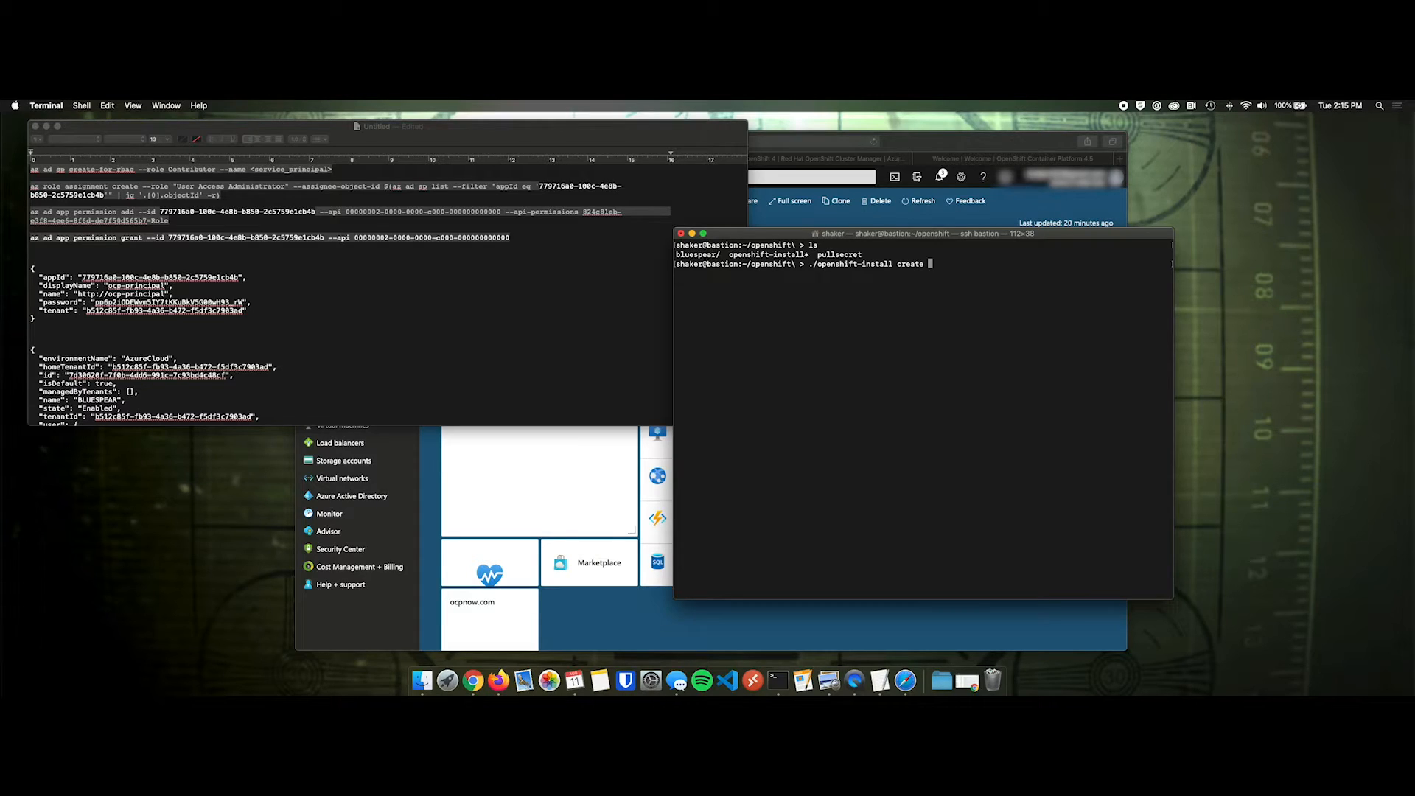
type("install-")
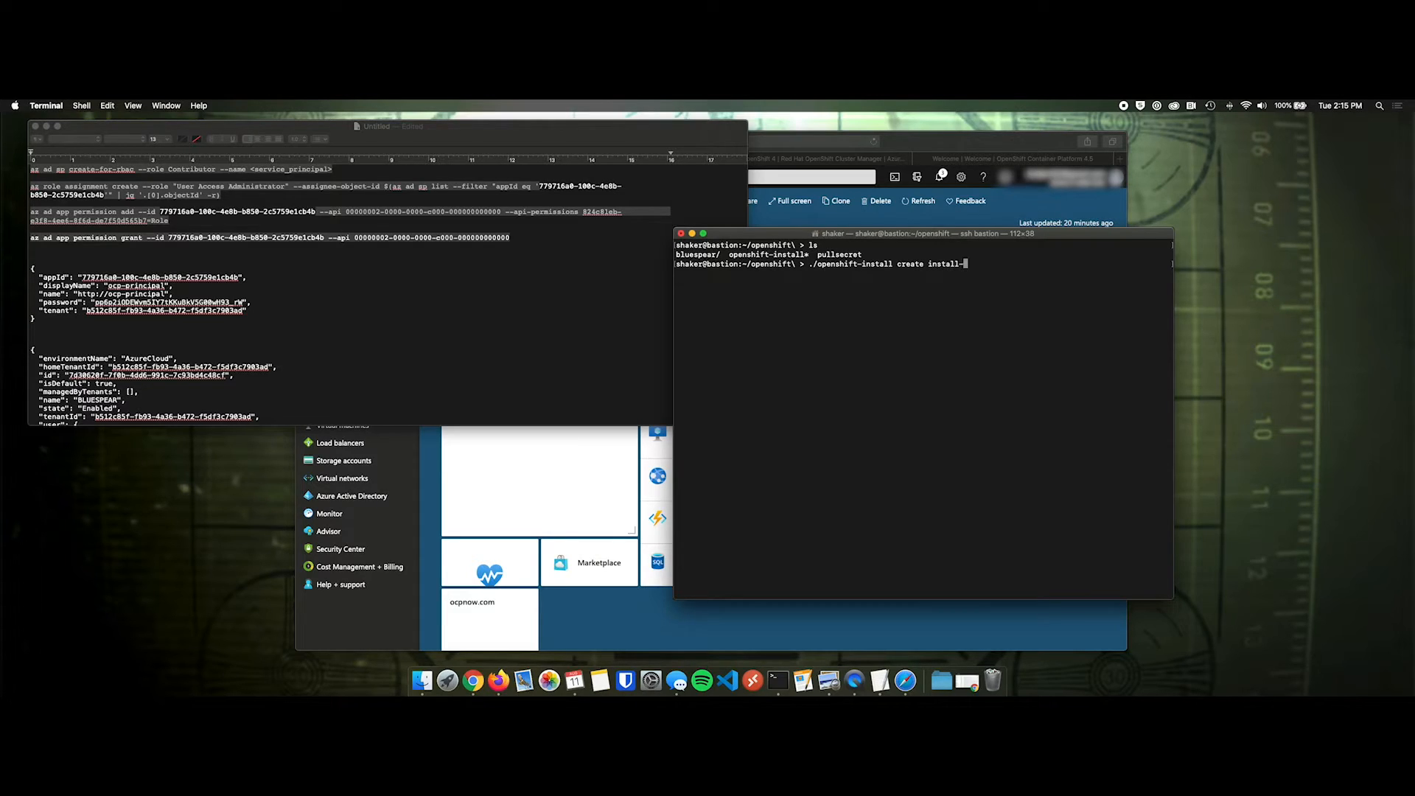
type("config --dir")
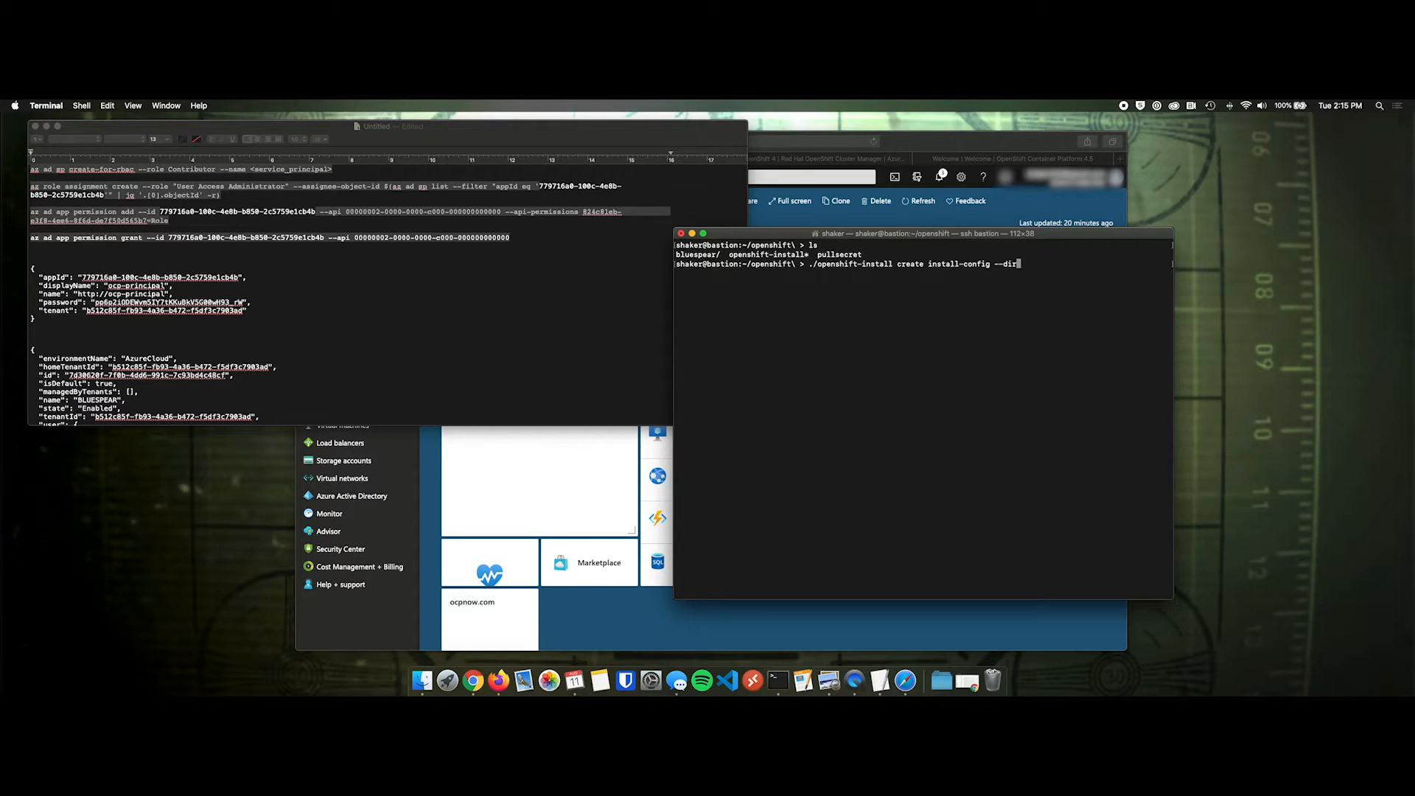
type("bluespea")
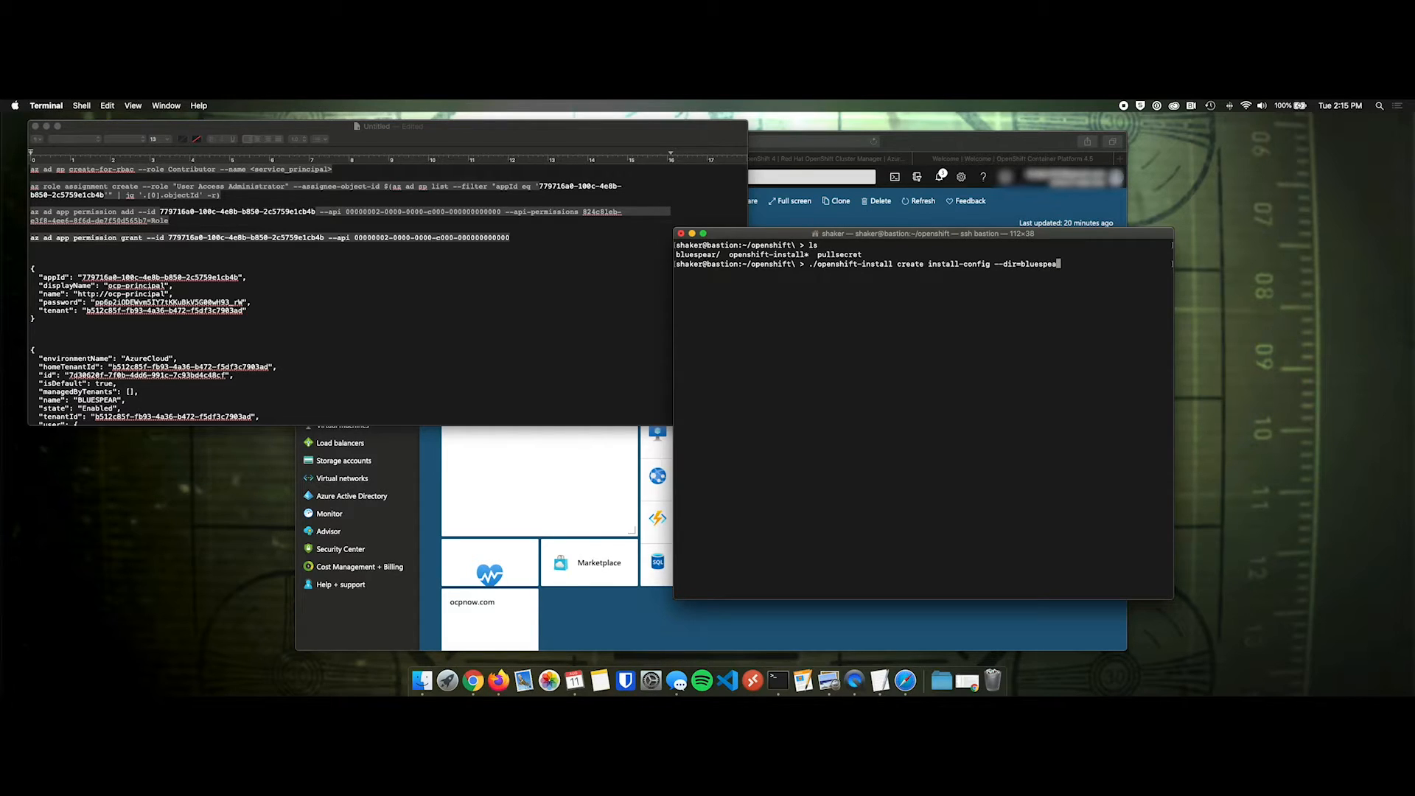
key("Return")
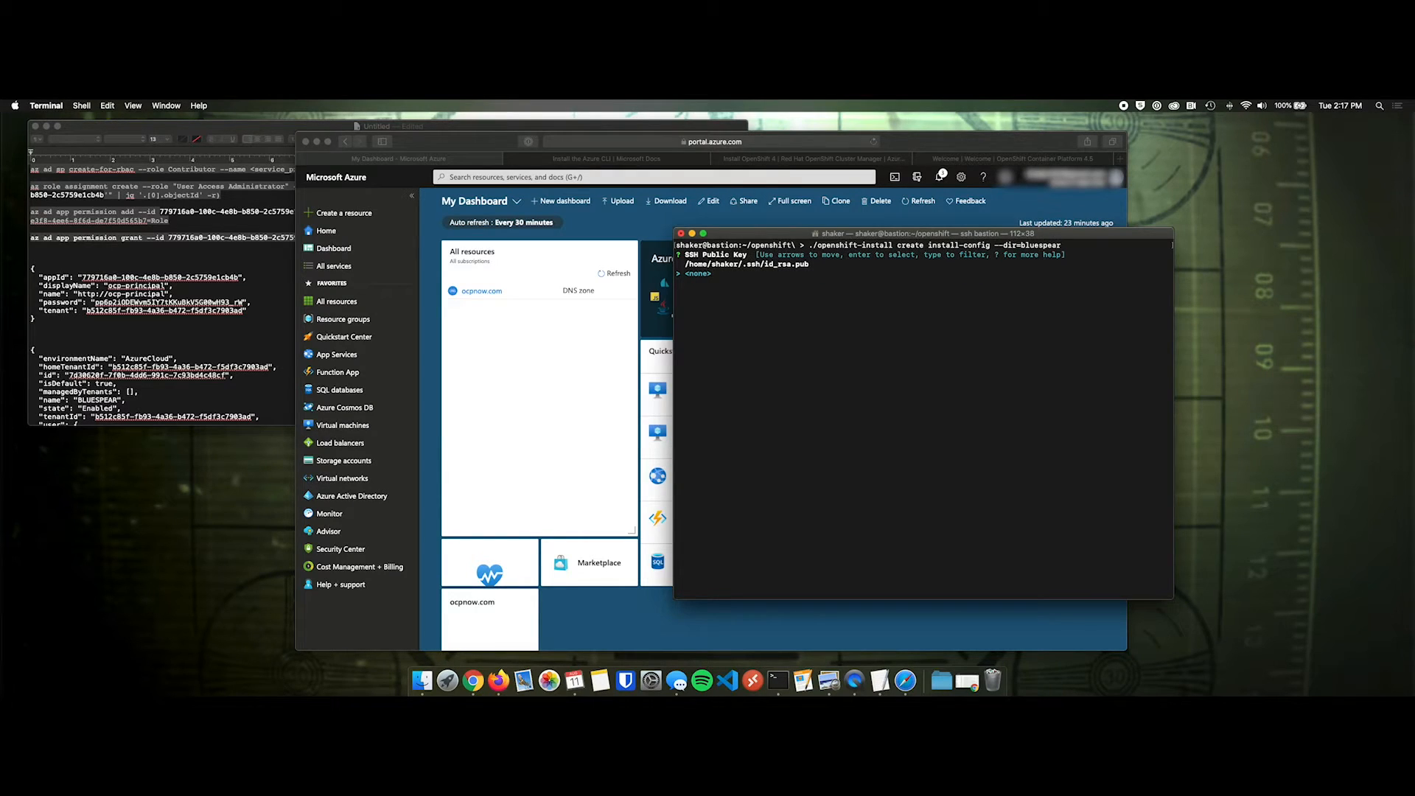
mouse_move(985, 324)
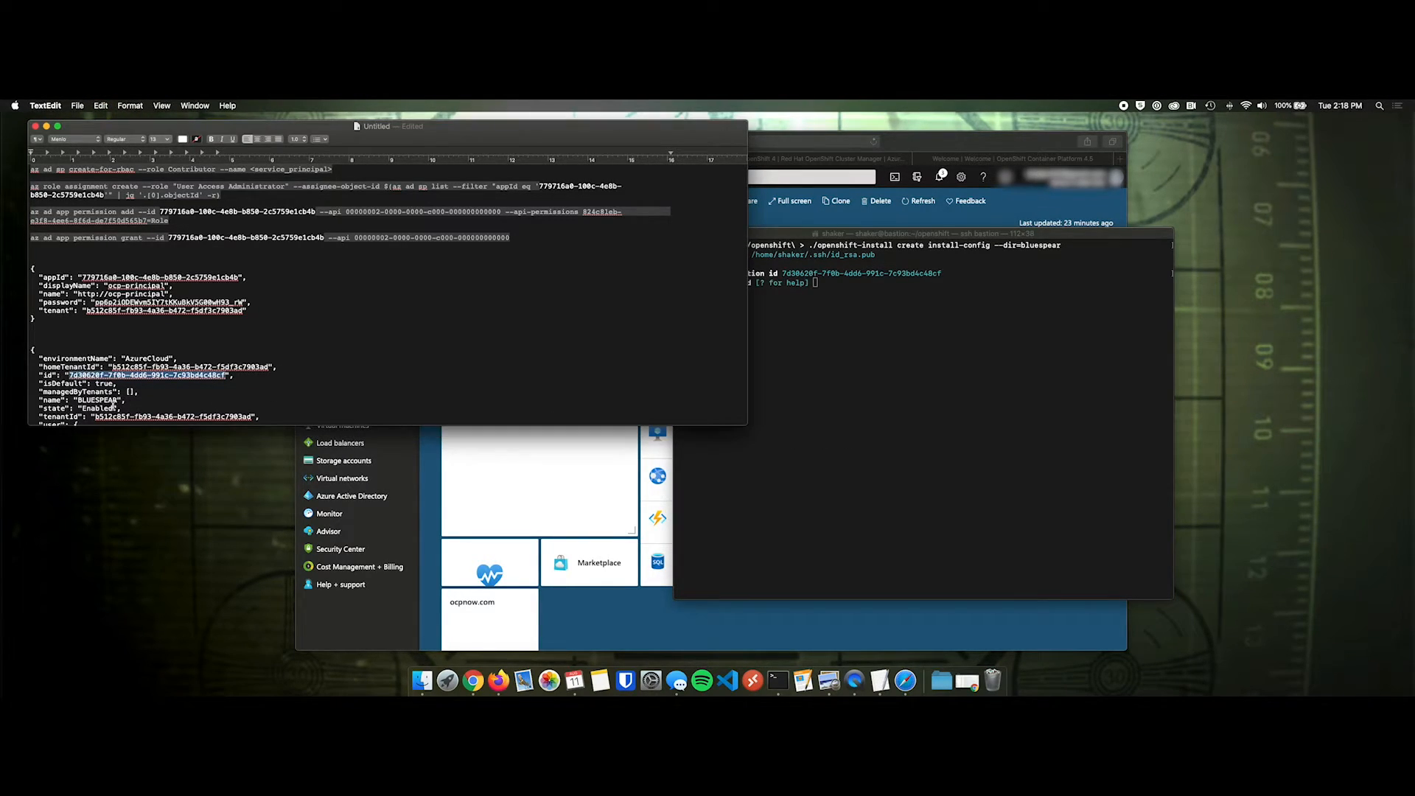
- Answer the prompts with subscription ID, tenant, client secret, eastus and cluster name bluespear, then clear
double_click(172, 415)
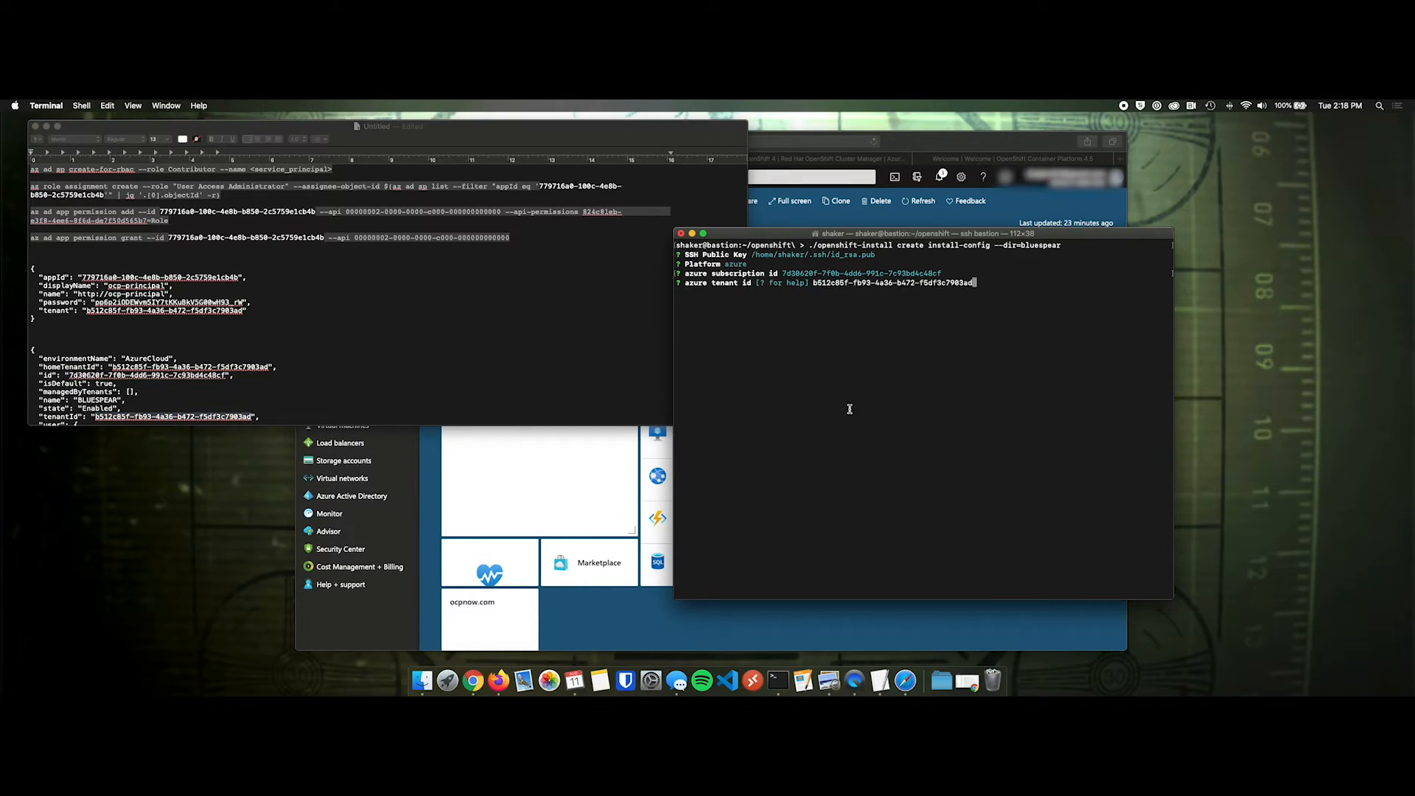
key("enter")
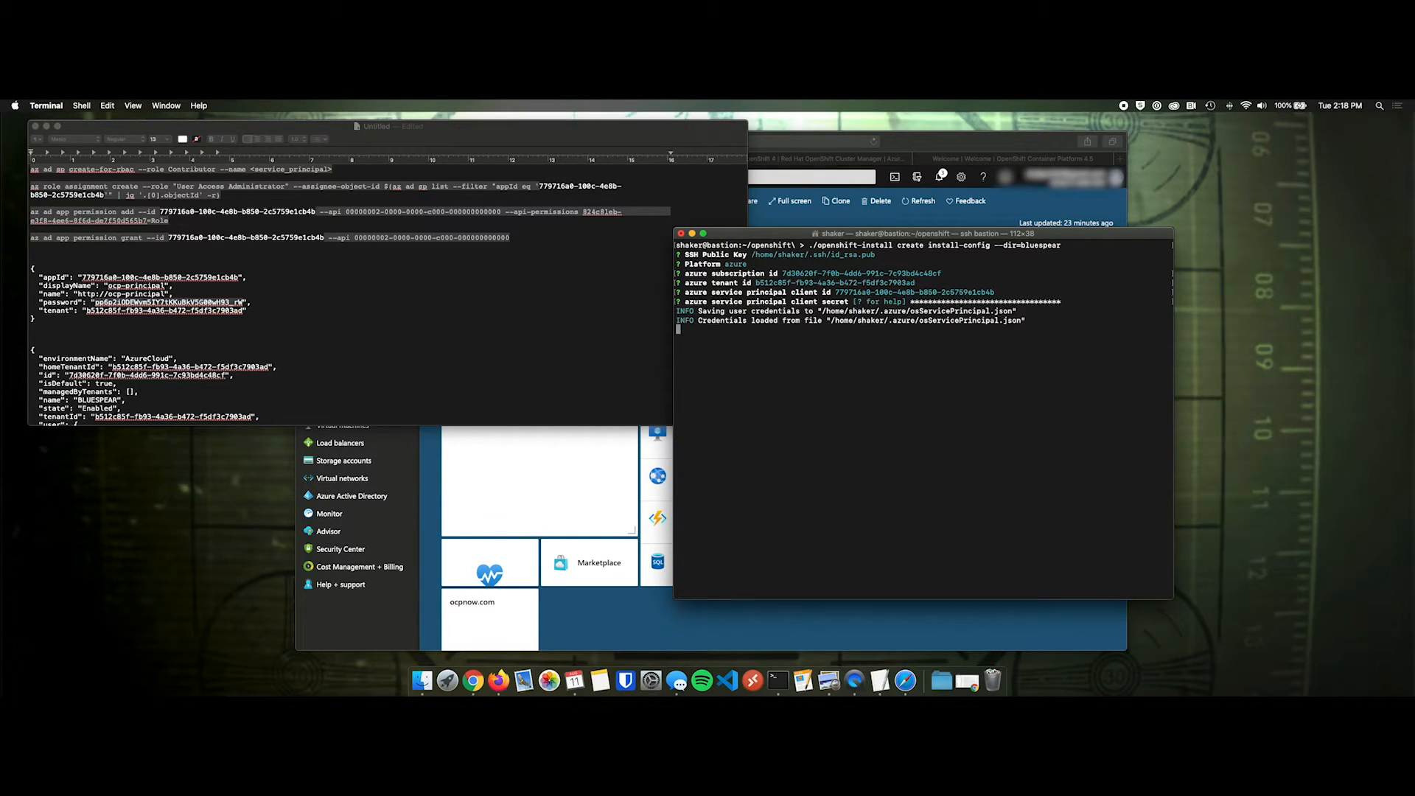
key("enter")
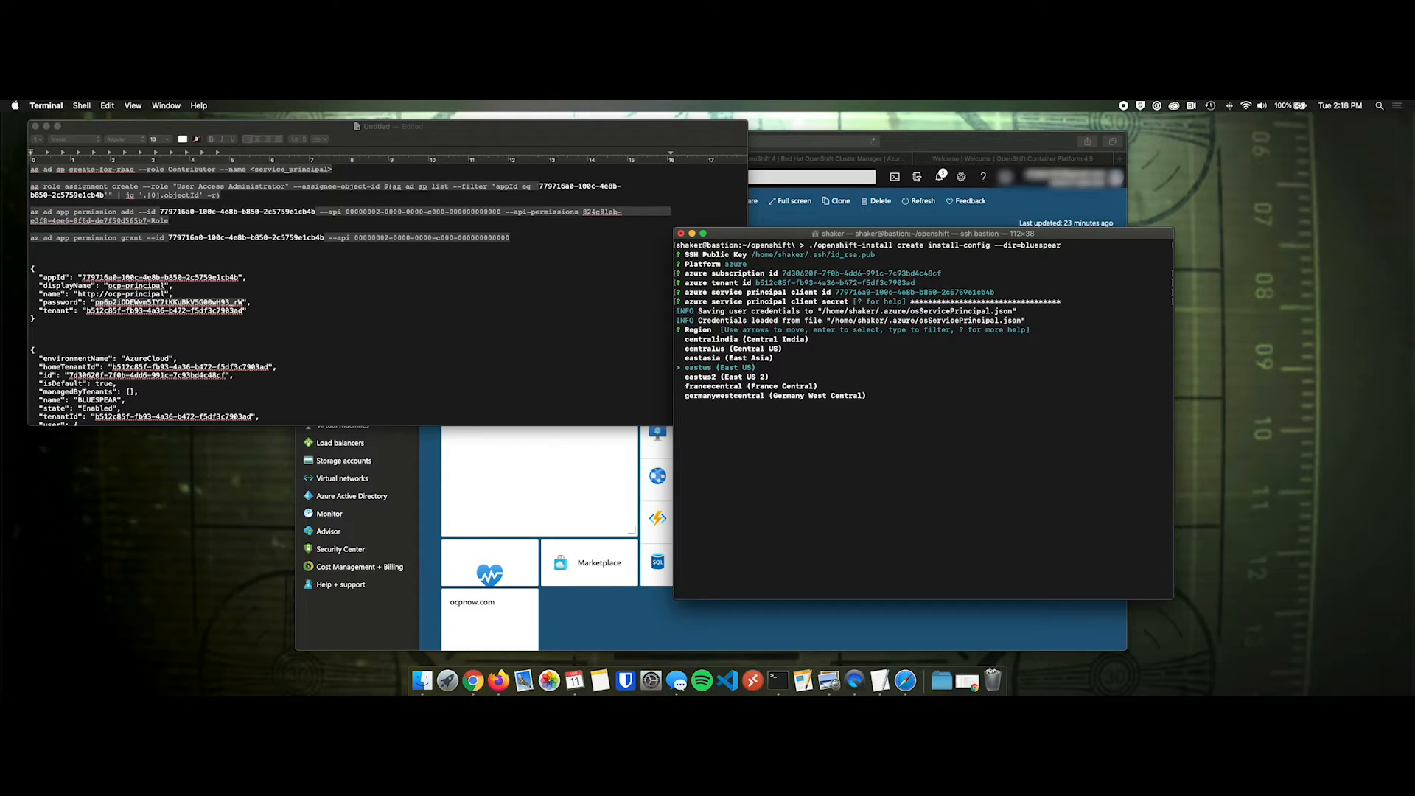
key("enter")
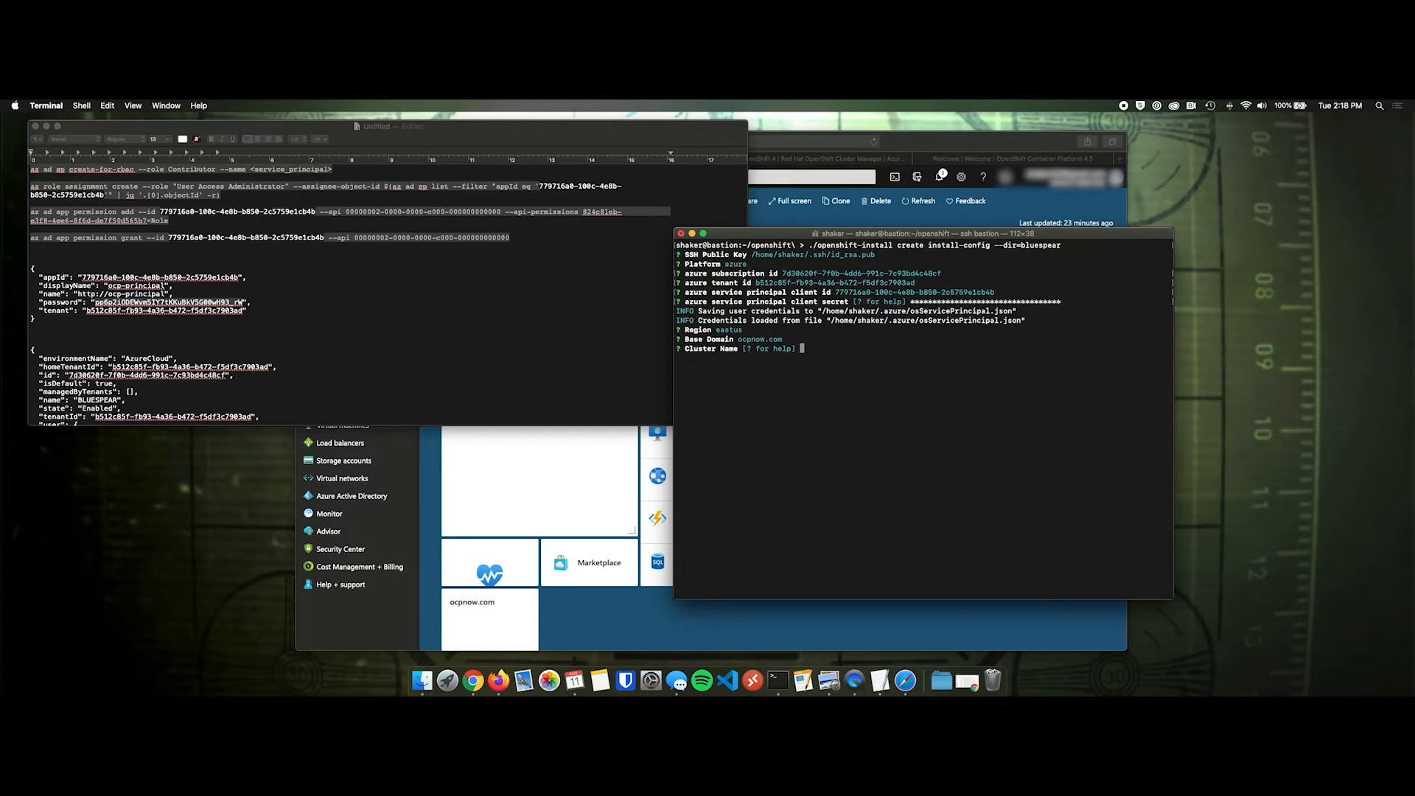
type("bluespear")
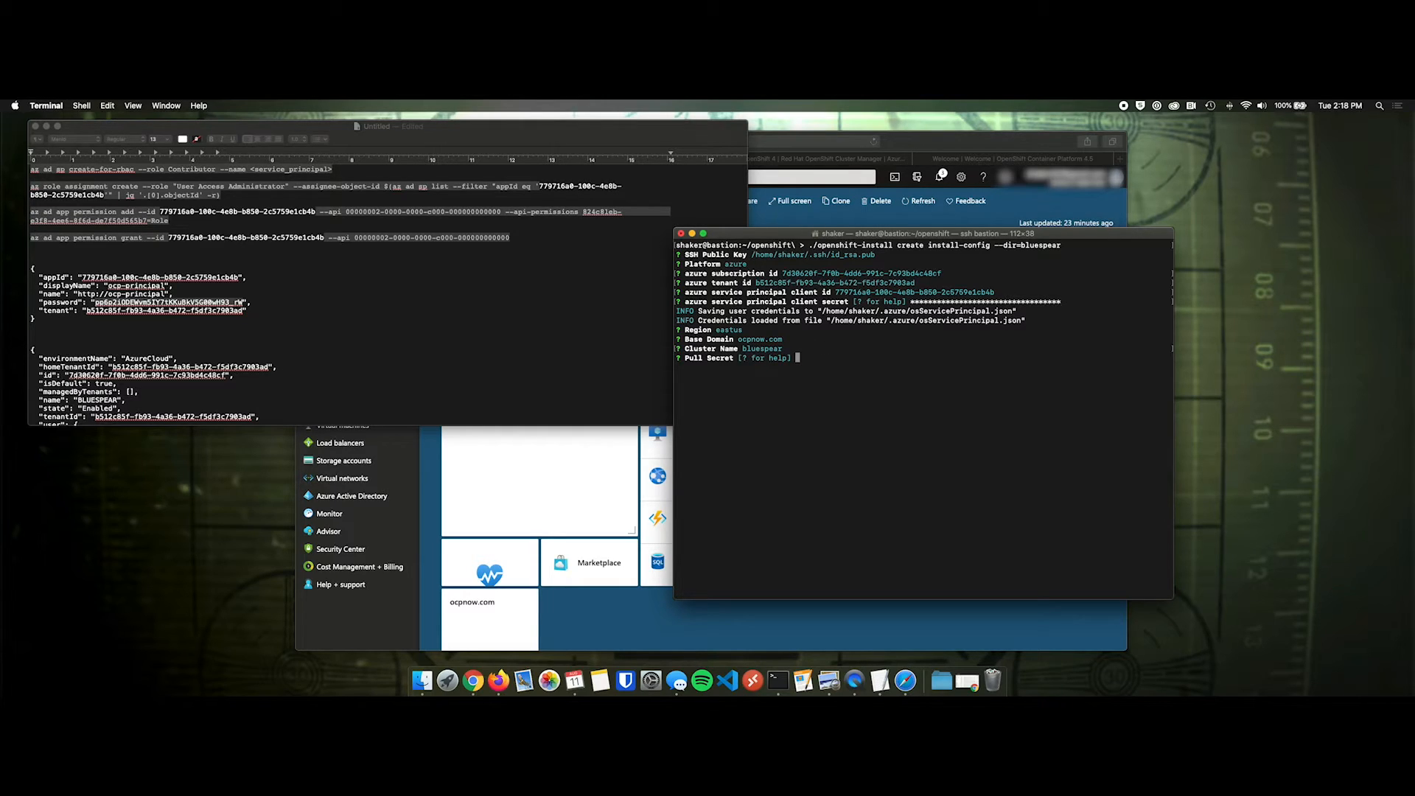
mouse_move(598, 431)
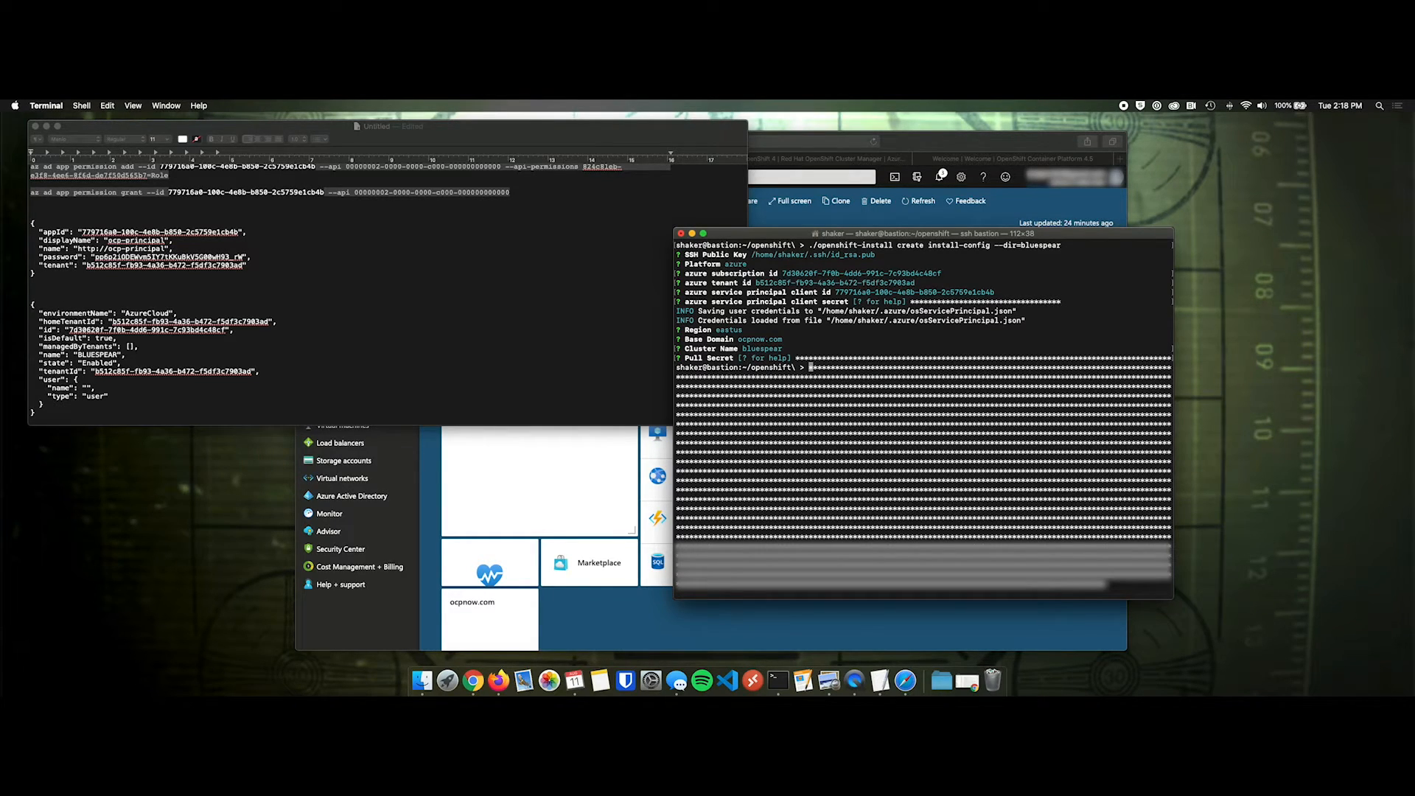
type("clear")
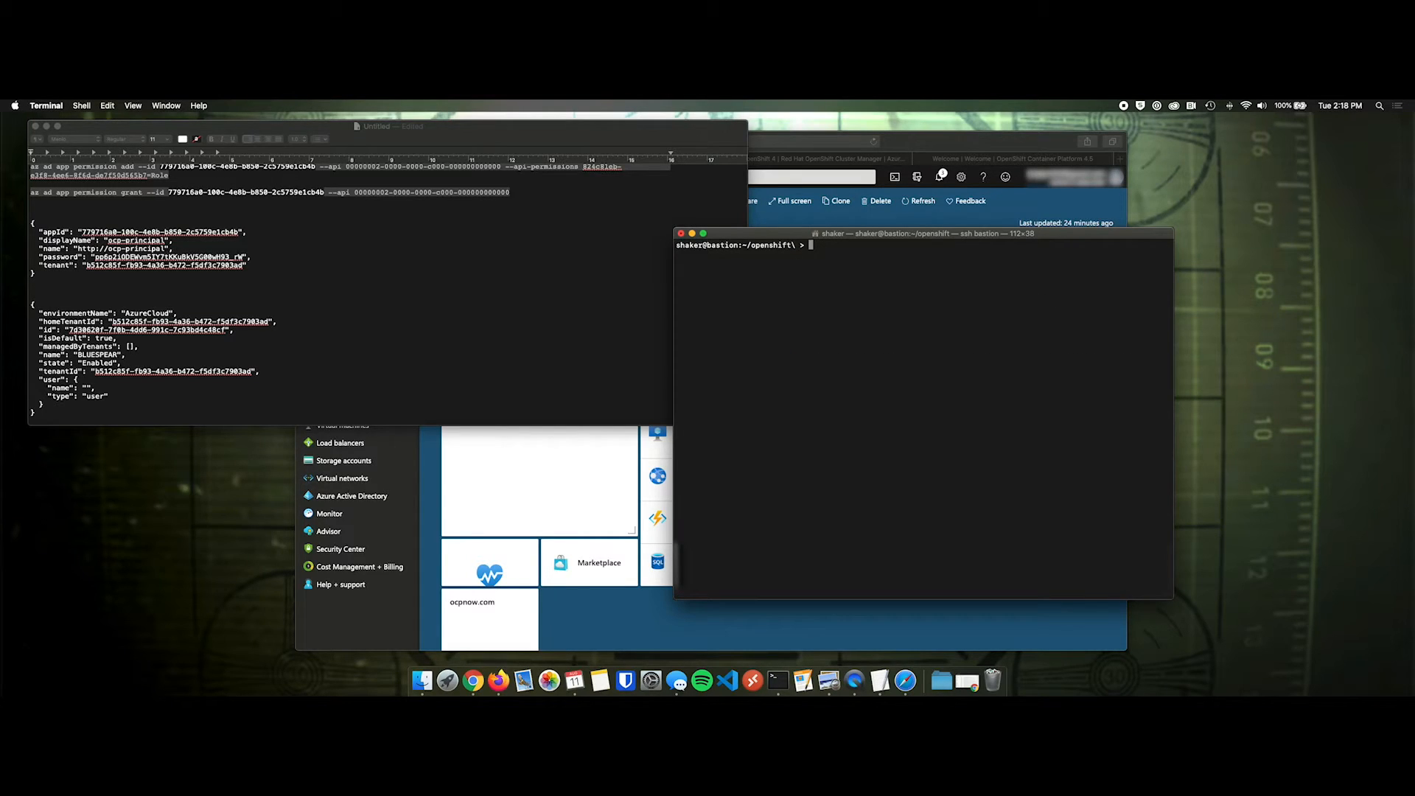
- View bluespear's install-config.yaml in less, highlighting the cluster name and networking settings
type("cd bluespear/")
type("ls")
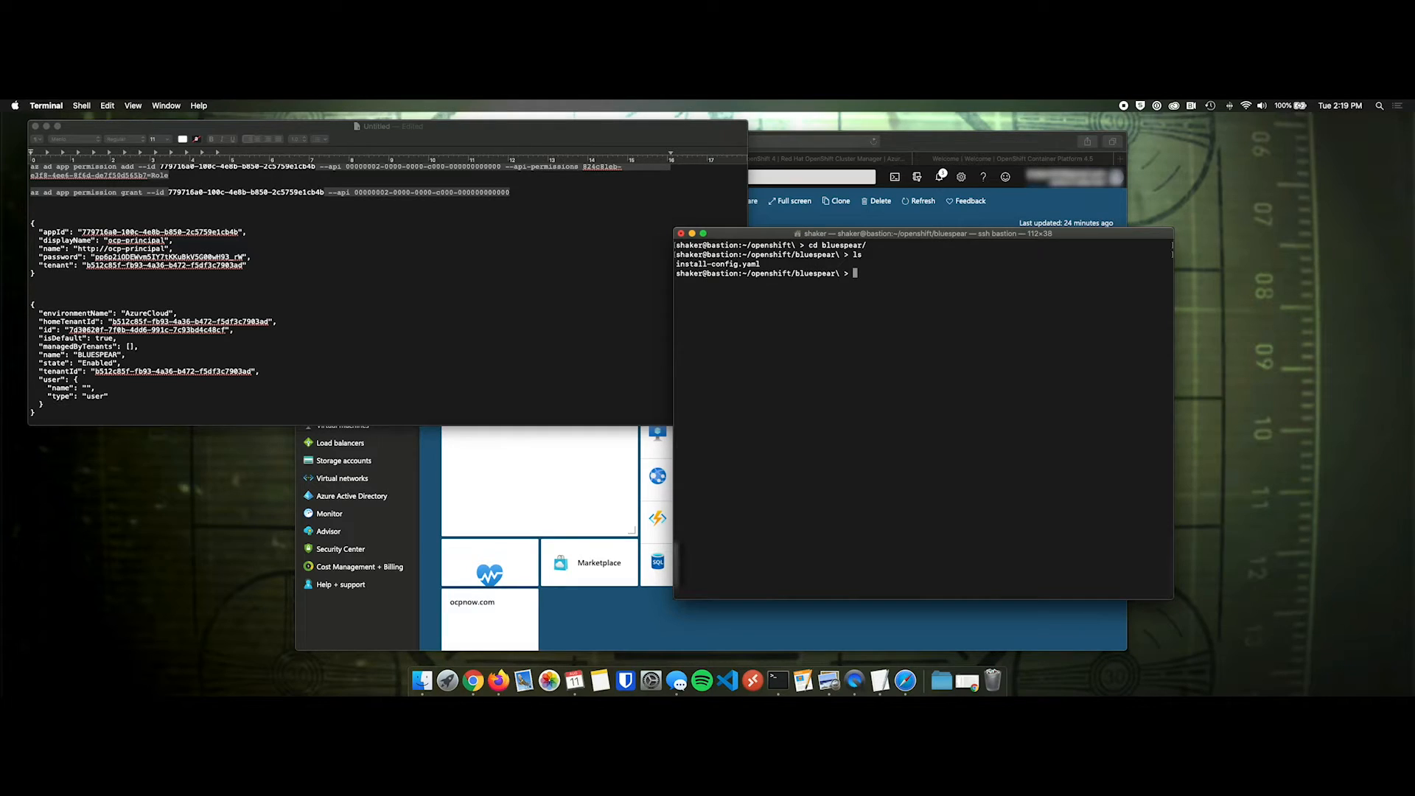
mouse_move(813, 336)
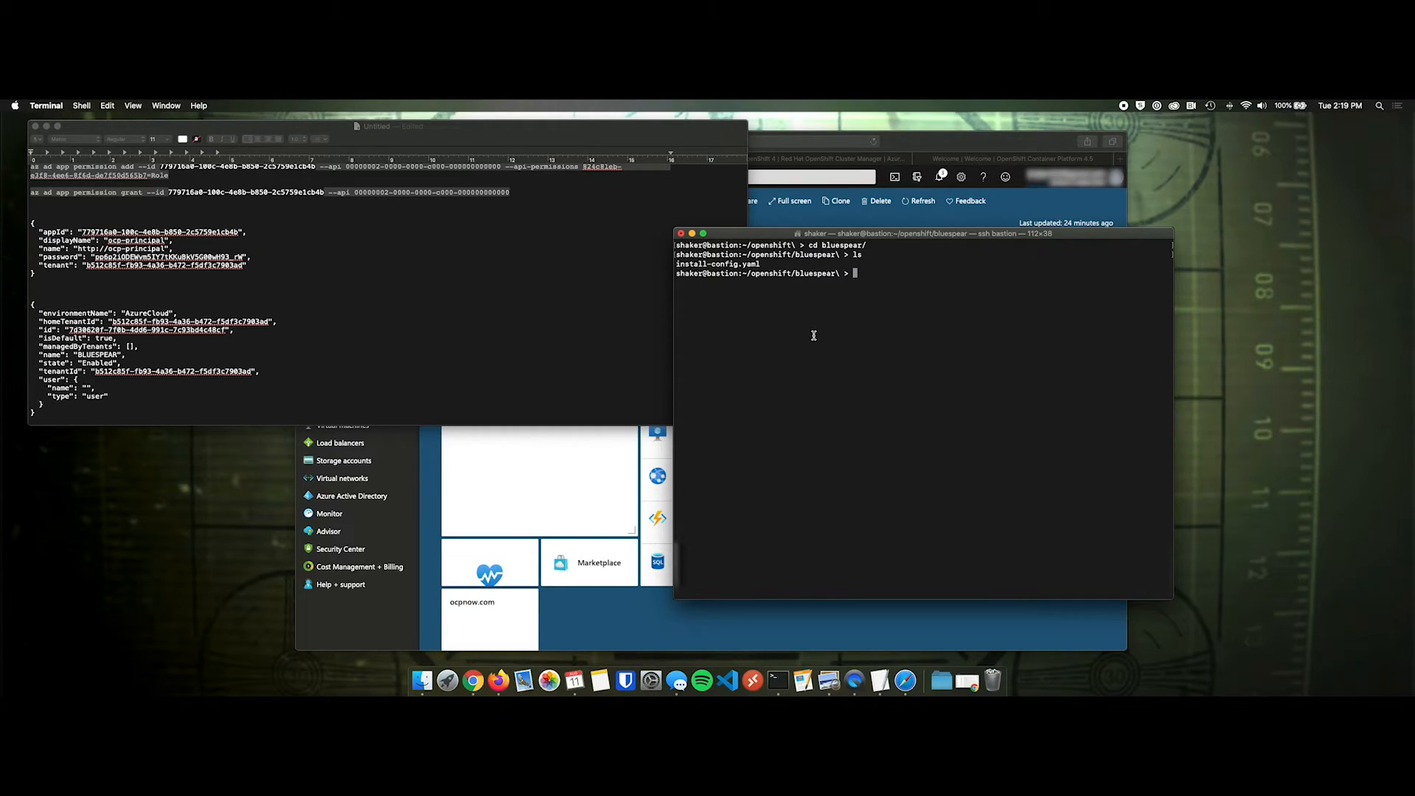
type("less install-config.yaml")
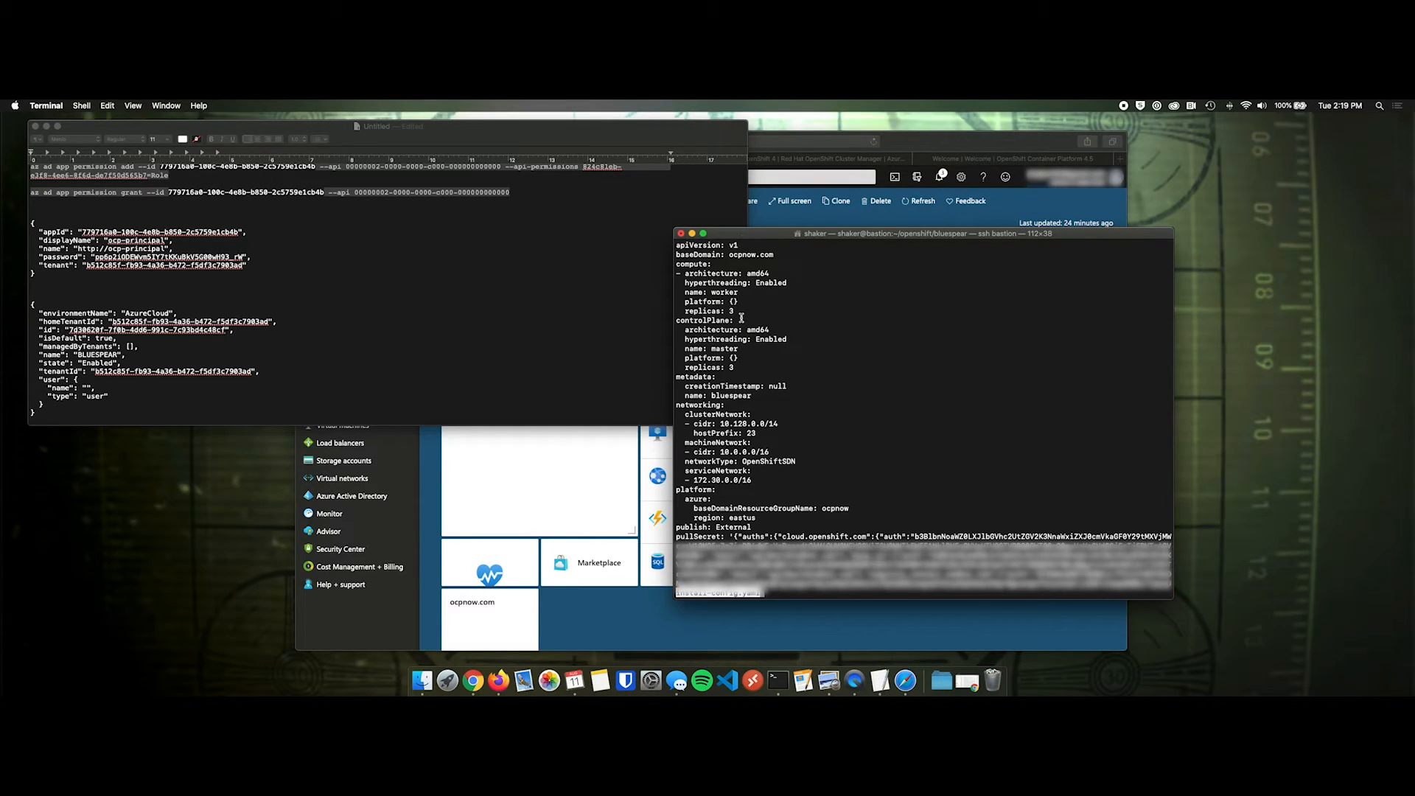
left_click_drag(681, 293, 736, 310)
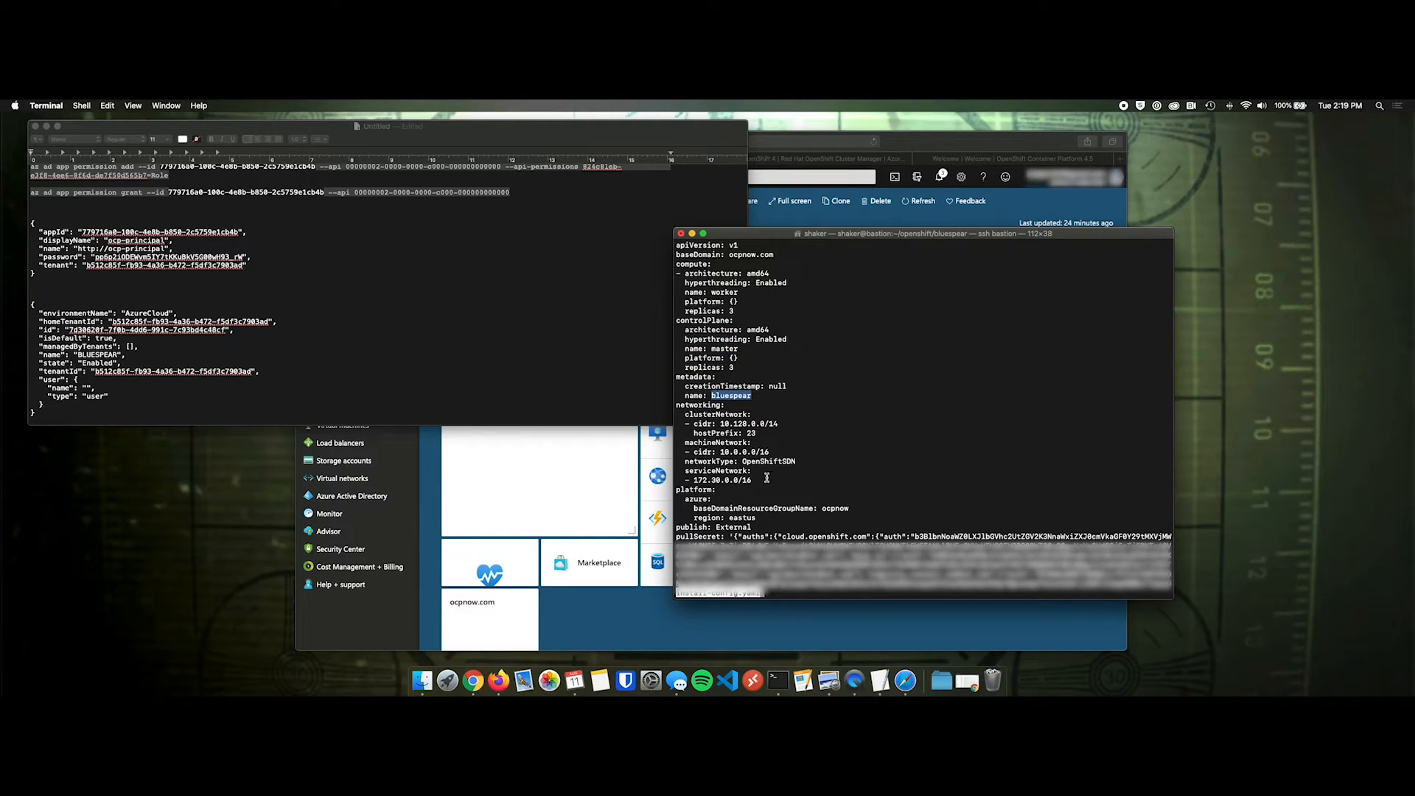
left_click_drag(712, 395, 769, 479)
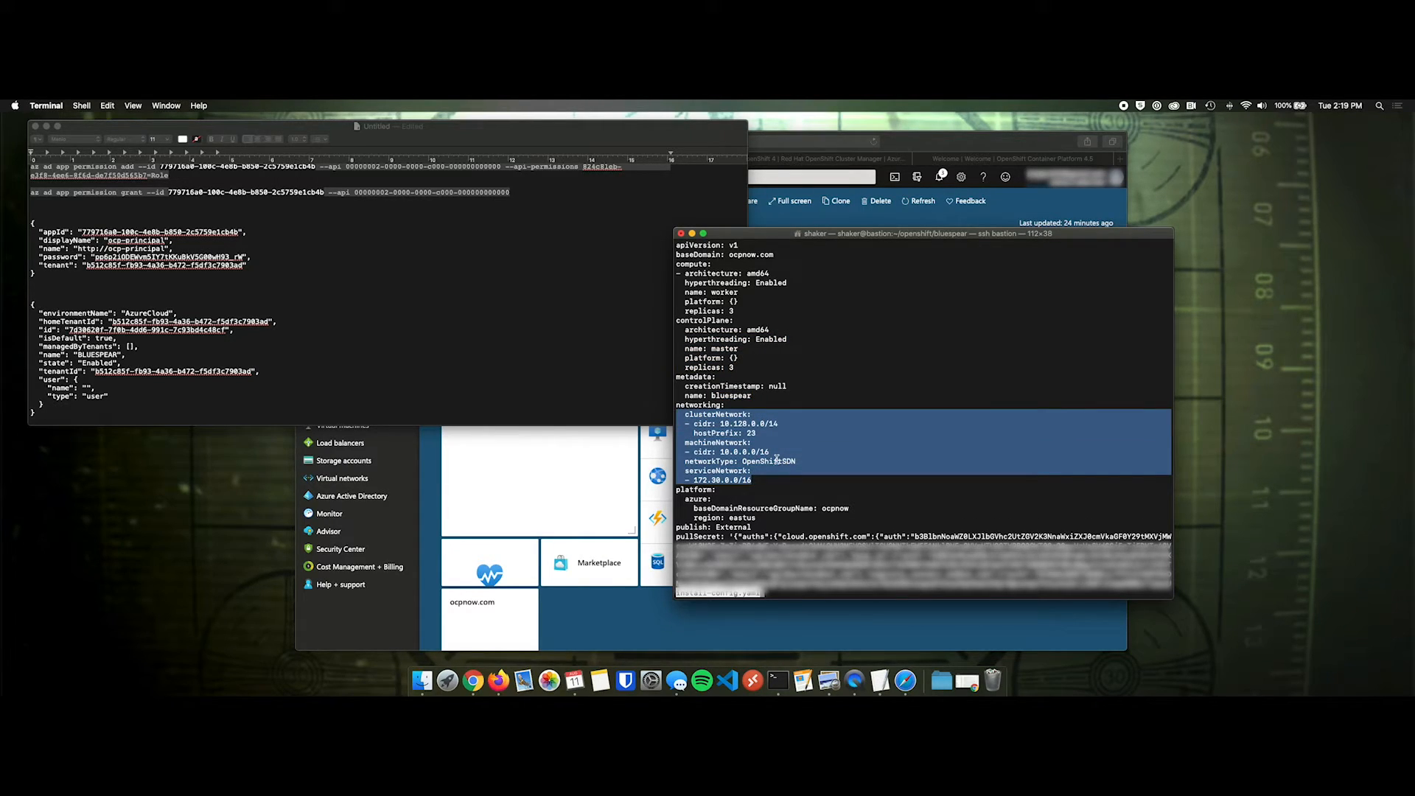
mouse_move(749, 312)
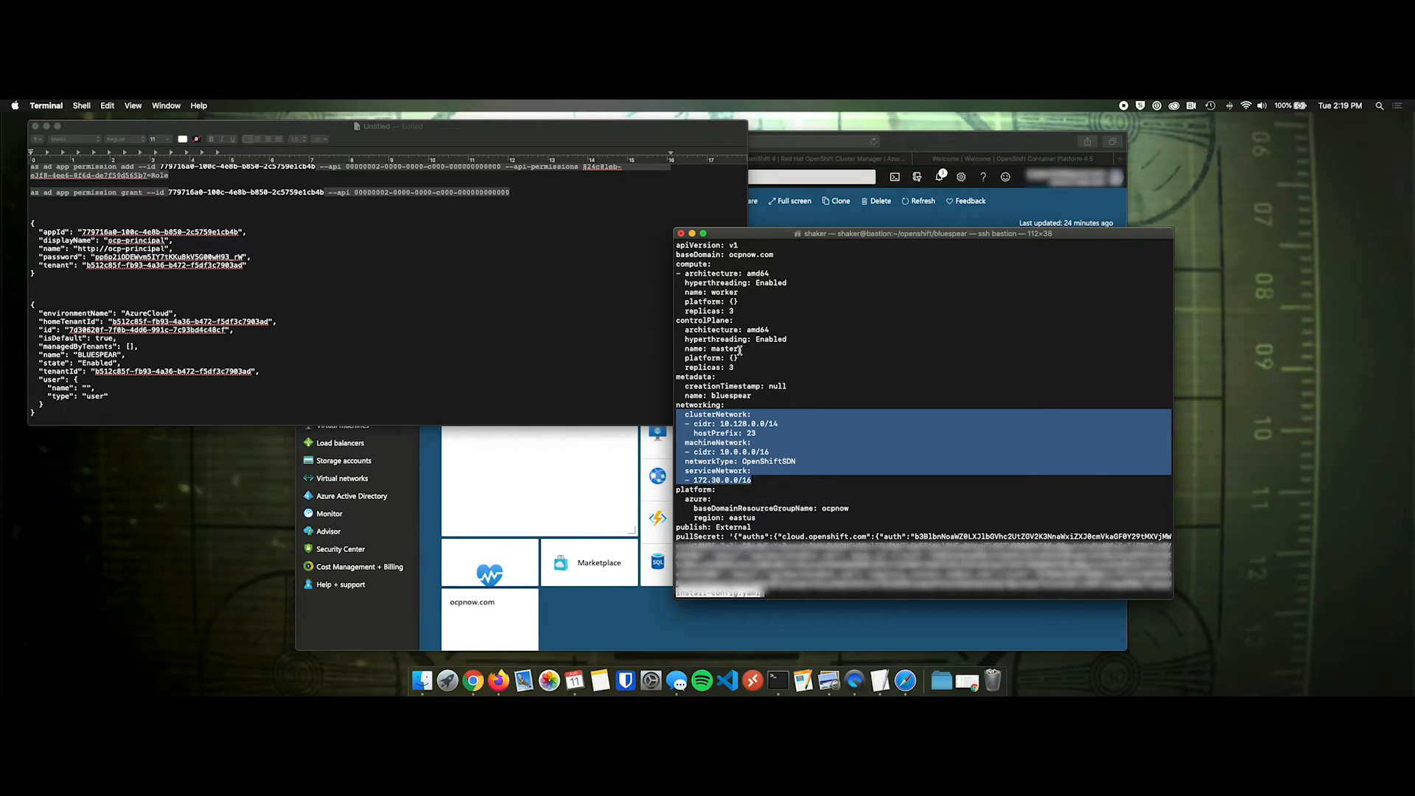
mouse_move(772, 510)
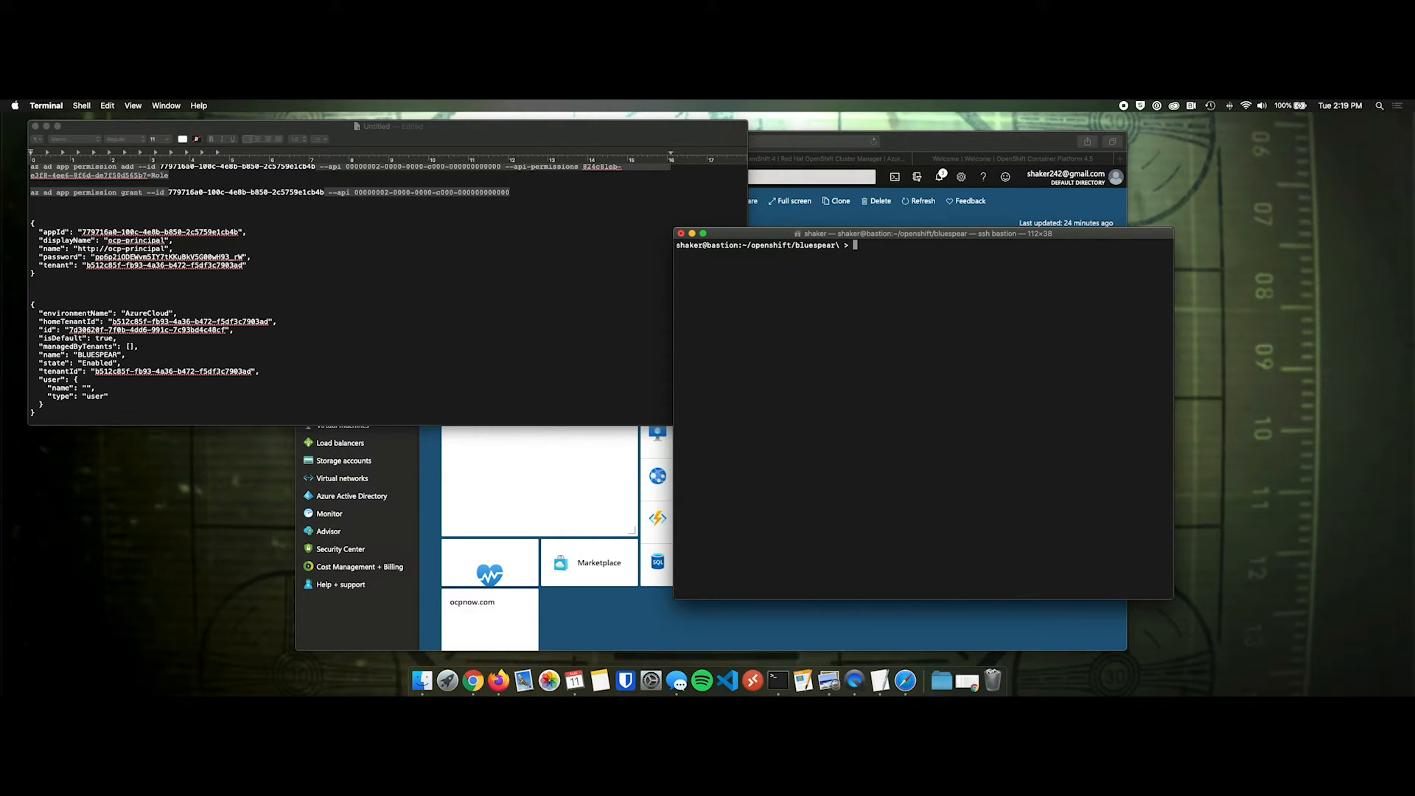
- From the parent directory, run openshift-install create cluster --dir=bluespear until Install complete
type("./o")
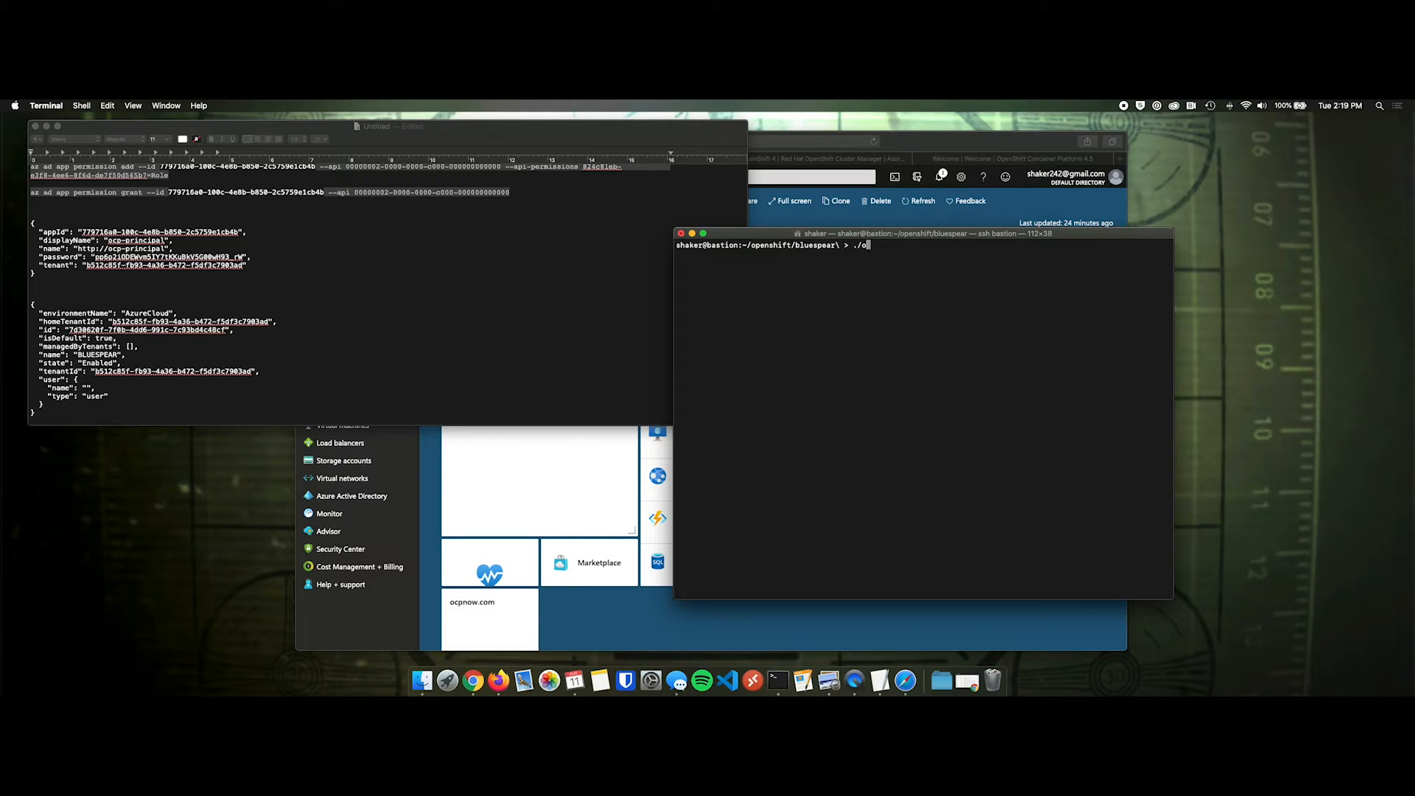
type("pen")
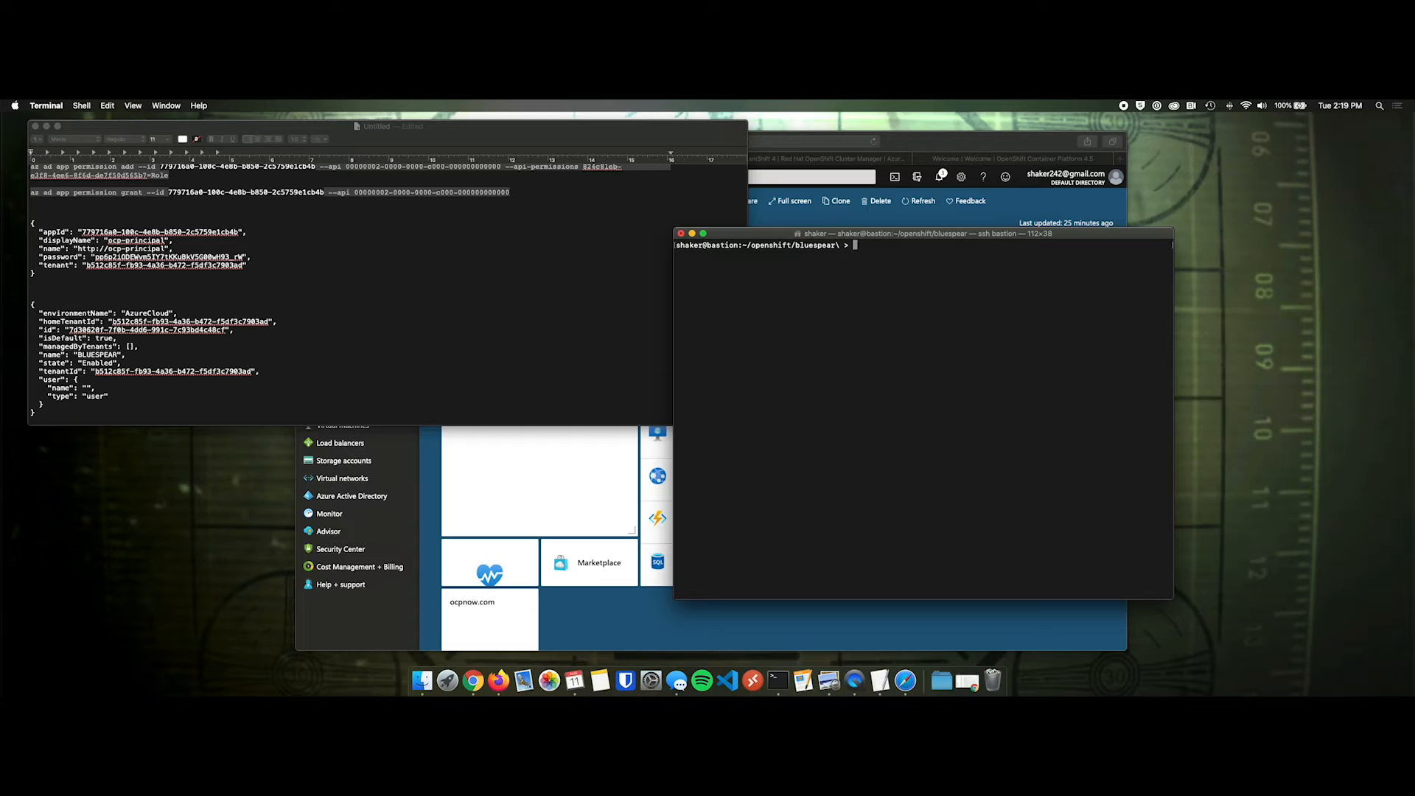
type("cd ..")
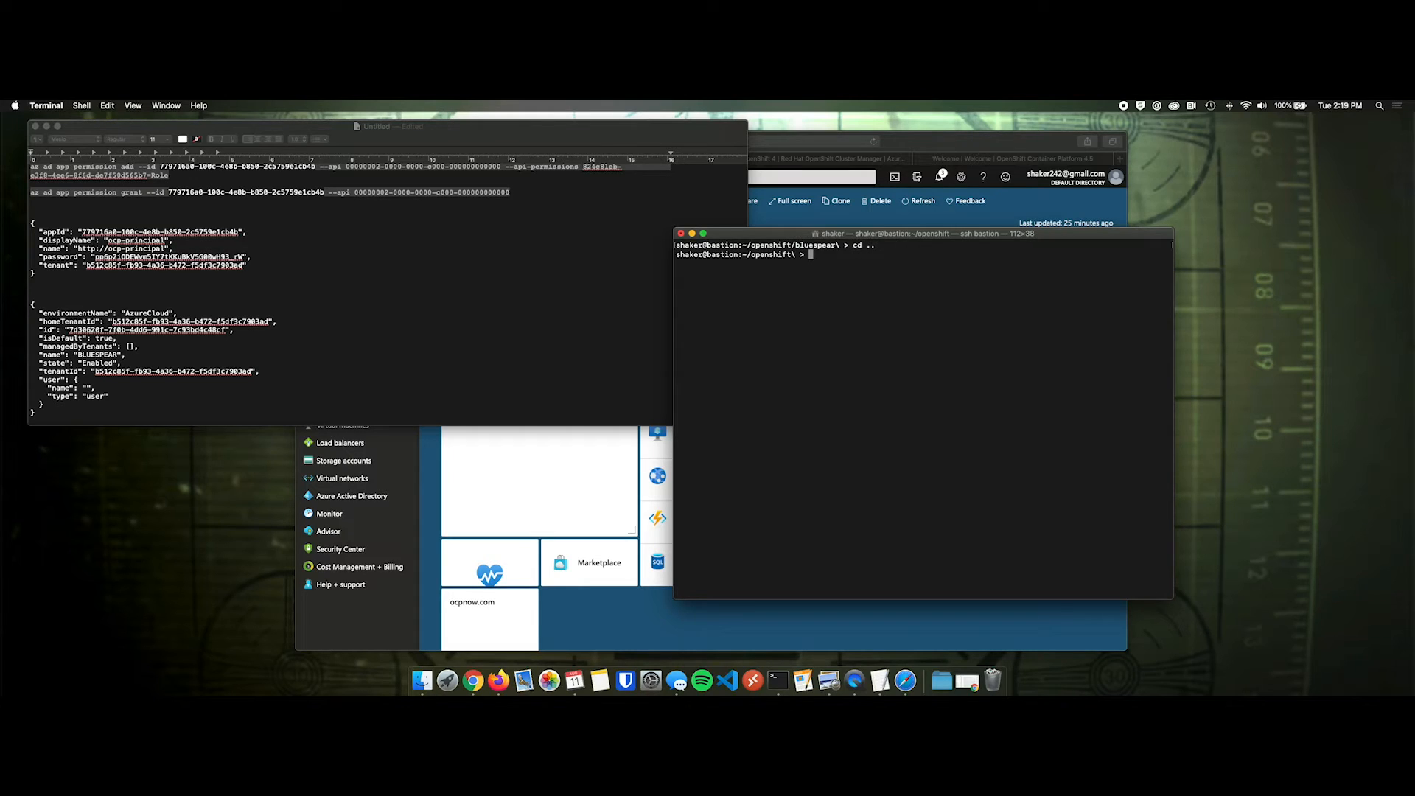
type("./openshift-install")
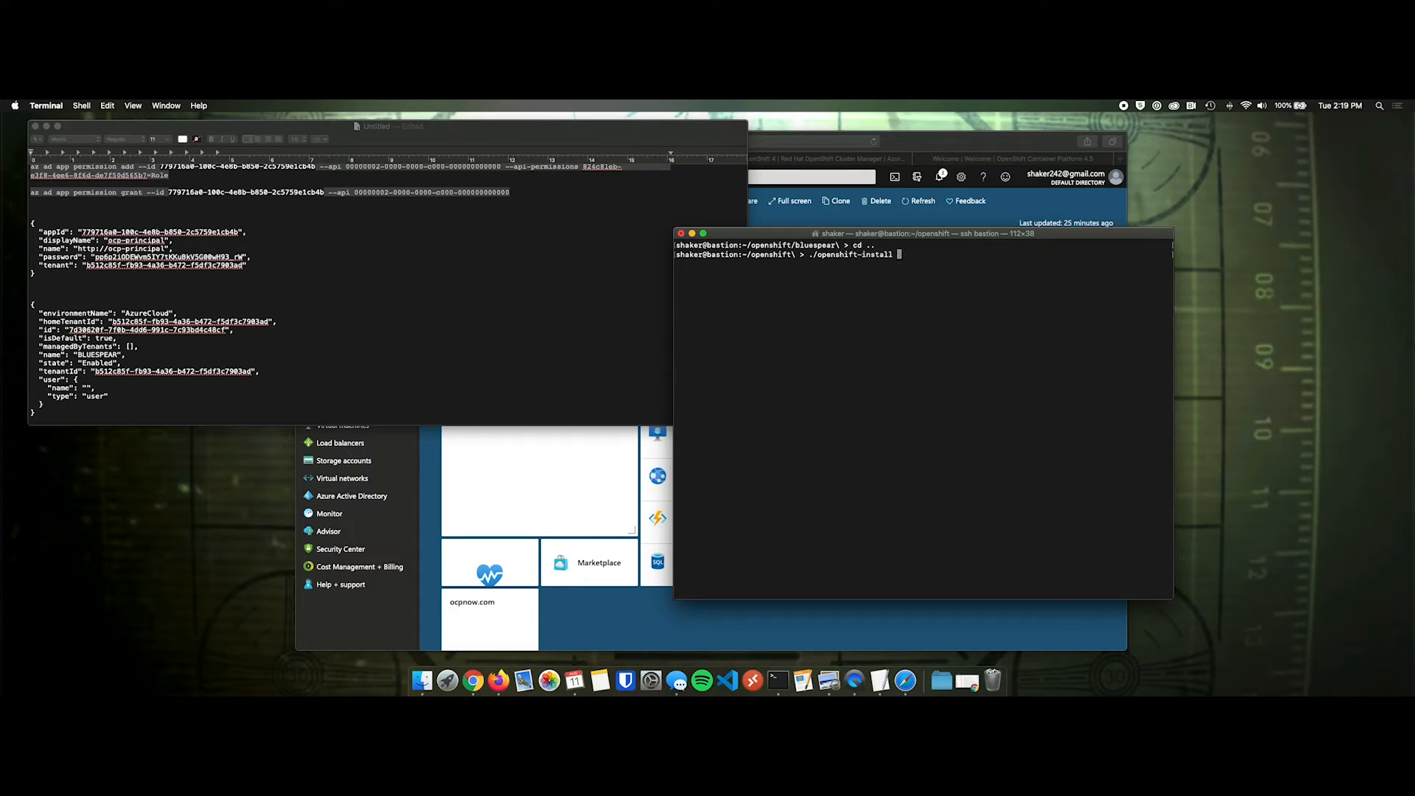
type("create")
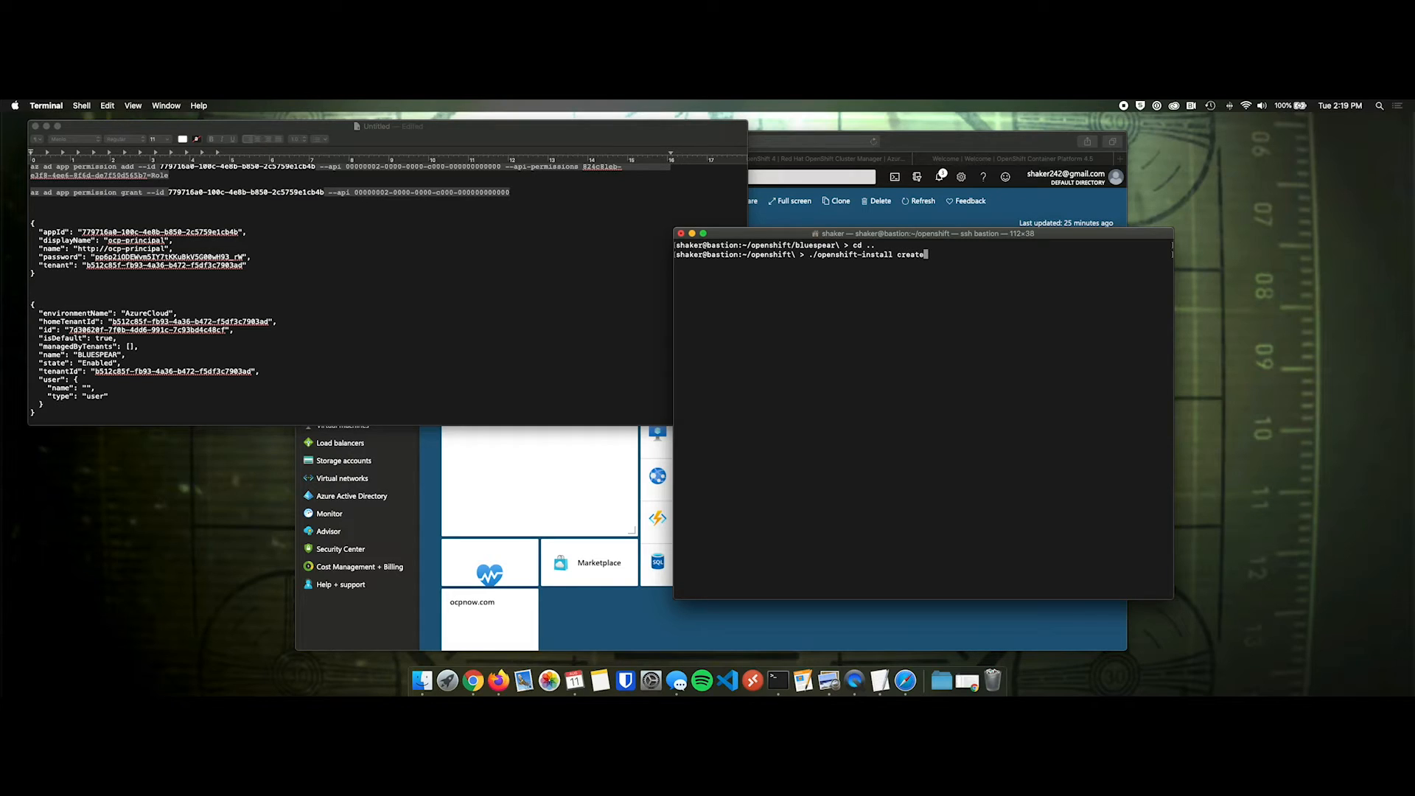
type("cluster --")
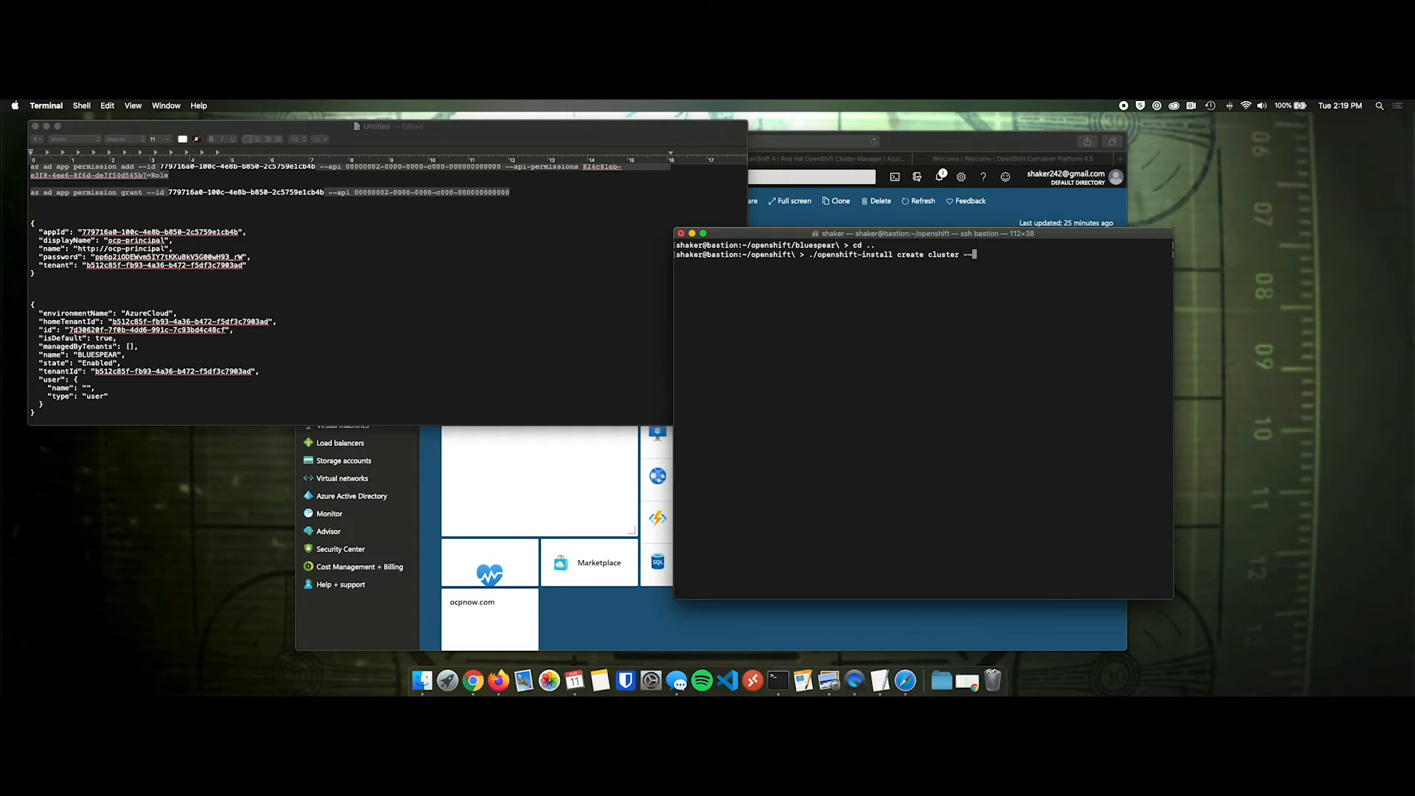
type("dir")
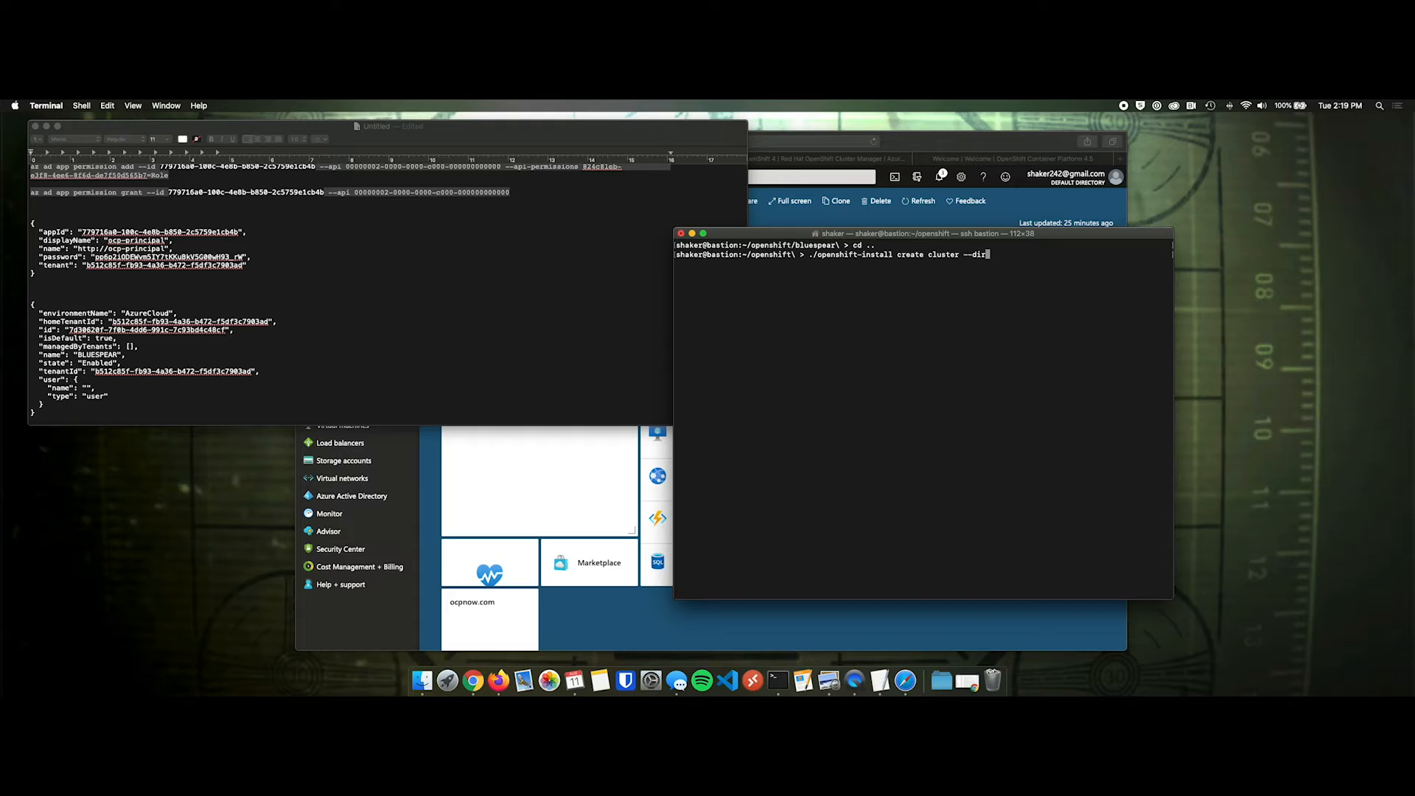
type("bluespear")
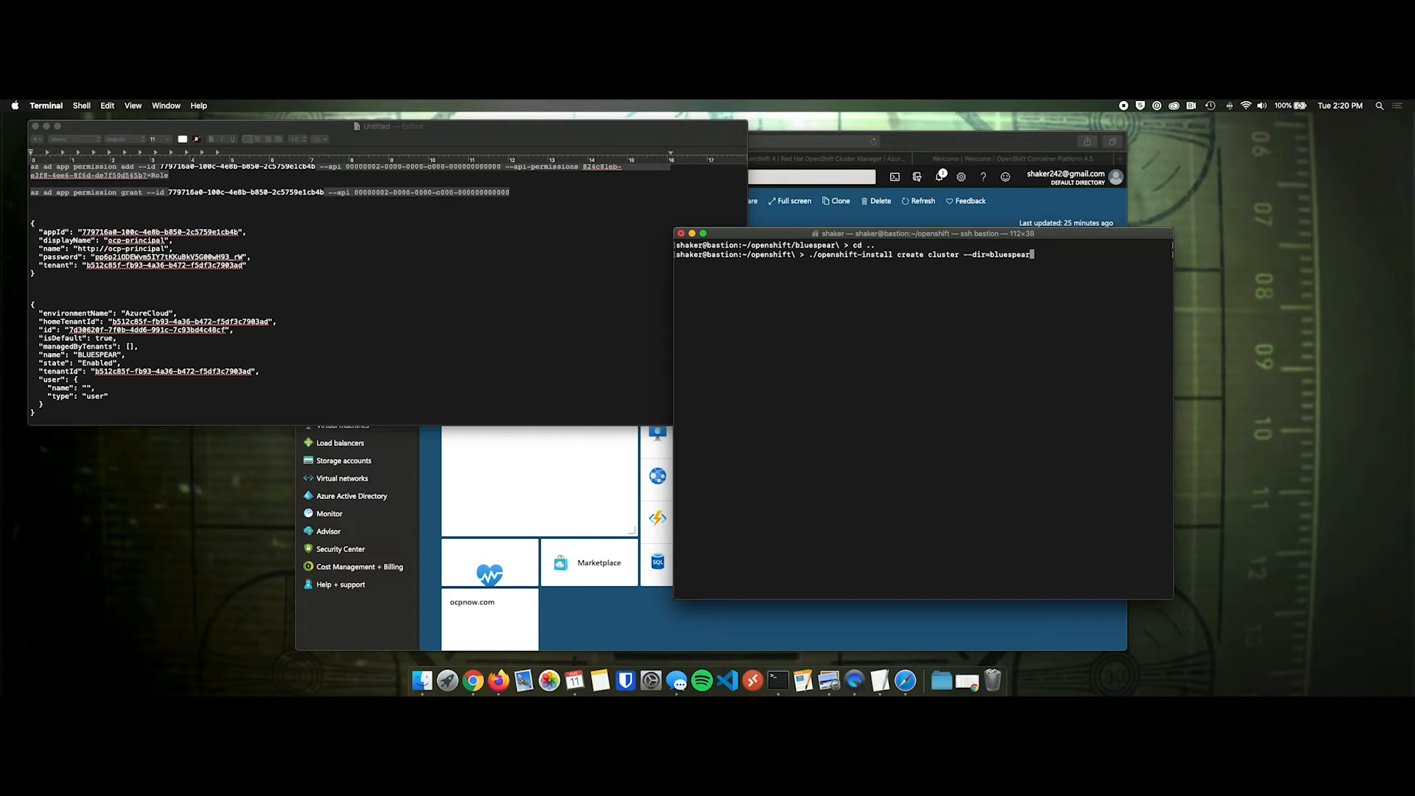
key("Return")
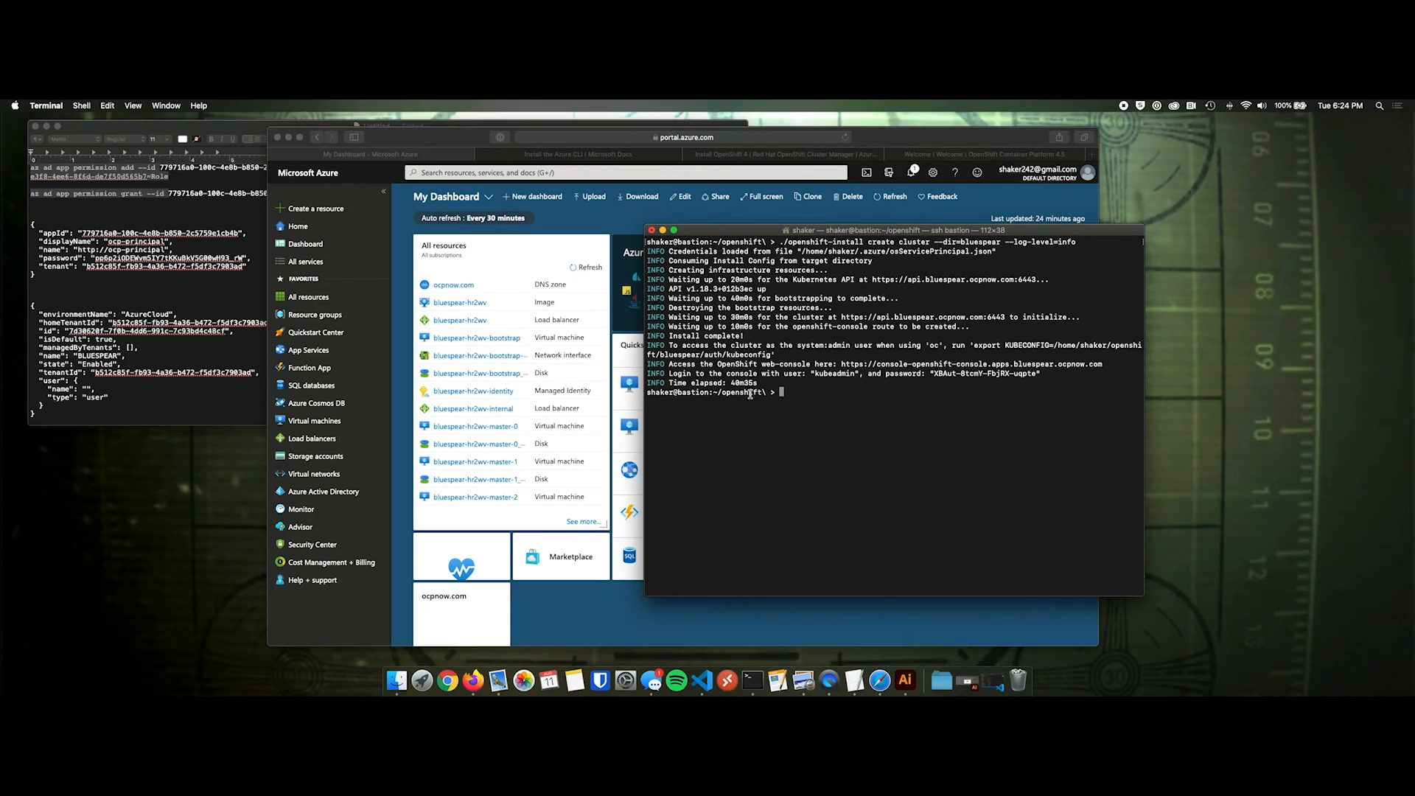
mouse_move(1054, 378)
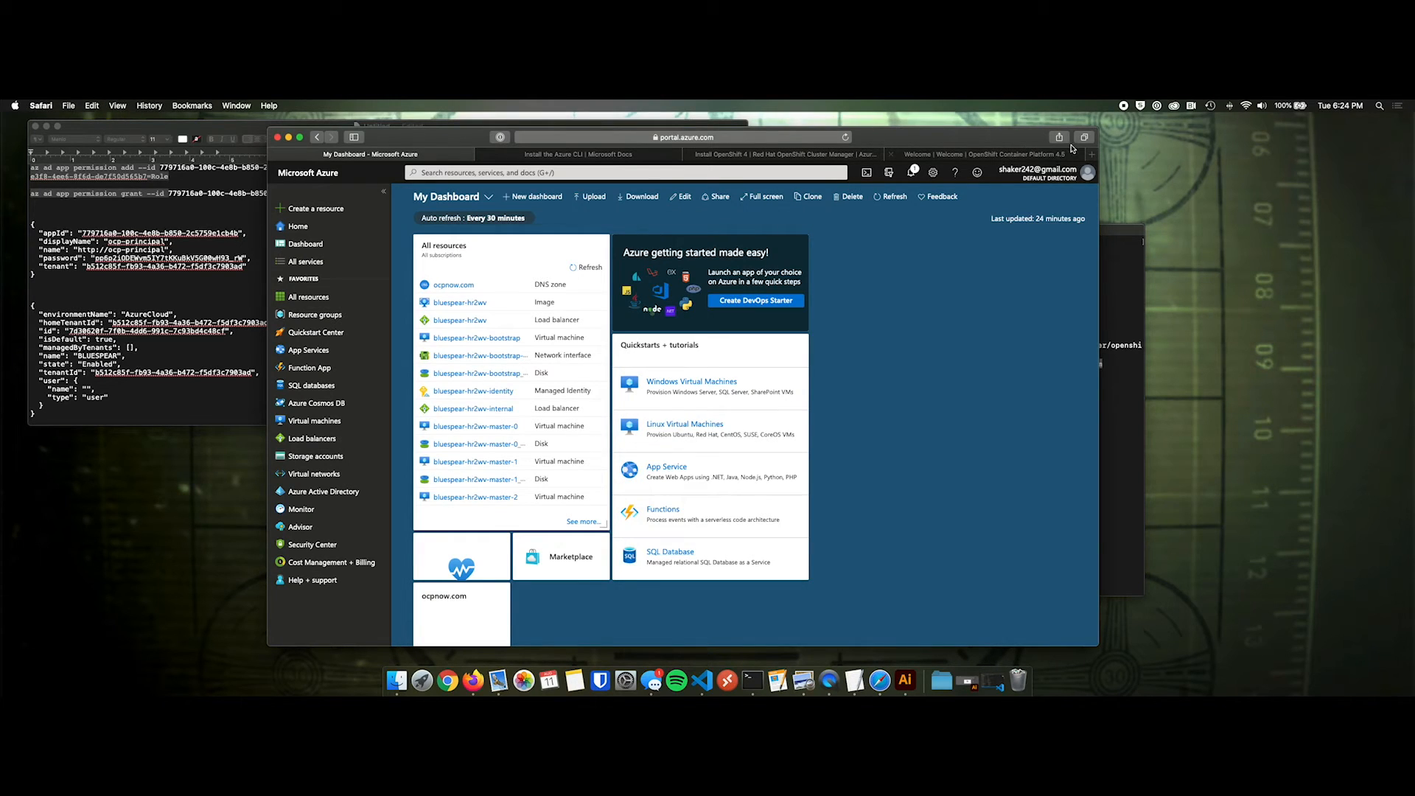
- Load console-openshift-console.apps.bluespear.ocpnow.com and accept the console and OAuth certificate warnings
left_click(1090, 153)
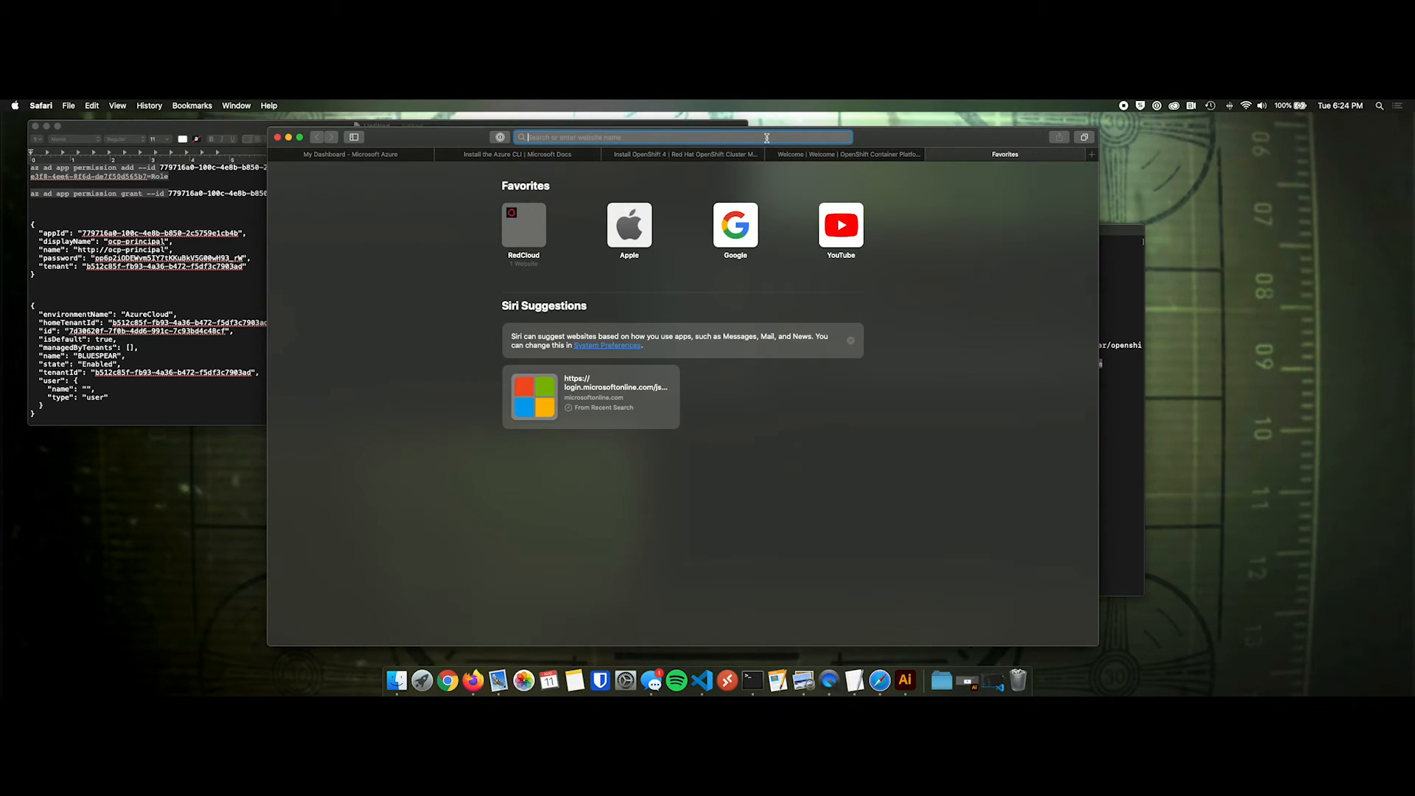
type("https://console-openshift-console.apps.bluespear.ocpnow.com")
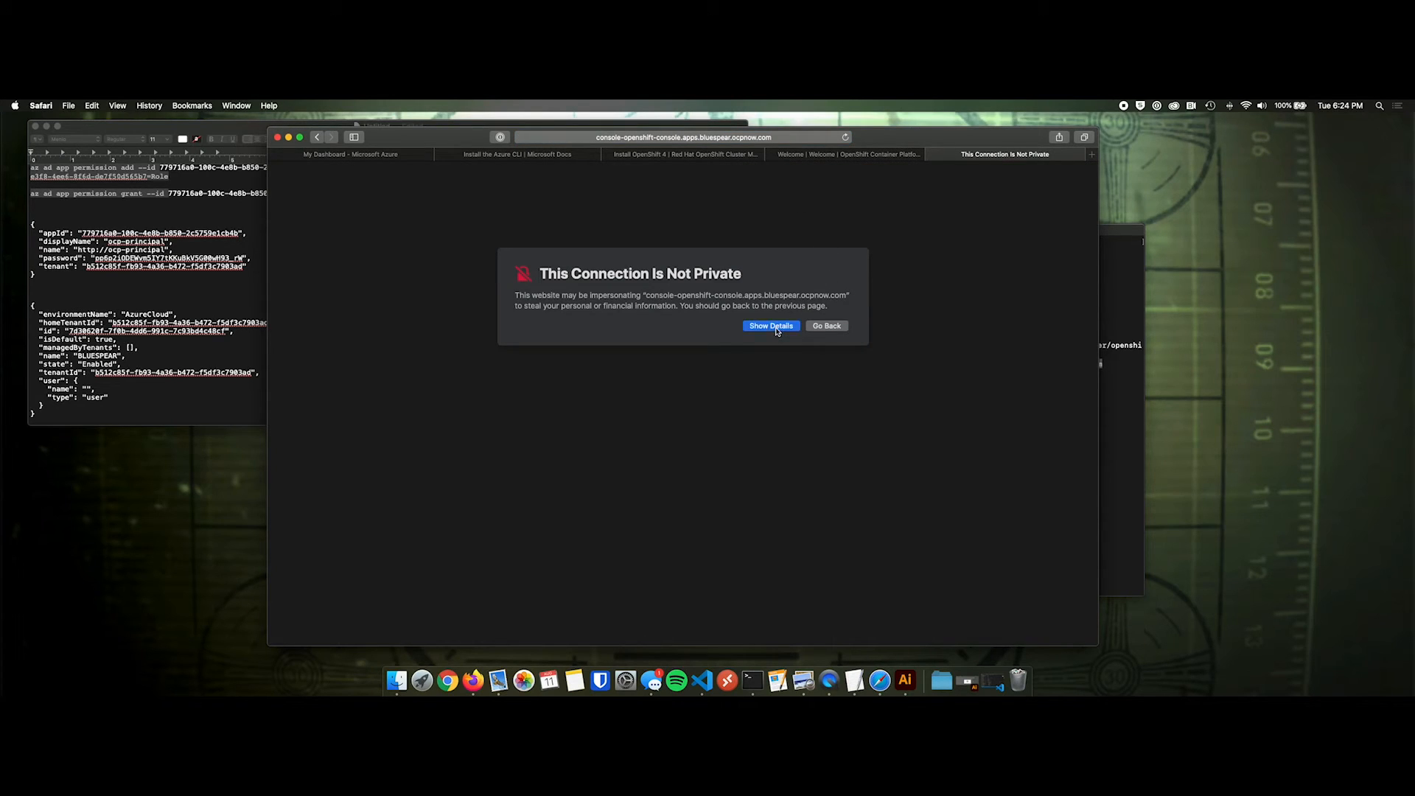
left_click(769, 326)
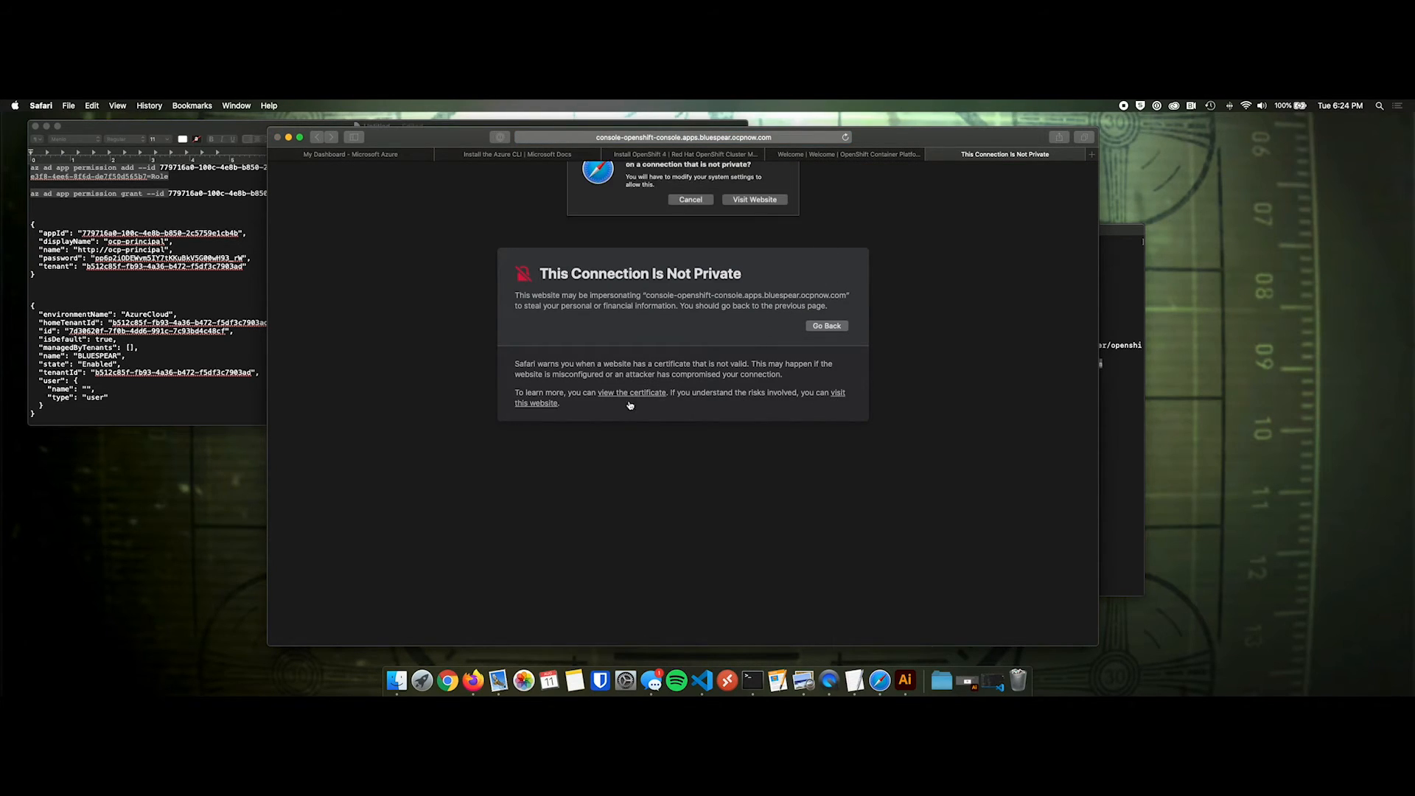
left_click(754, 200)
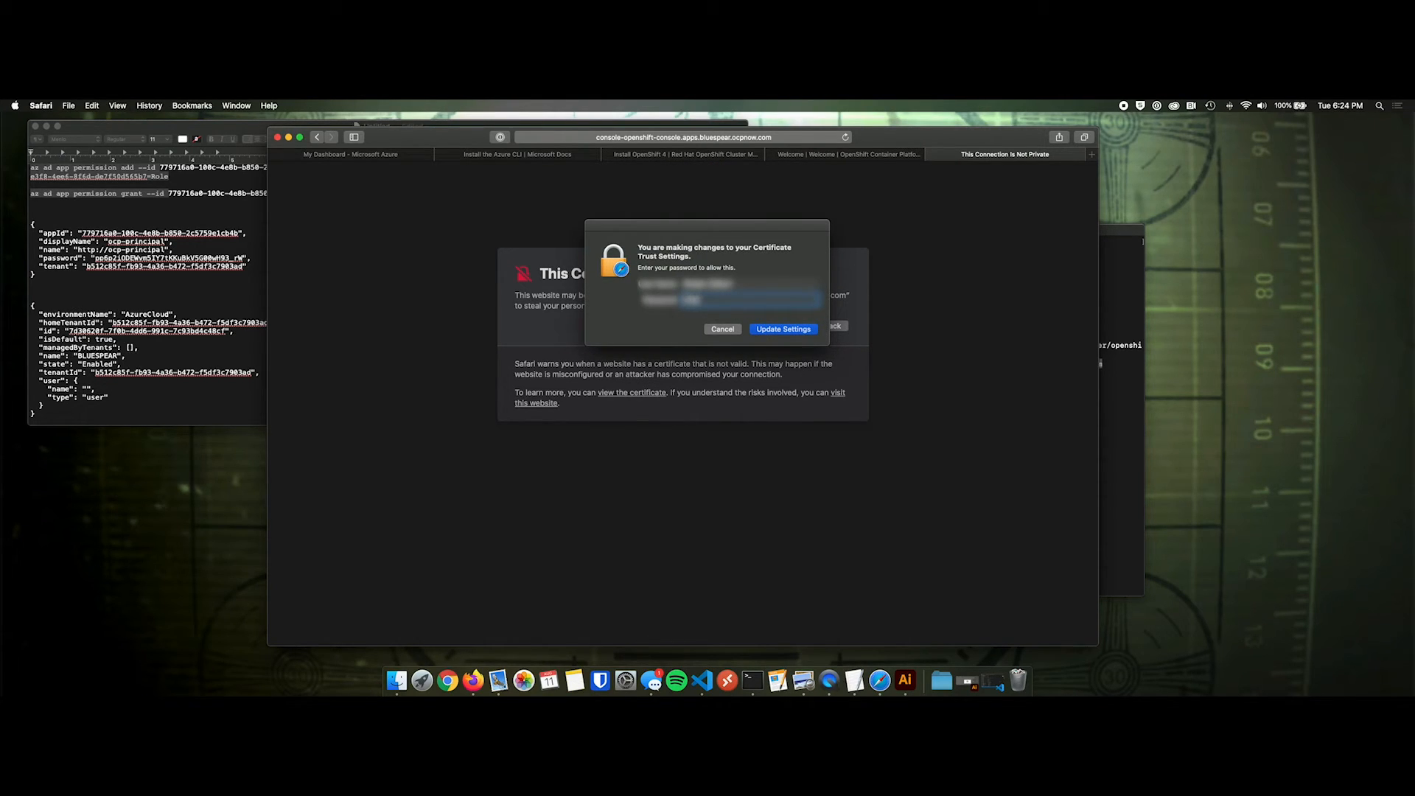
left_click(782, 329)
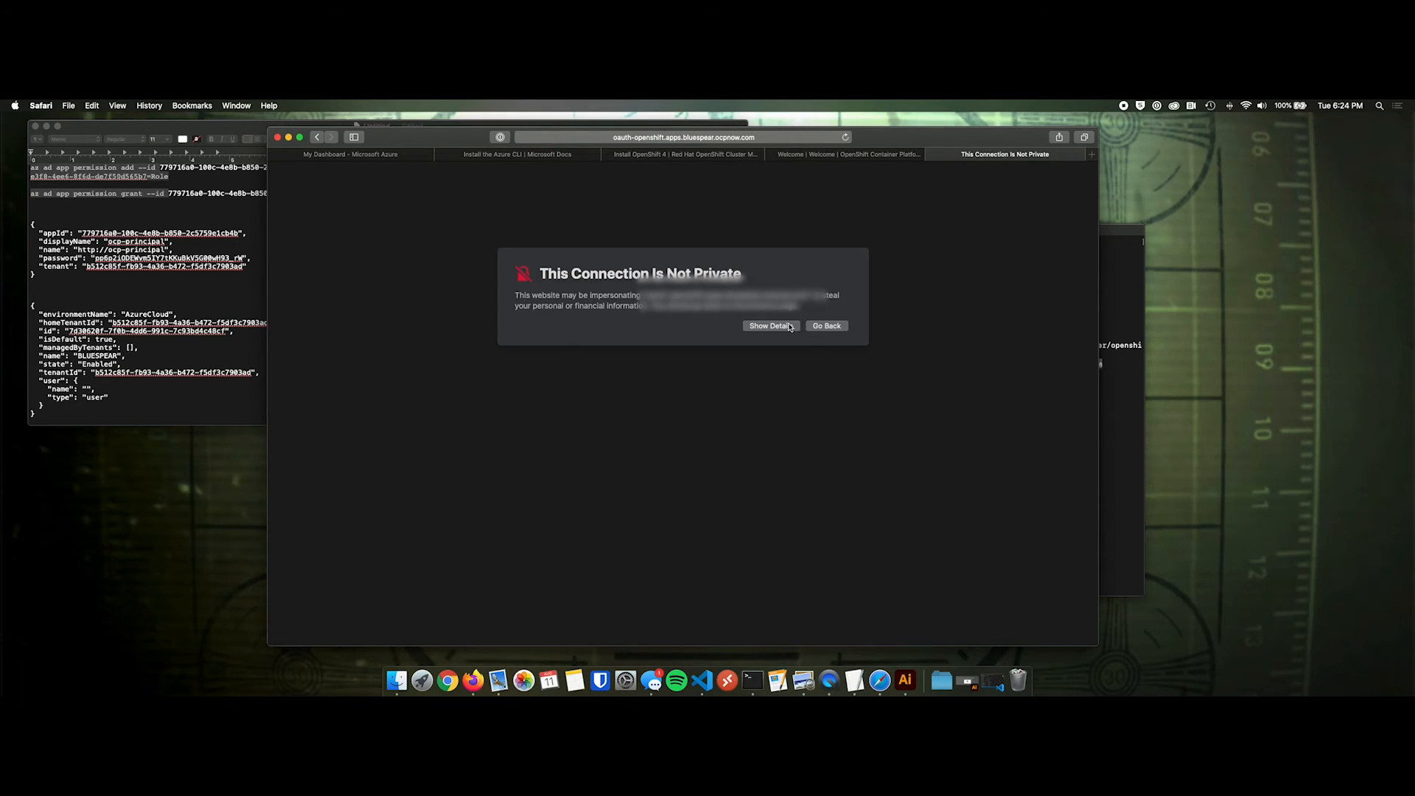
left_click(770, 325)
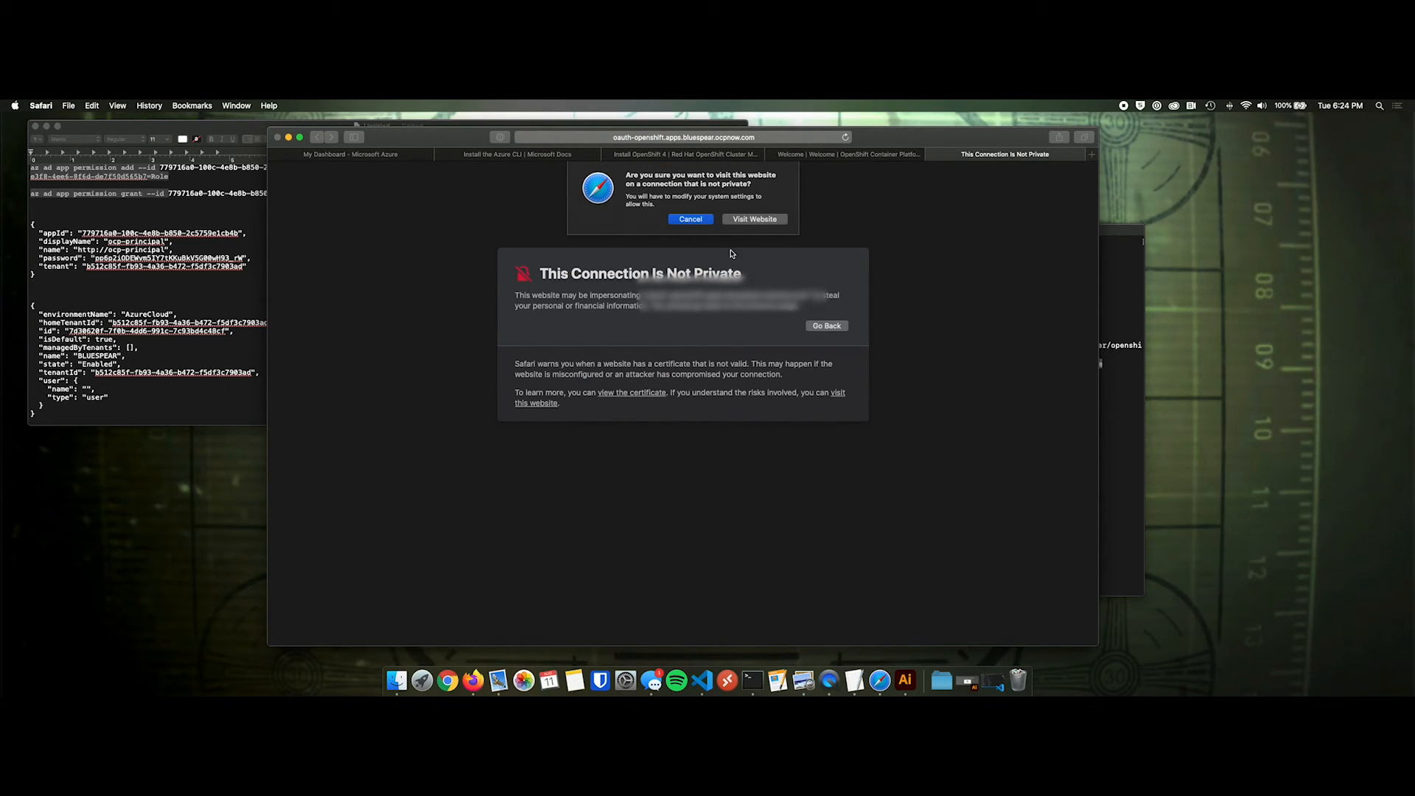
left_click(754, 218)
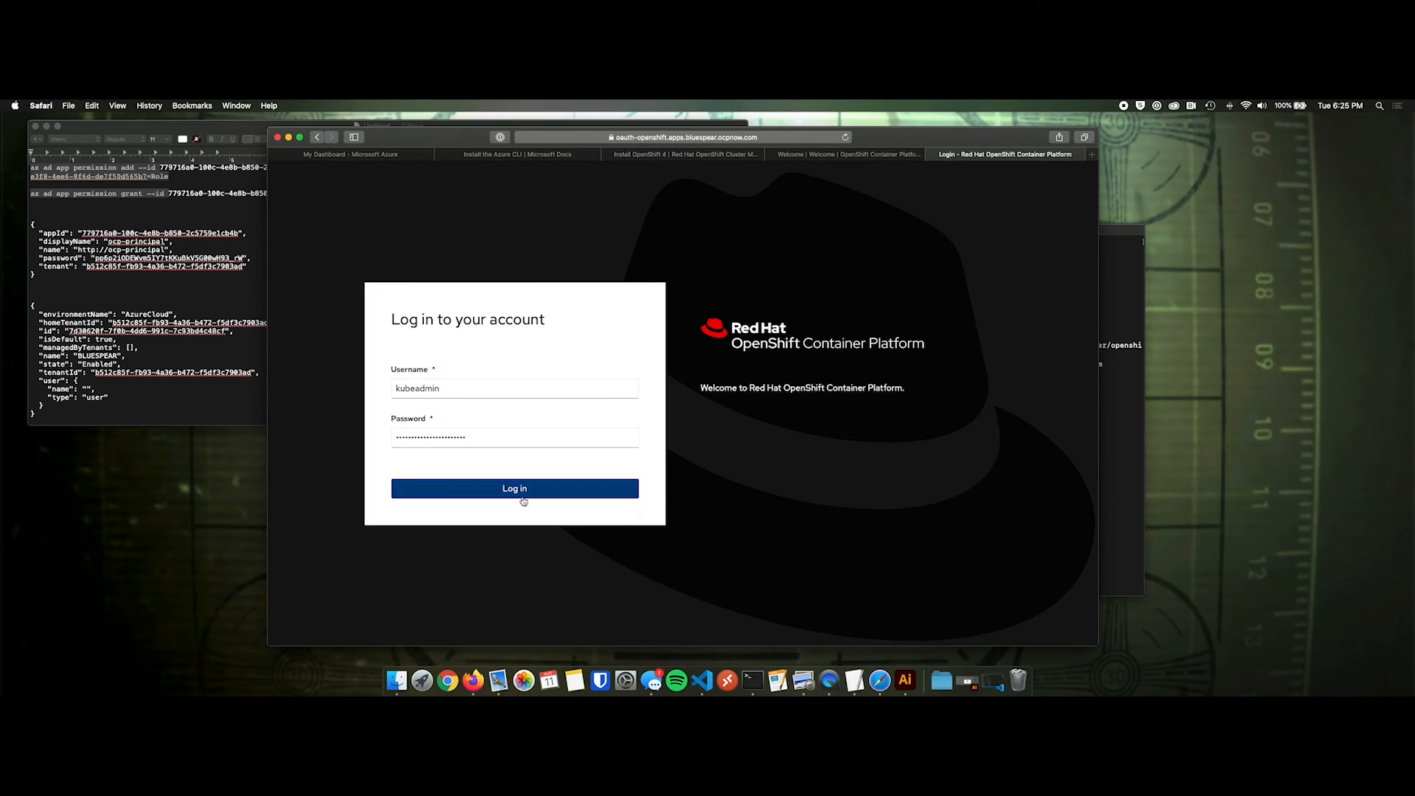
- Log in as kubeadmin, view the managed-premium storage class, then return to Home > Overview
left_click(513, 488)
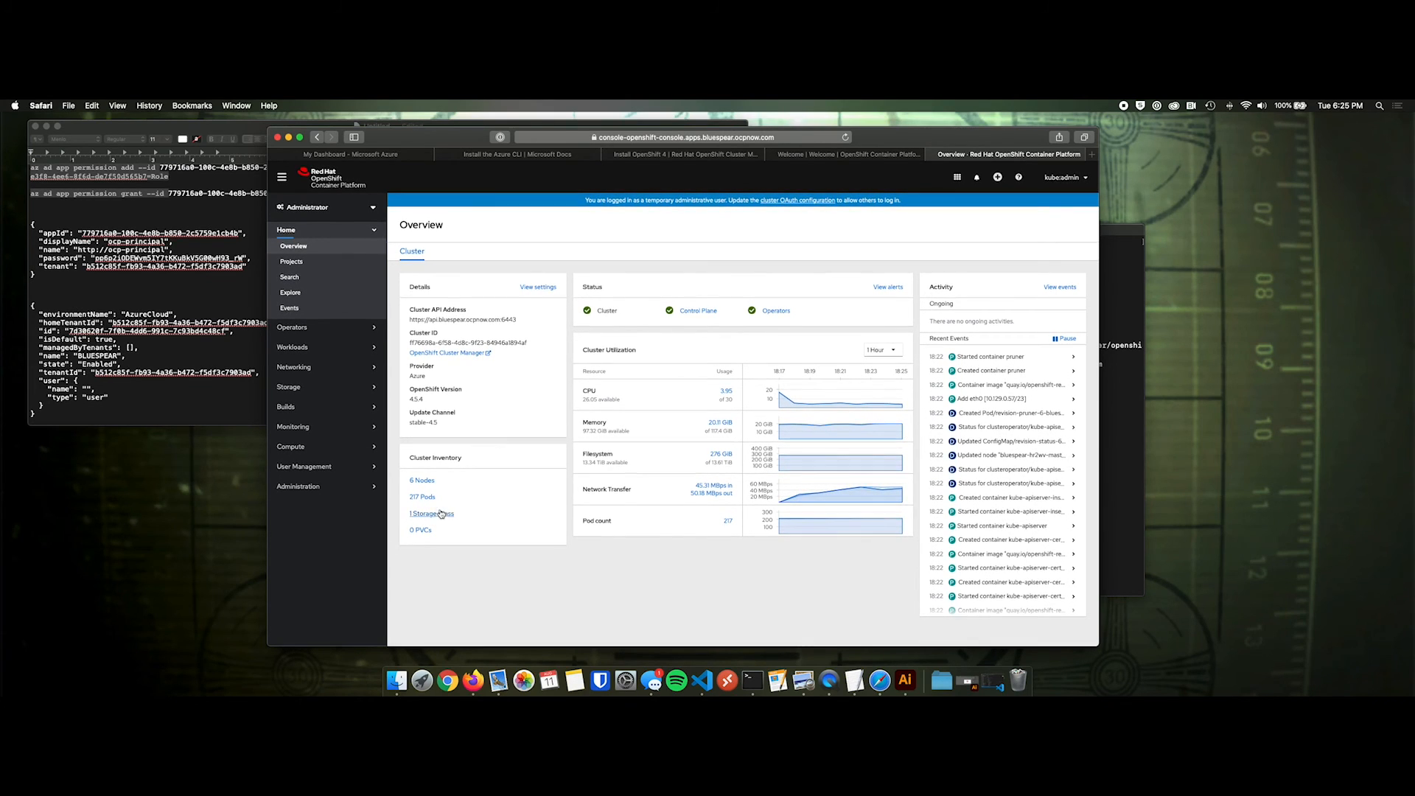
left_click(431, 514)
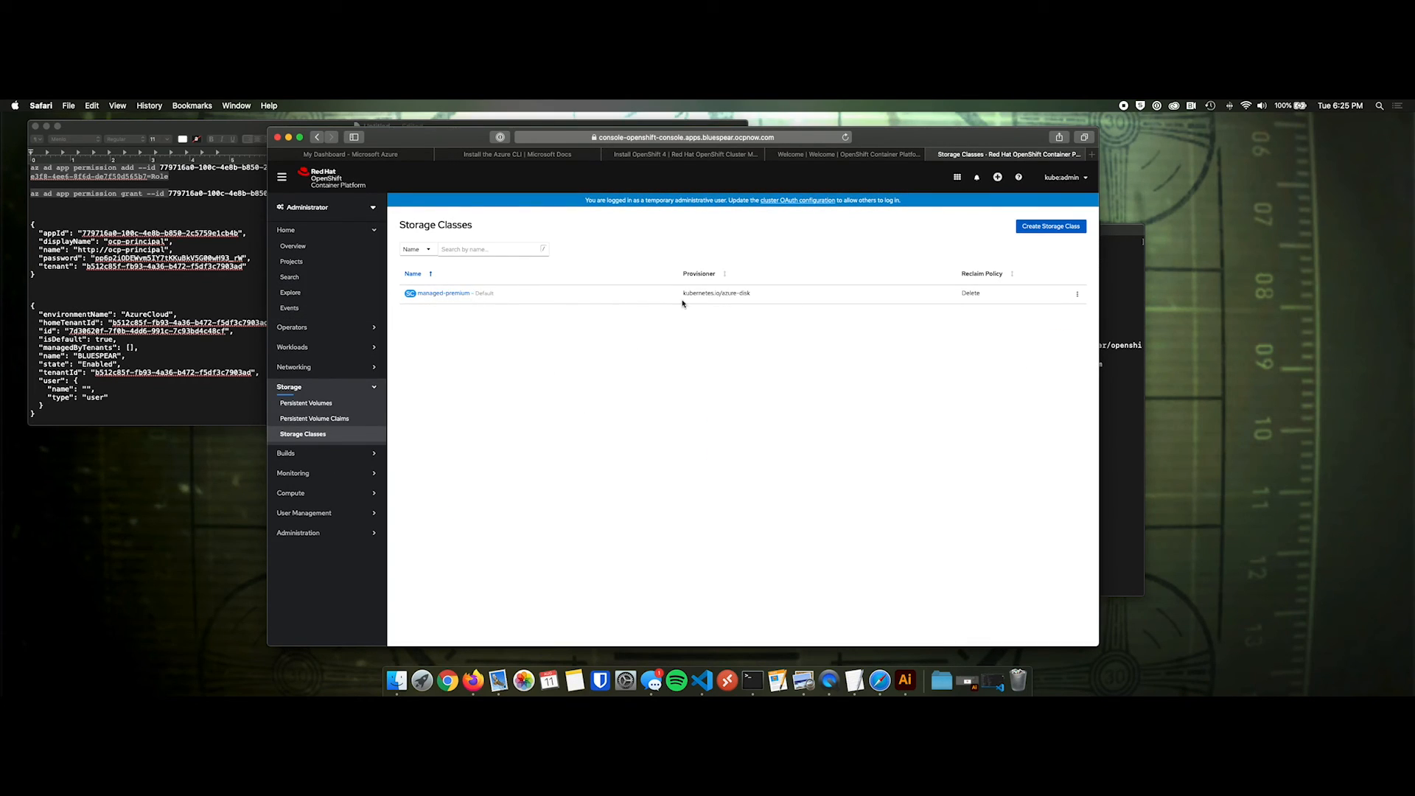
mouse_move(728, 302)
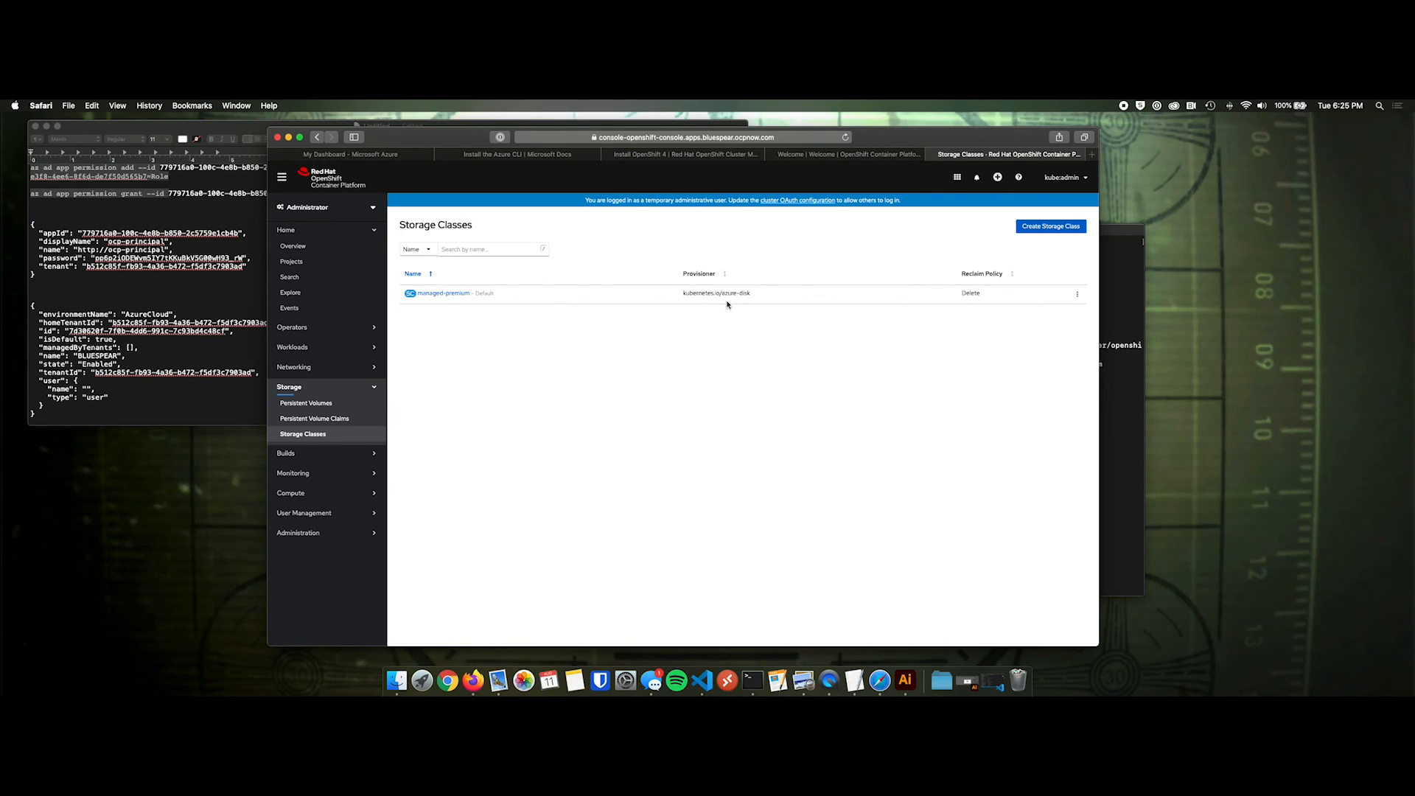
mouse_move(723, 405)
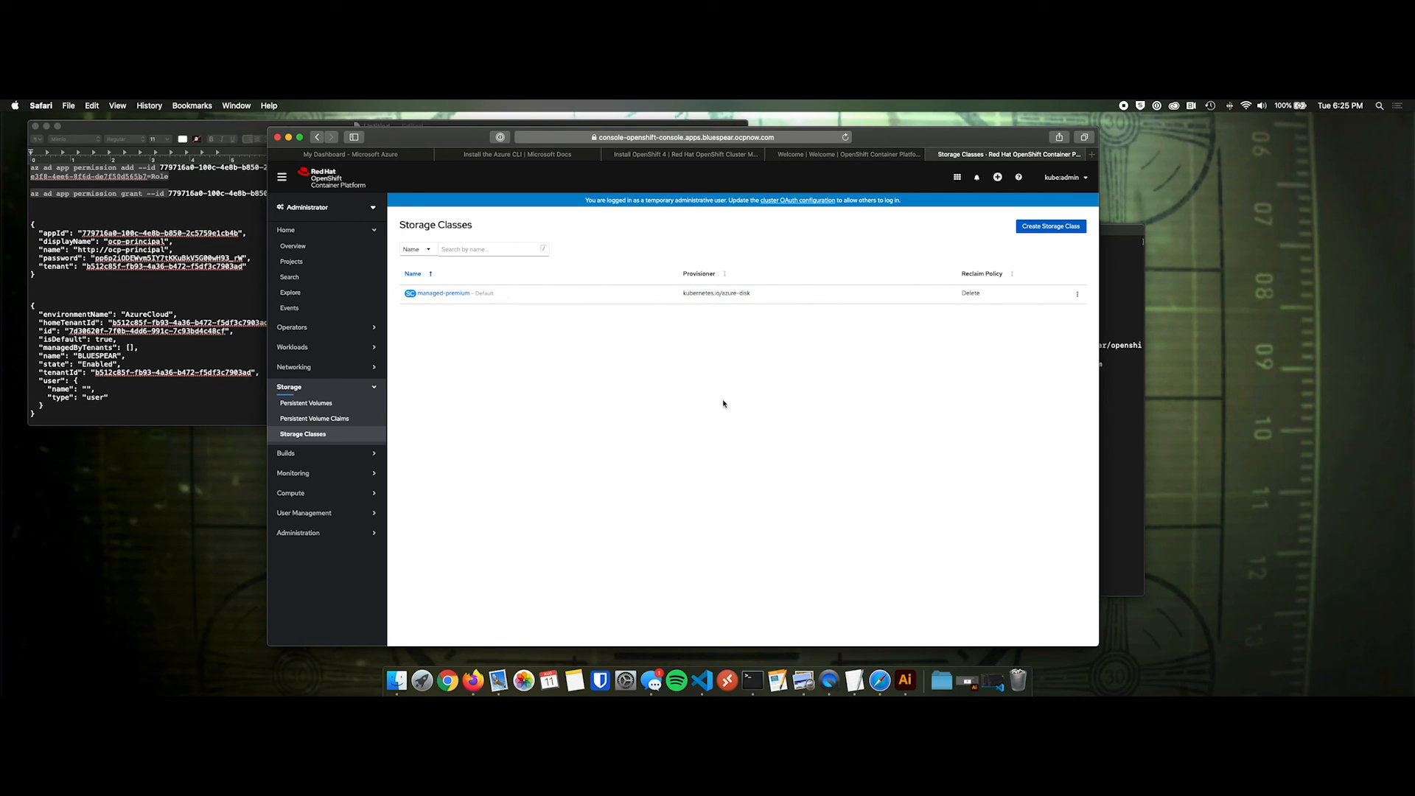
left_click(293, 245)
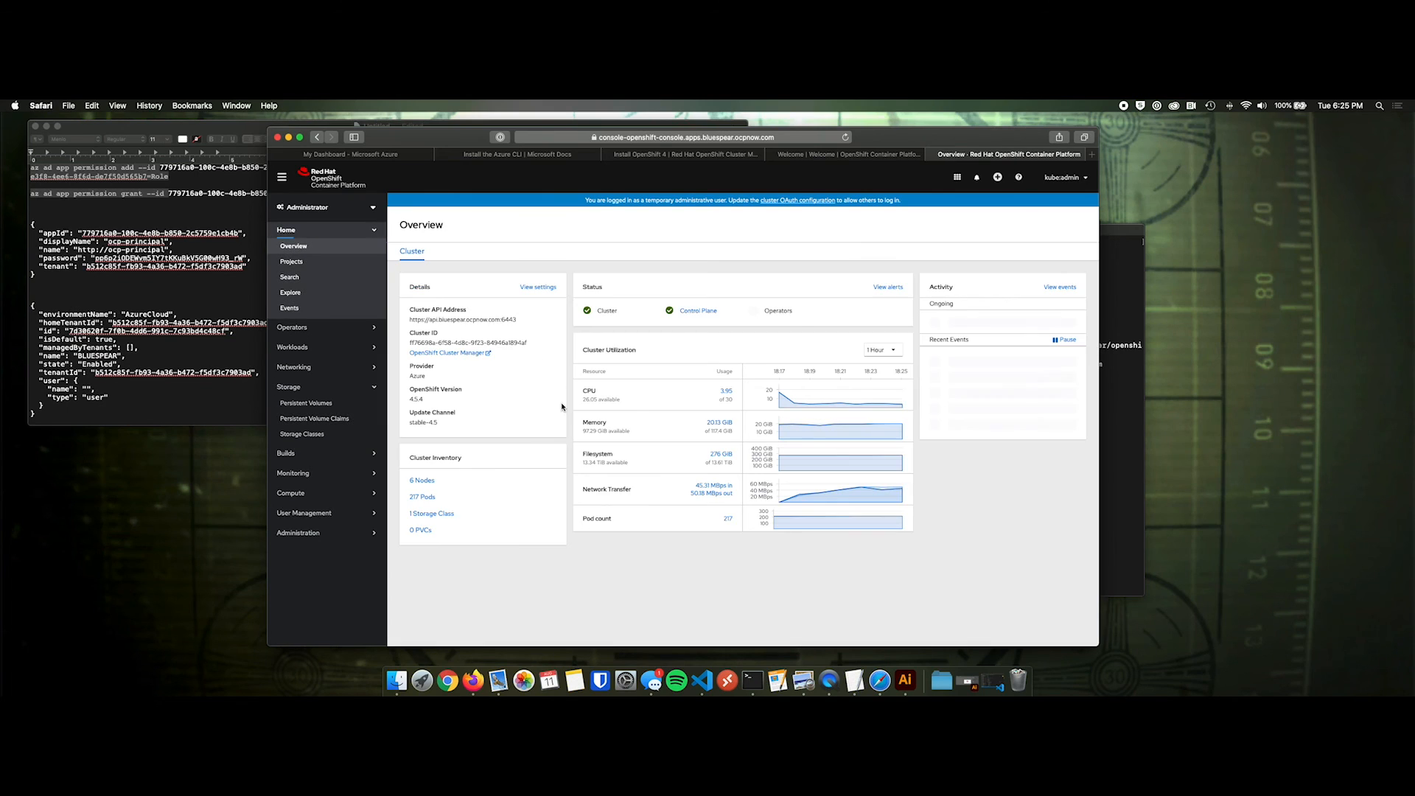